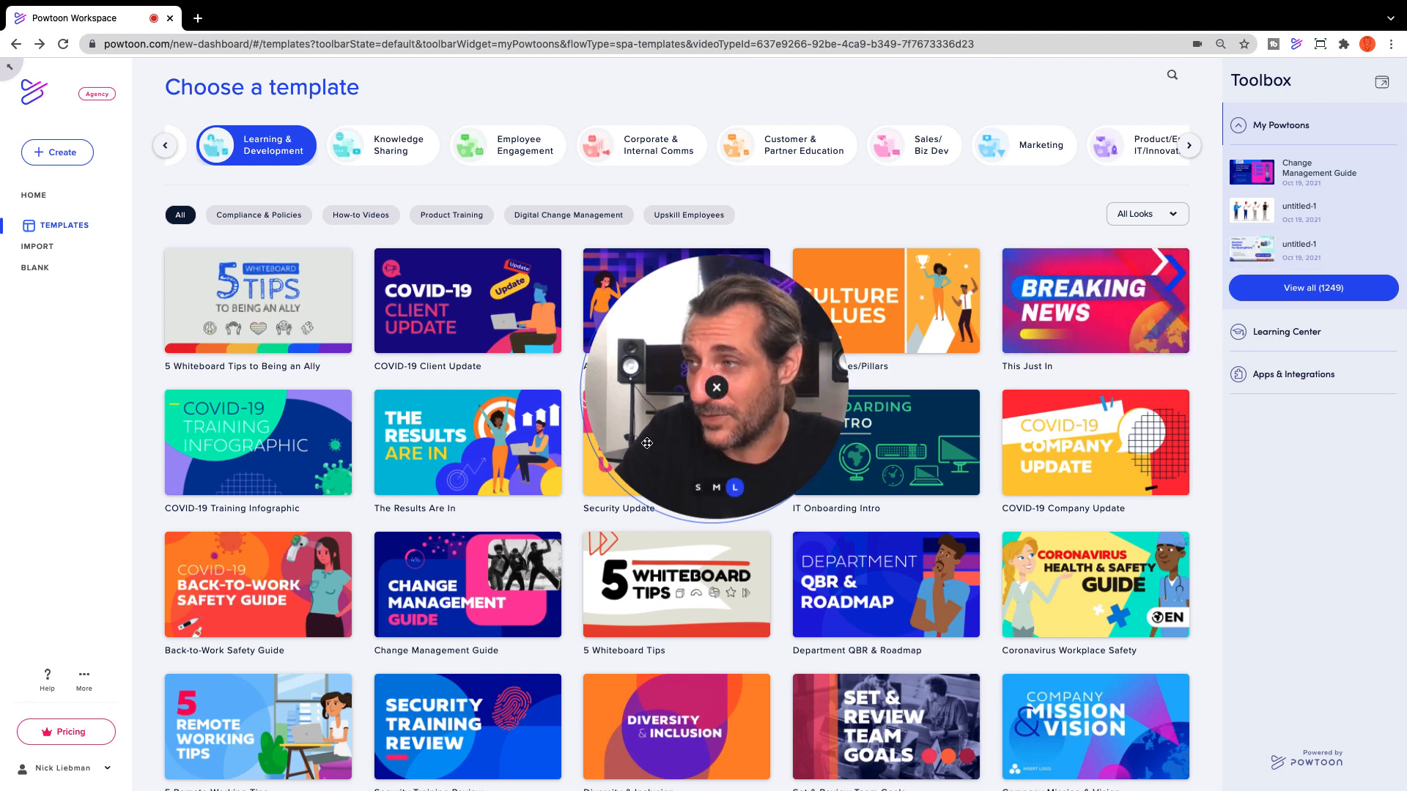
mouse_move(494, 577)
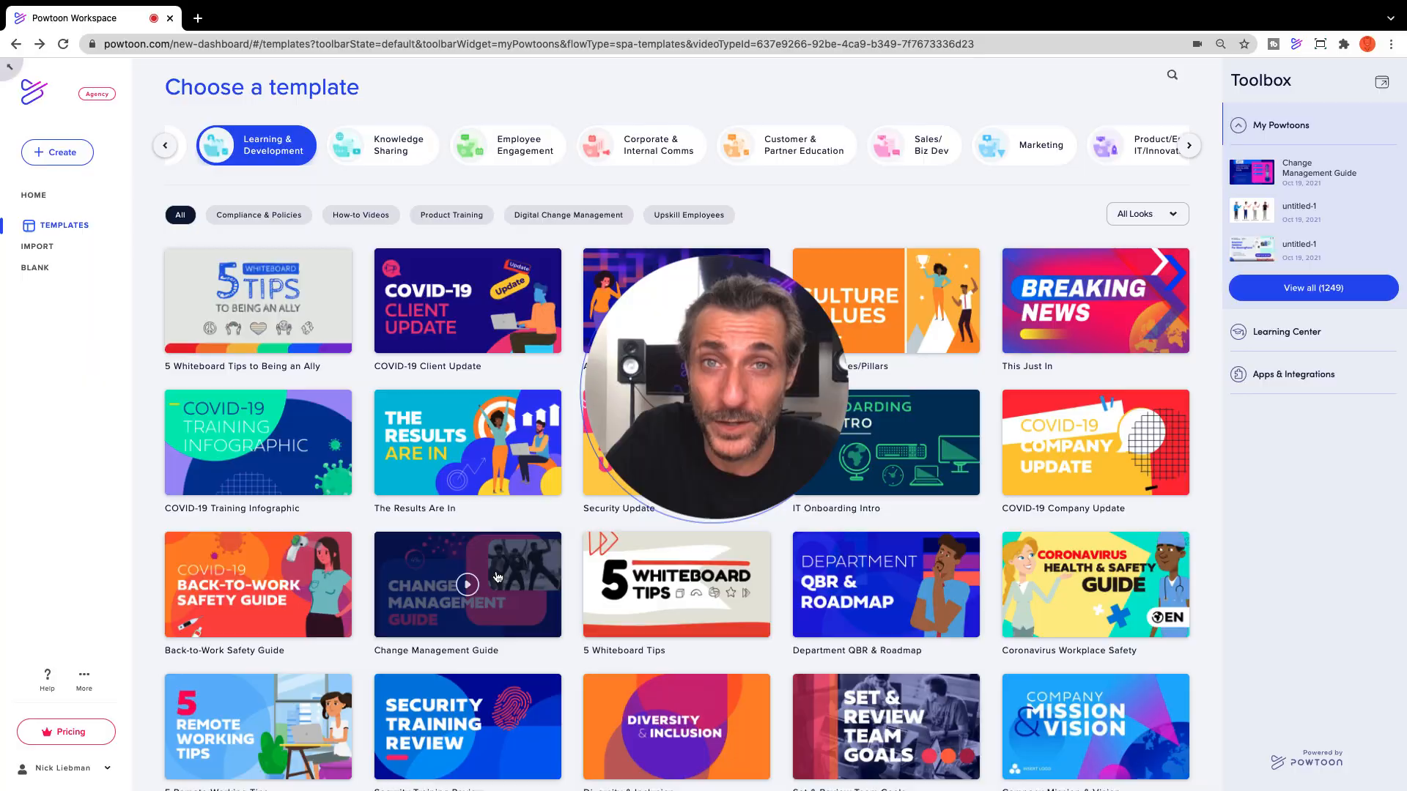
- Open the Change Management Guide template in the Powtoon studio
click(466, 585)
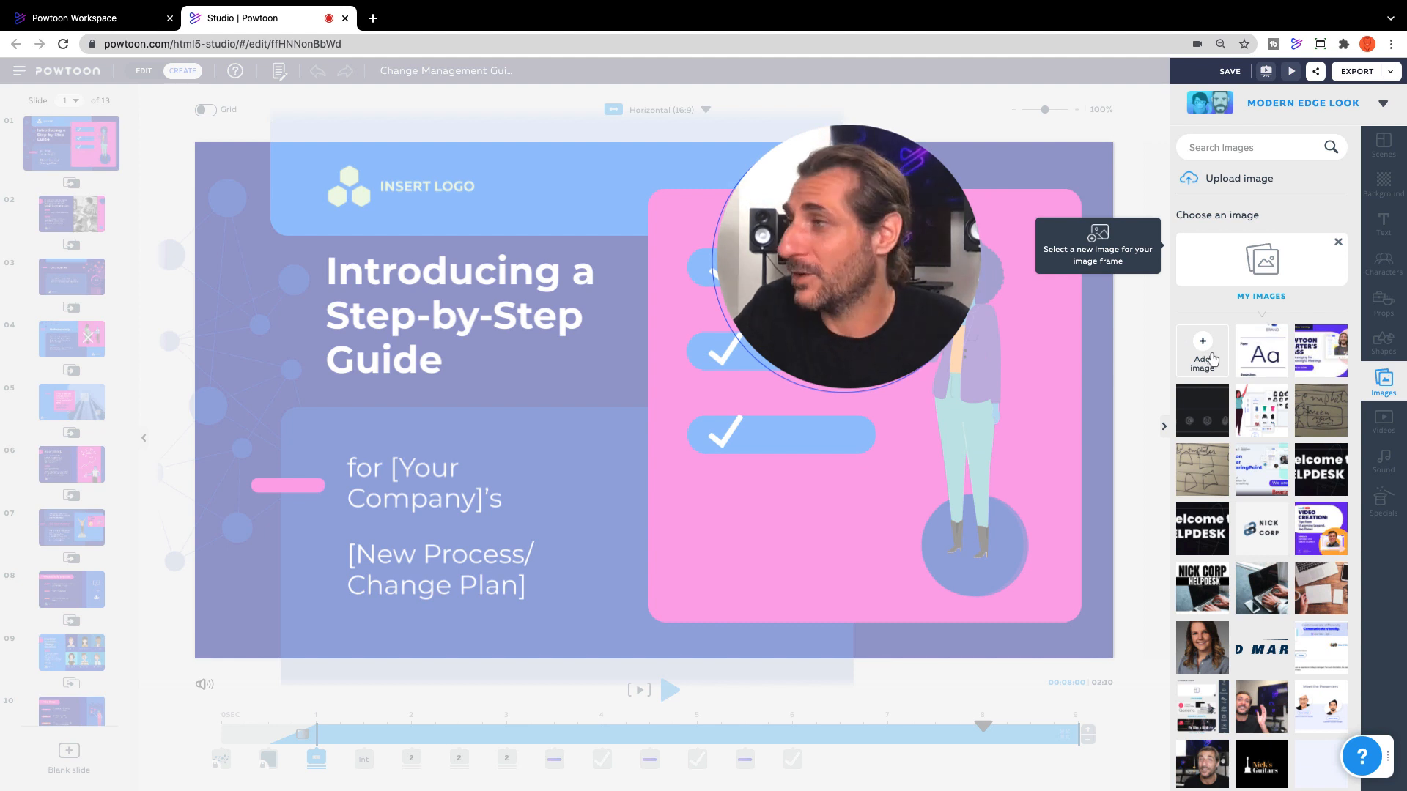
mouse_move(1260, 529)
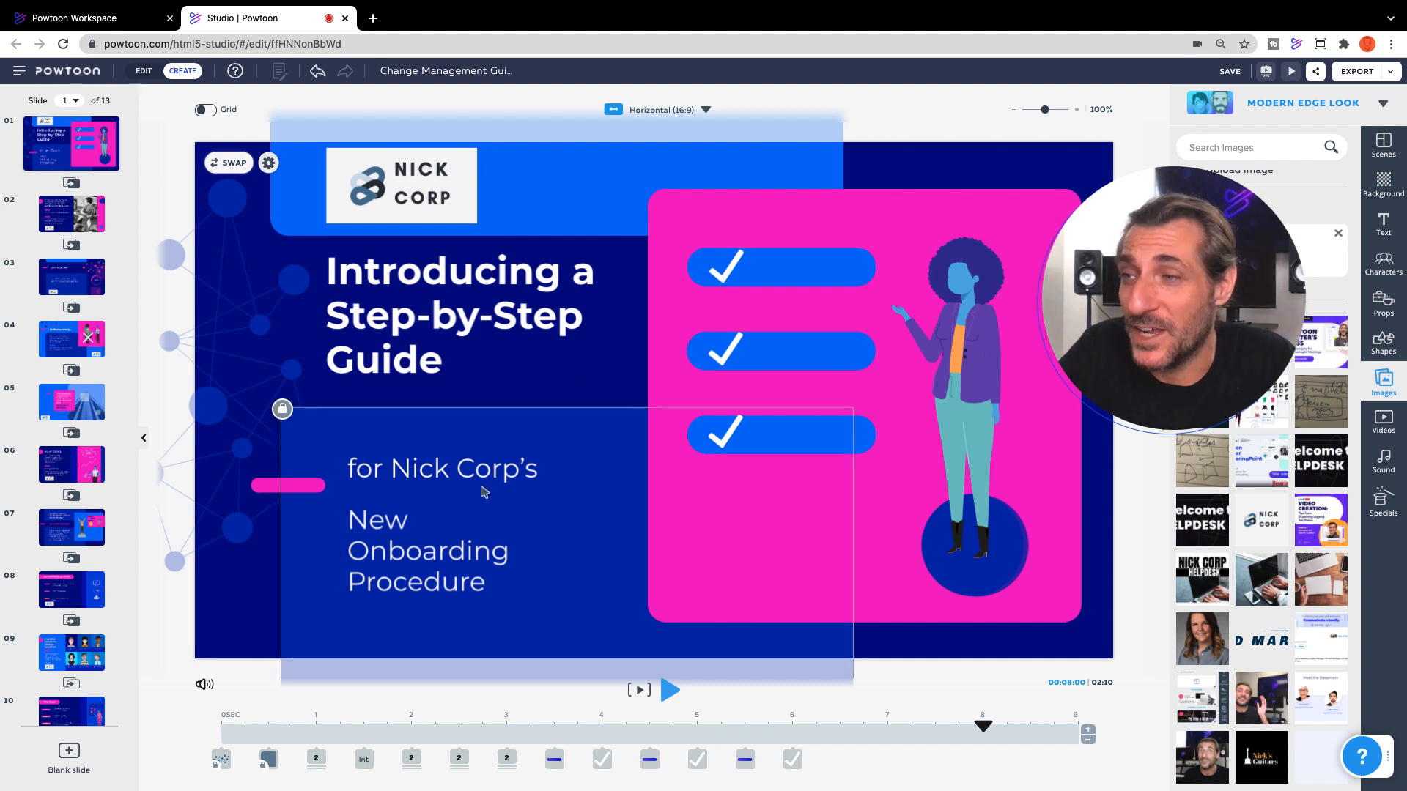
- Apply the Nick Corp branding to the intro slide, then move to slide 2
click(426, 551)
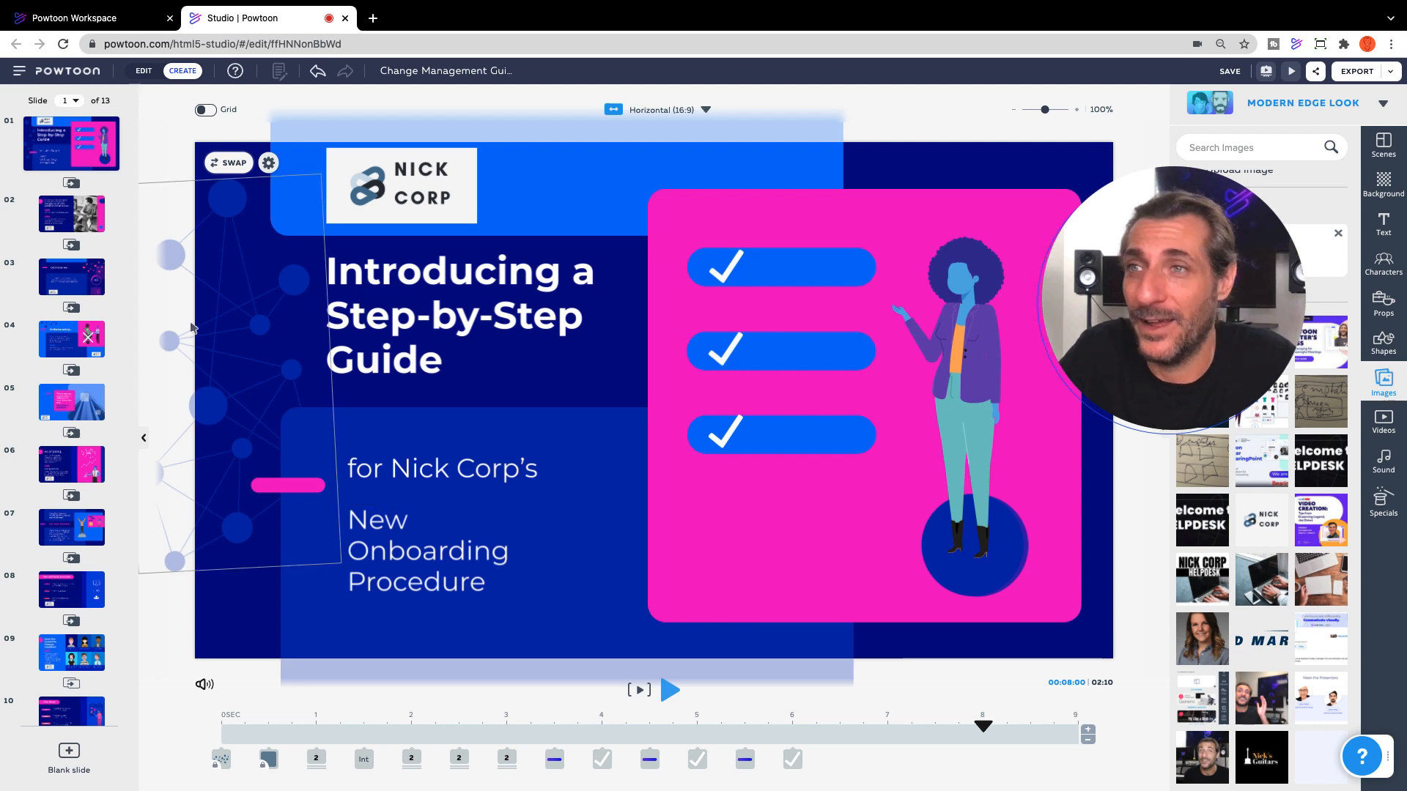
click(71, 213)
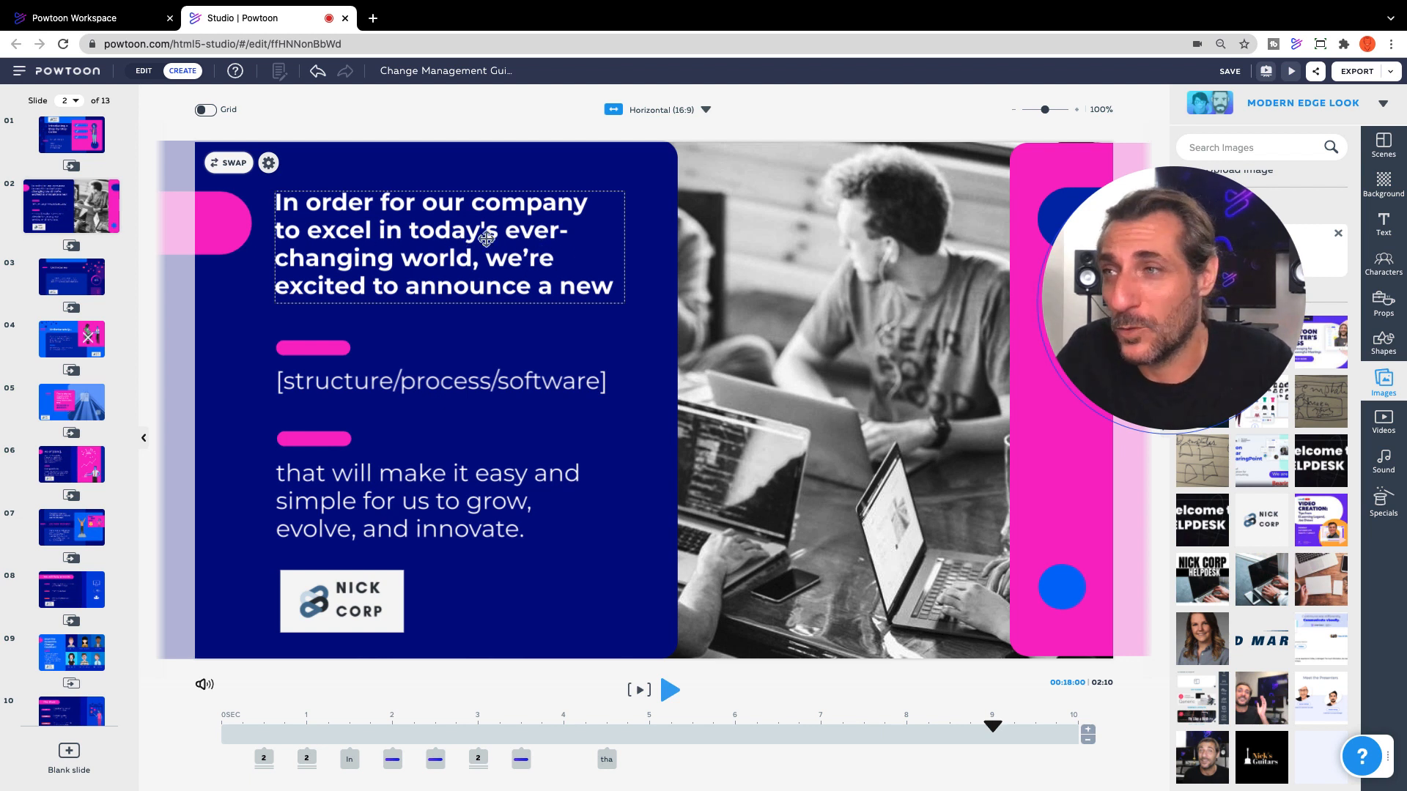
- Make slide 2's placeholder read 'Process for onboarding new employees', then move to slide 3
click(441, 381)
text(p)
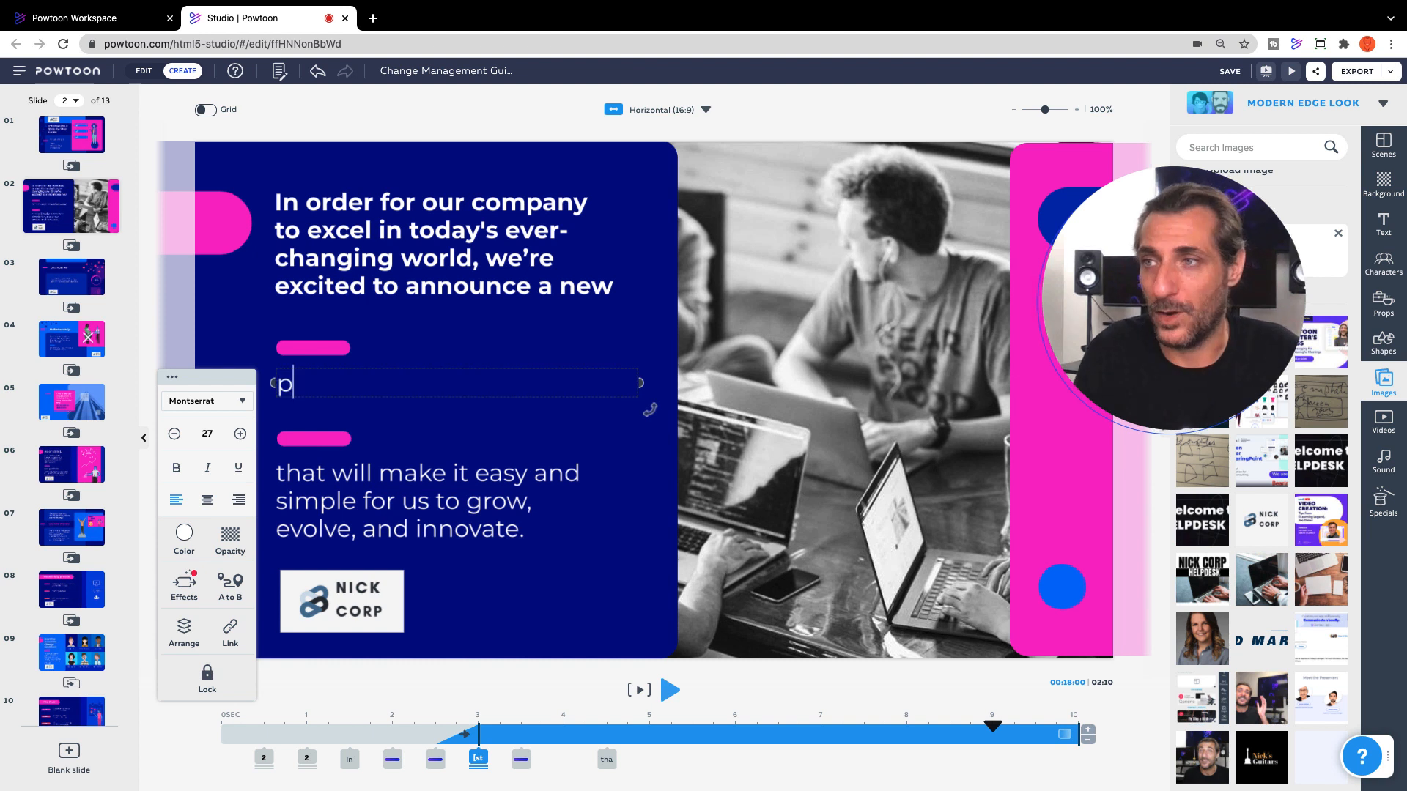
text(rocess for on)
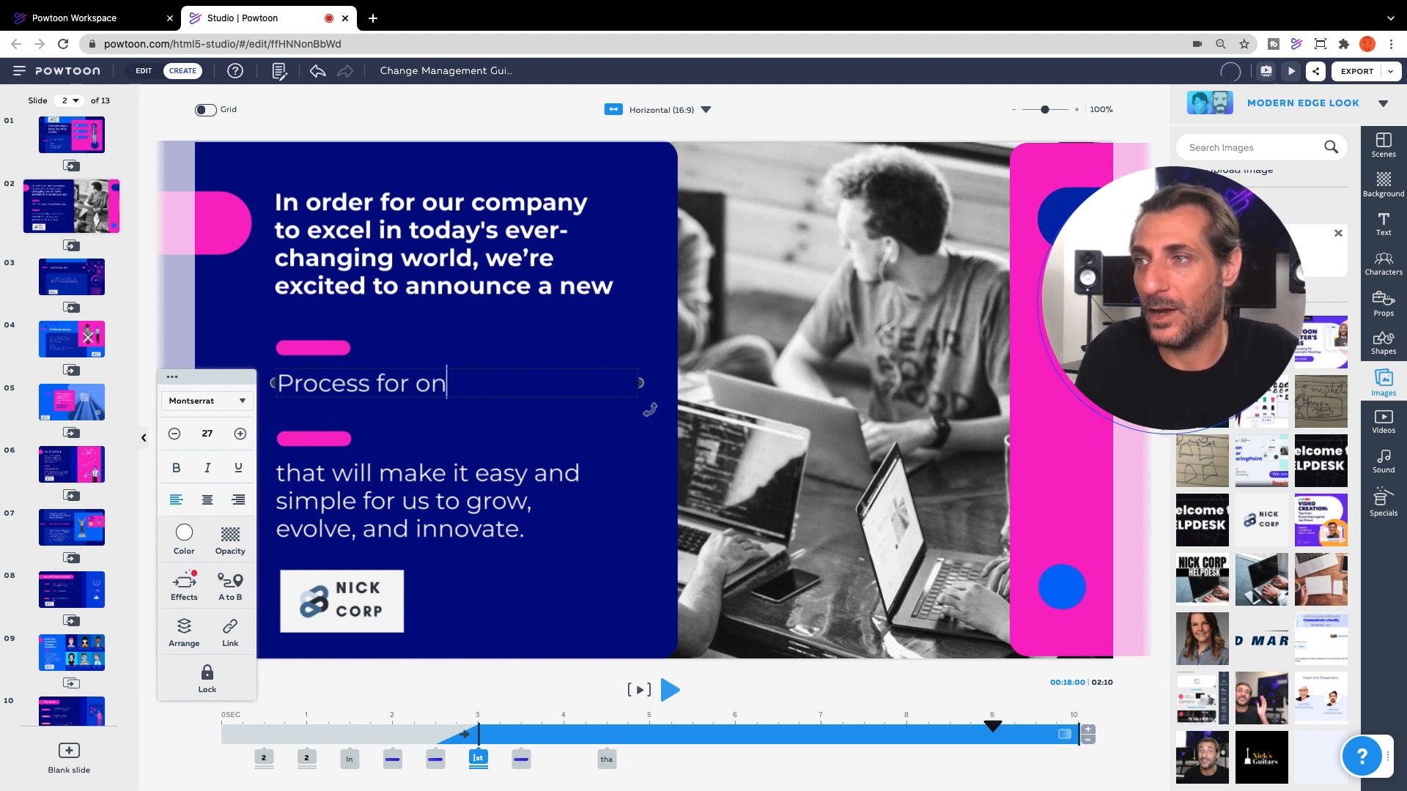
text(boarding new empl)
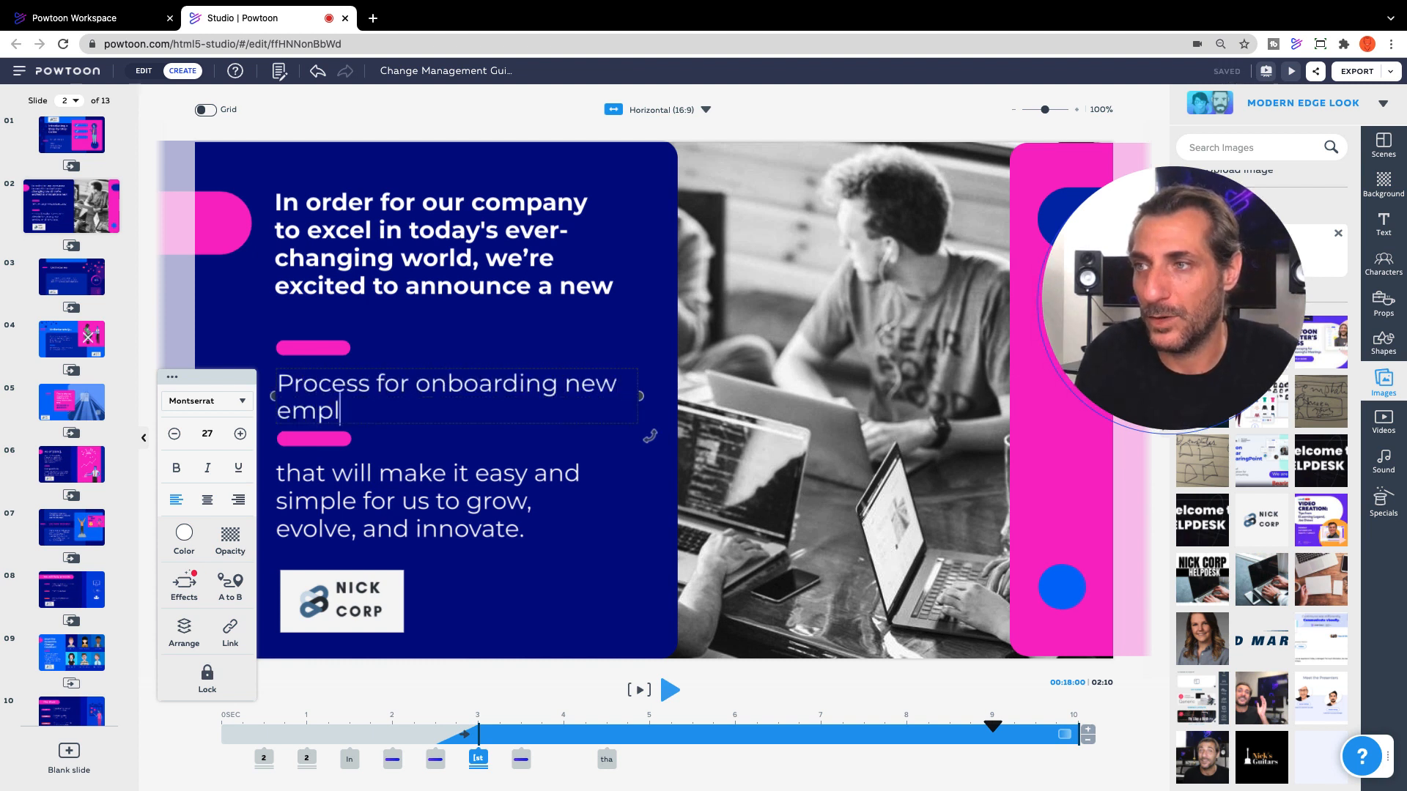
text(oyees)
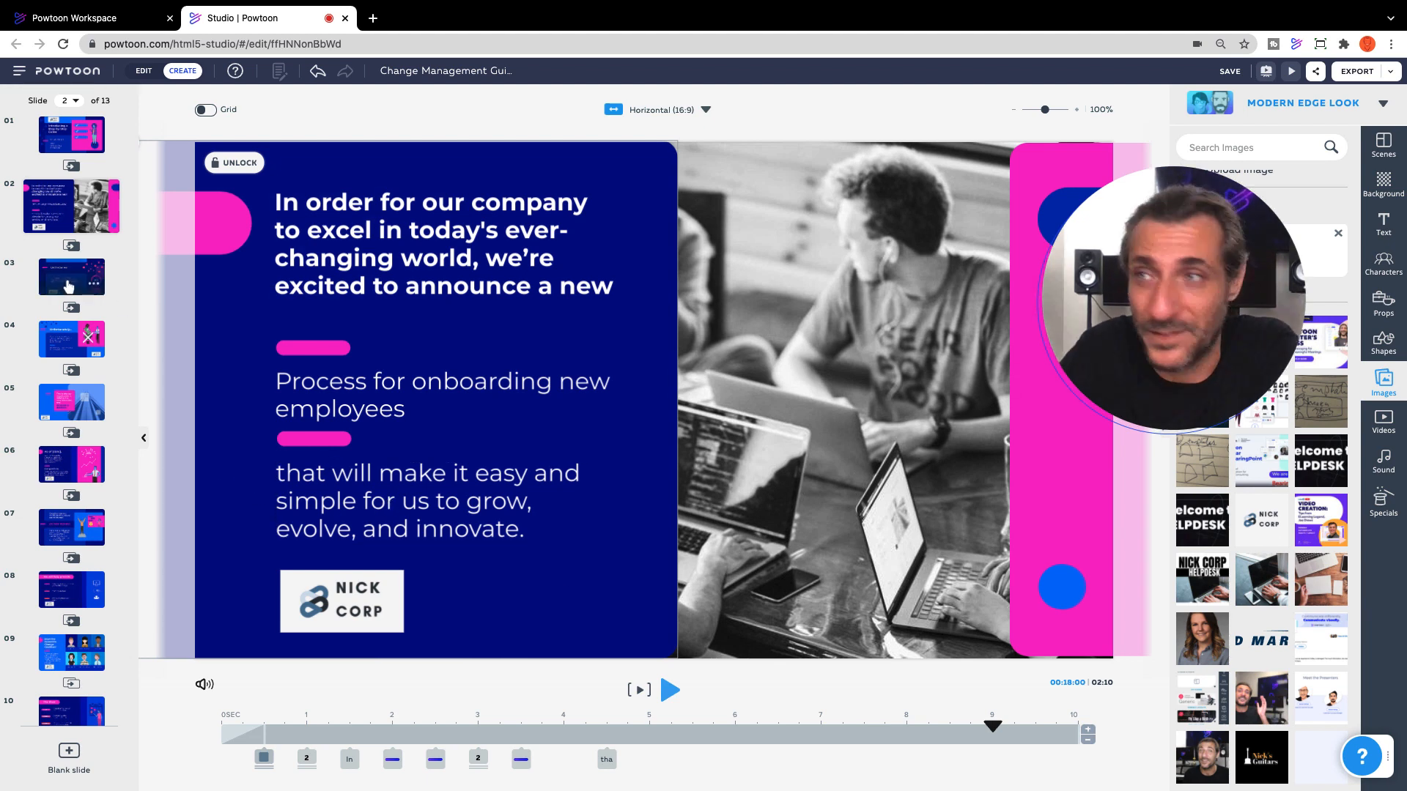
click(70, 275)
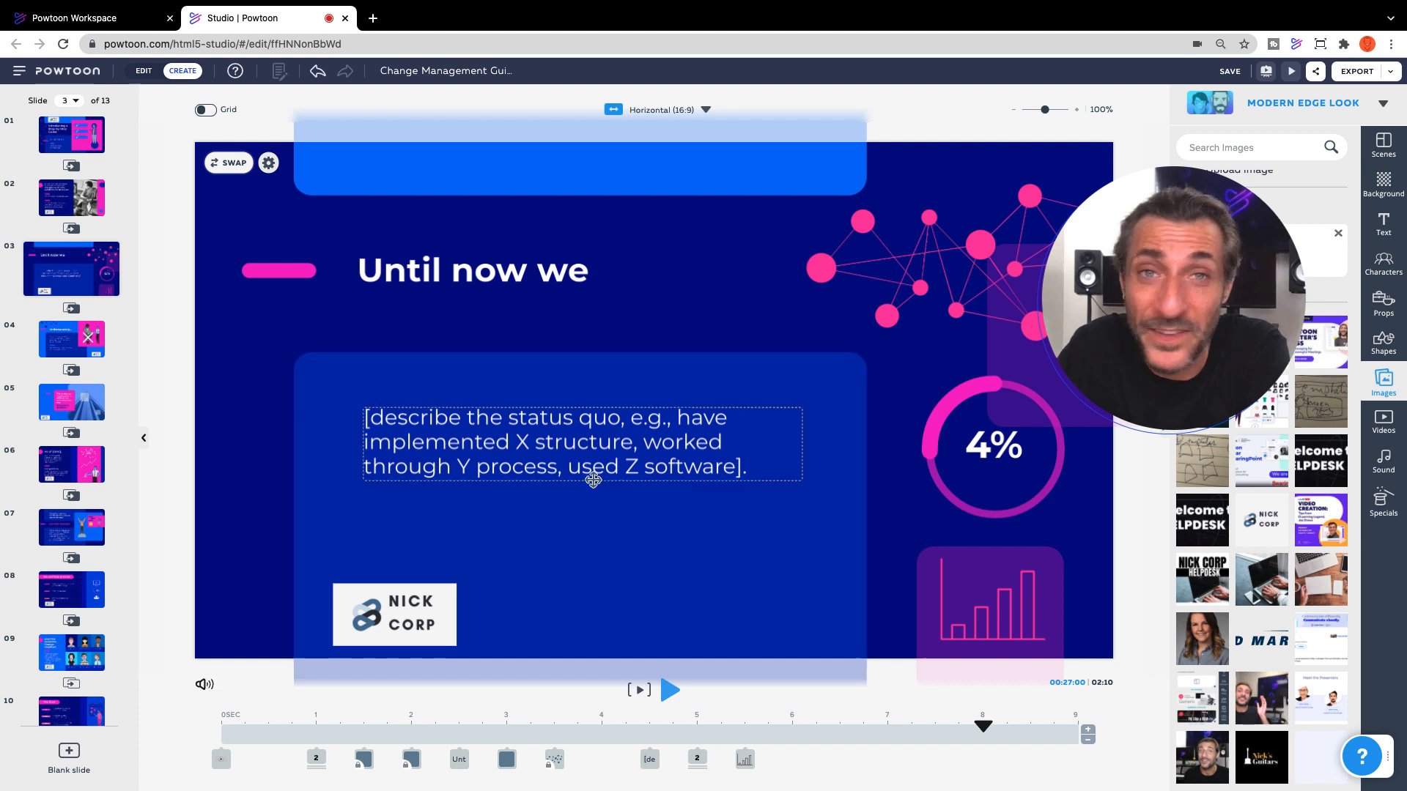
- Replace slide 3's paragraph: 'There was no set procedure for onboarding new Nick Corp employees…'
click(592, 444)
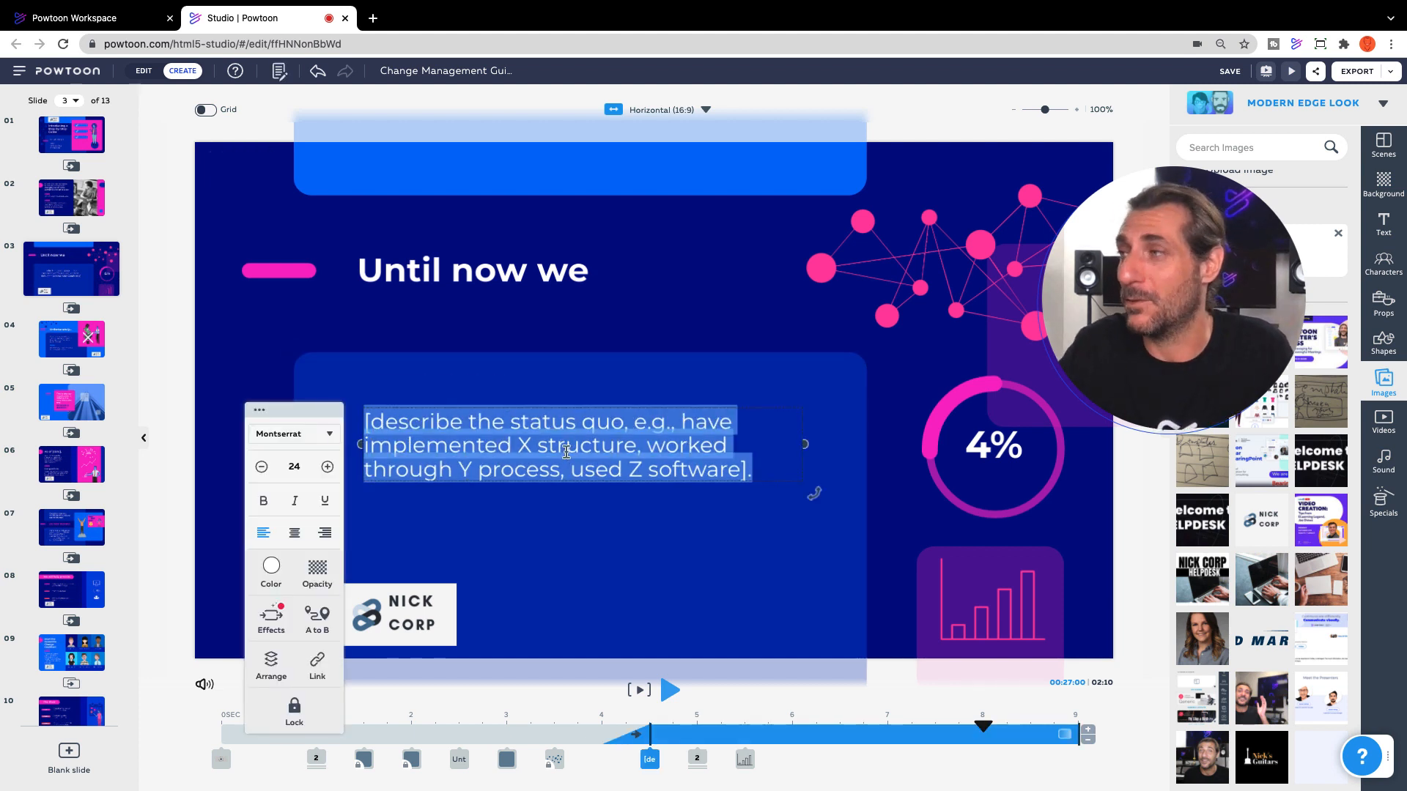
text(There was no s)
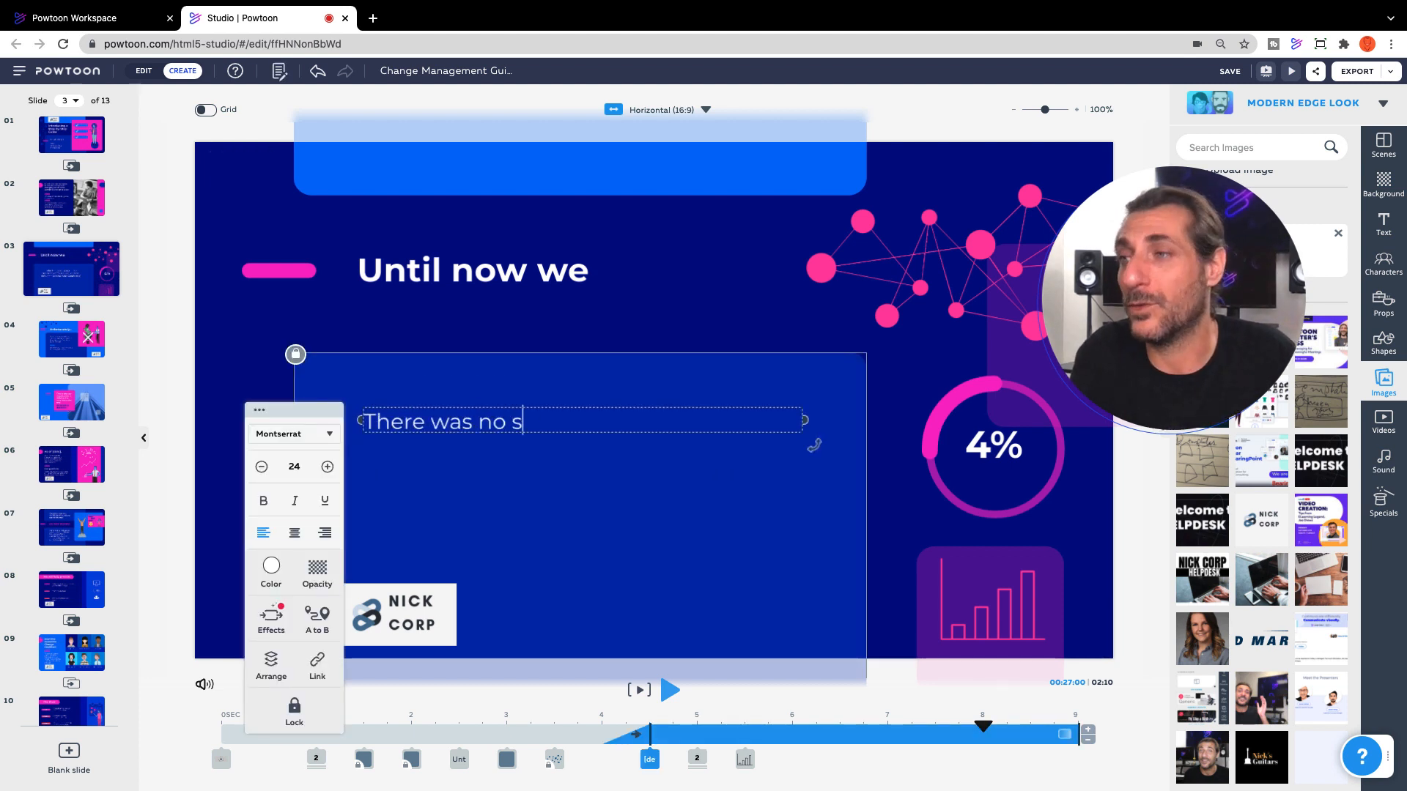
text(et procedure for o)
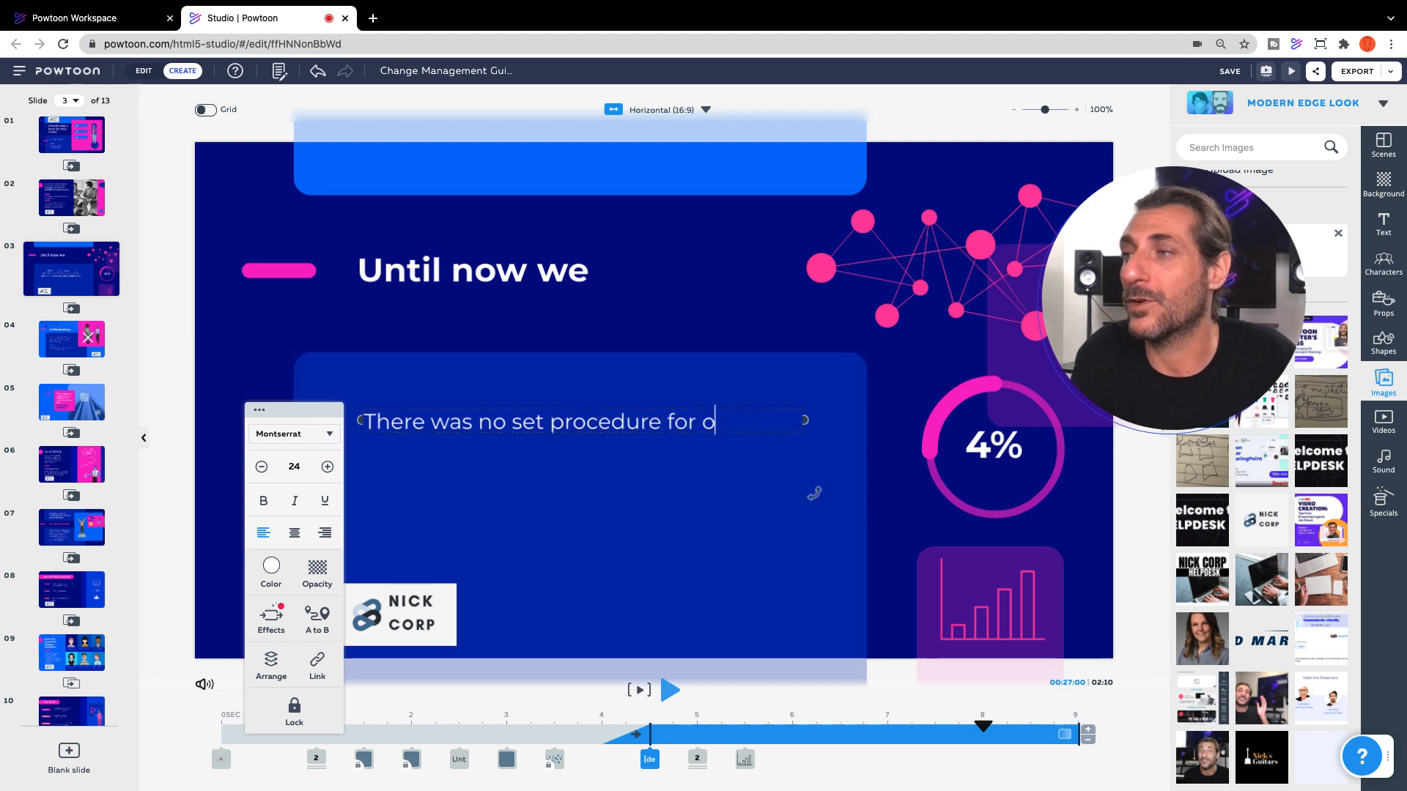
text(nboarding new Nick Corp employee)
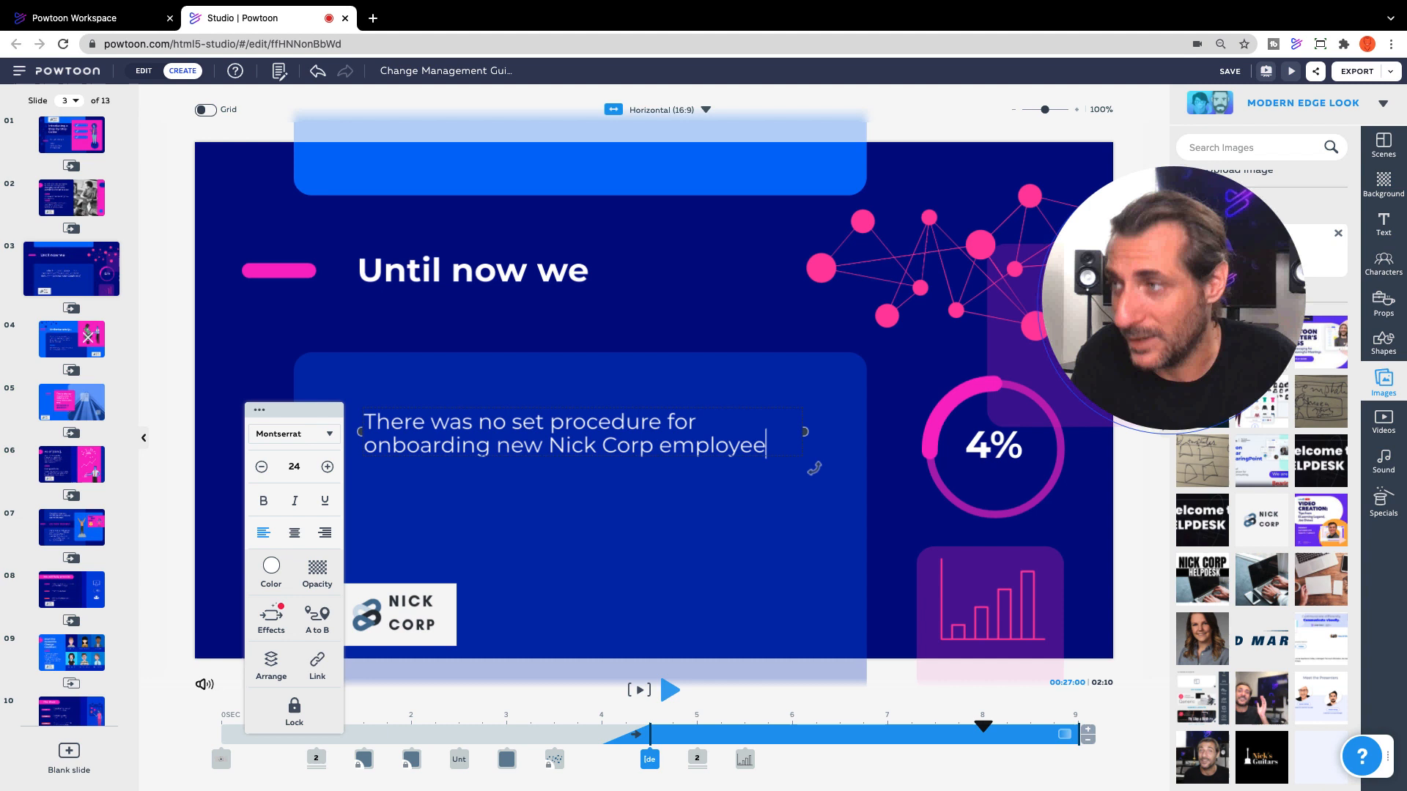
text(s. We simply left it to departments and the)
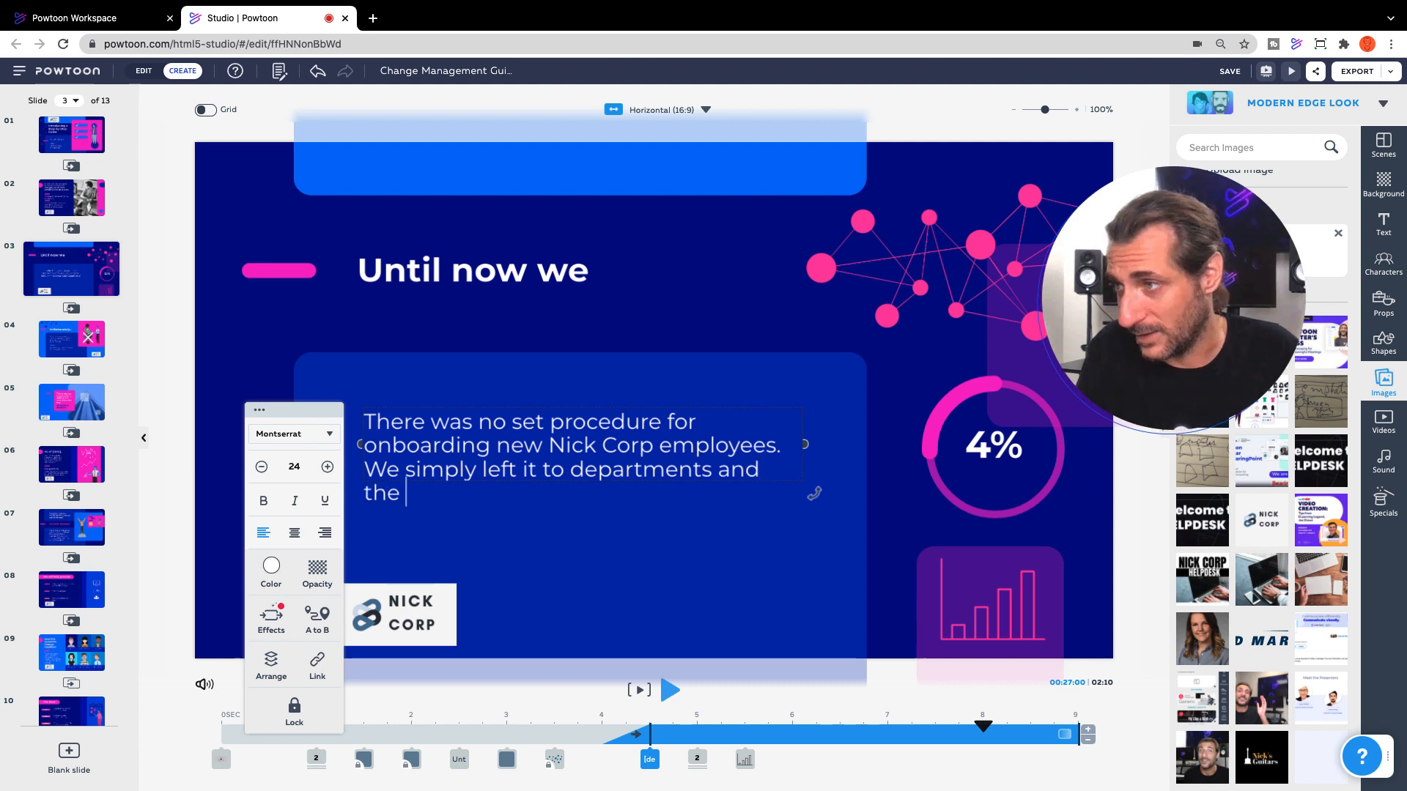
text(needs of the indi)
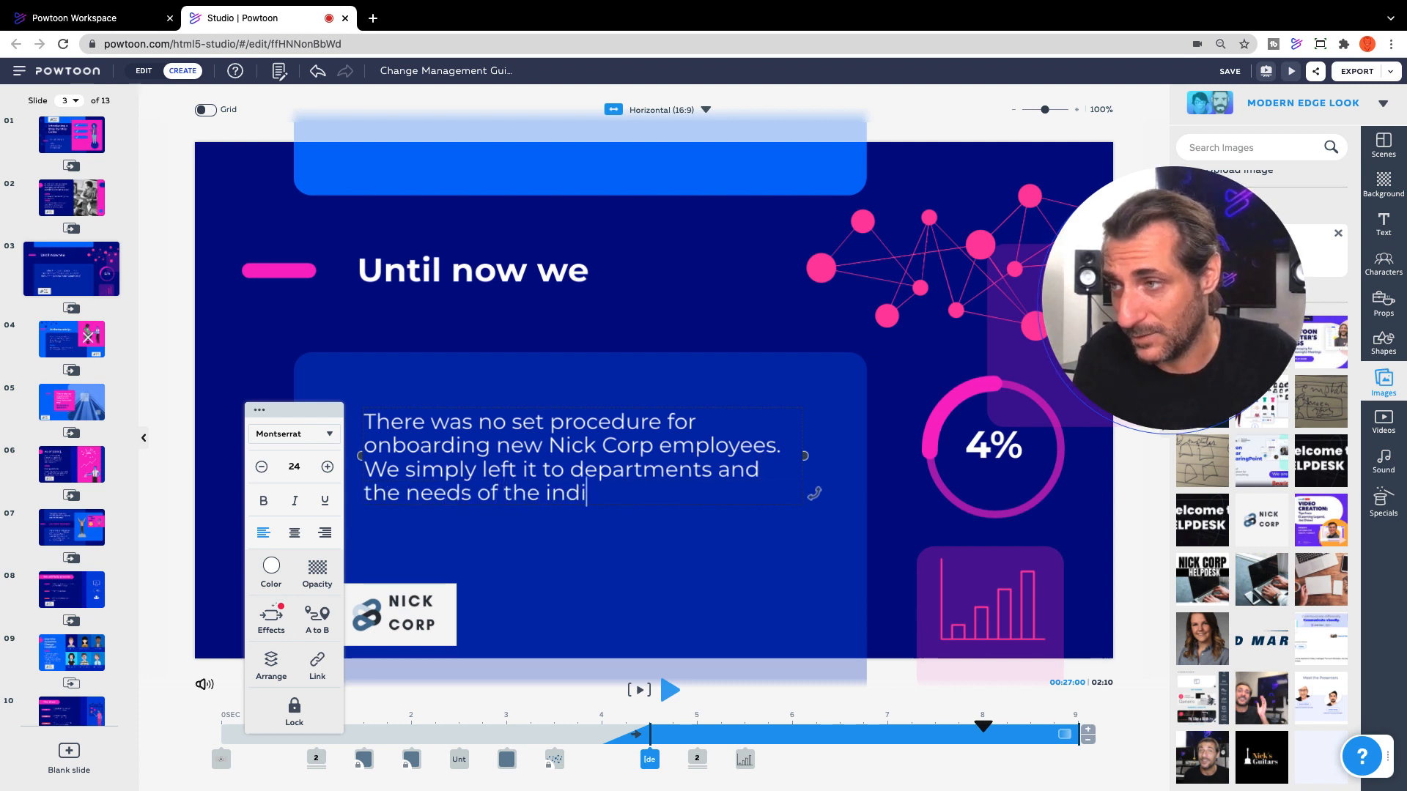
text(viduals da)
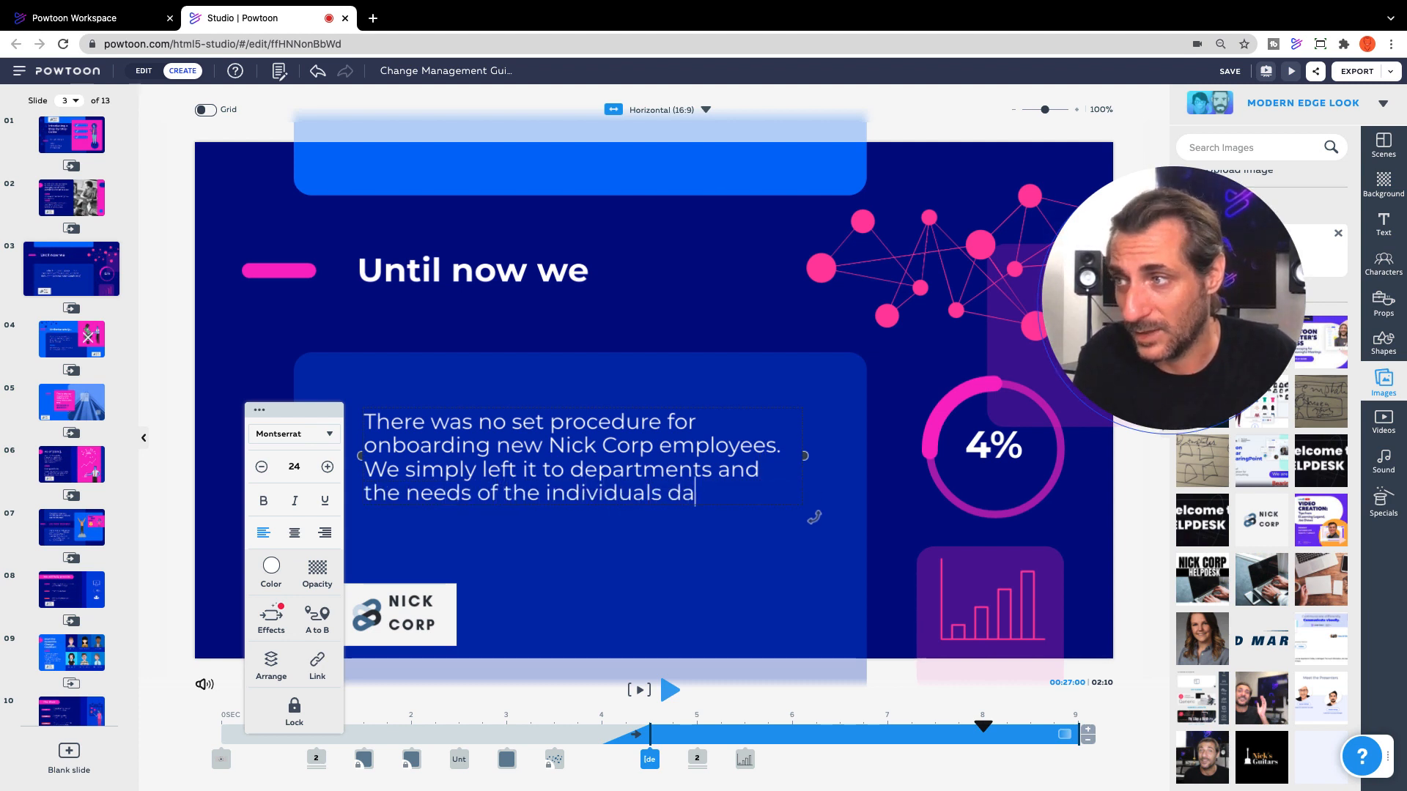
text(ily tasks.)
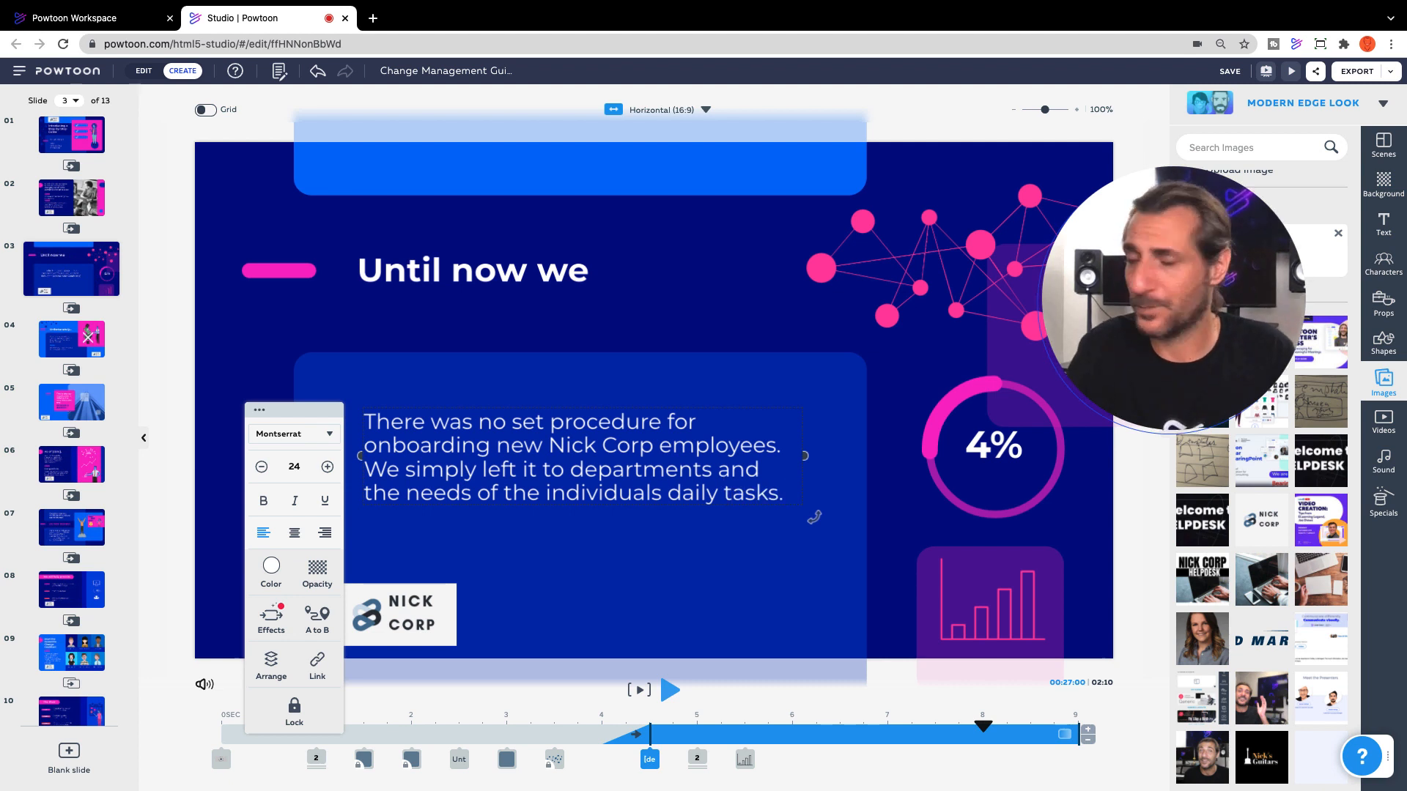
click(257, 466)
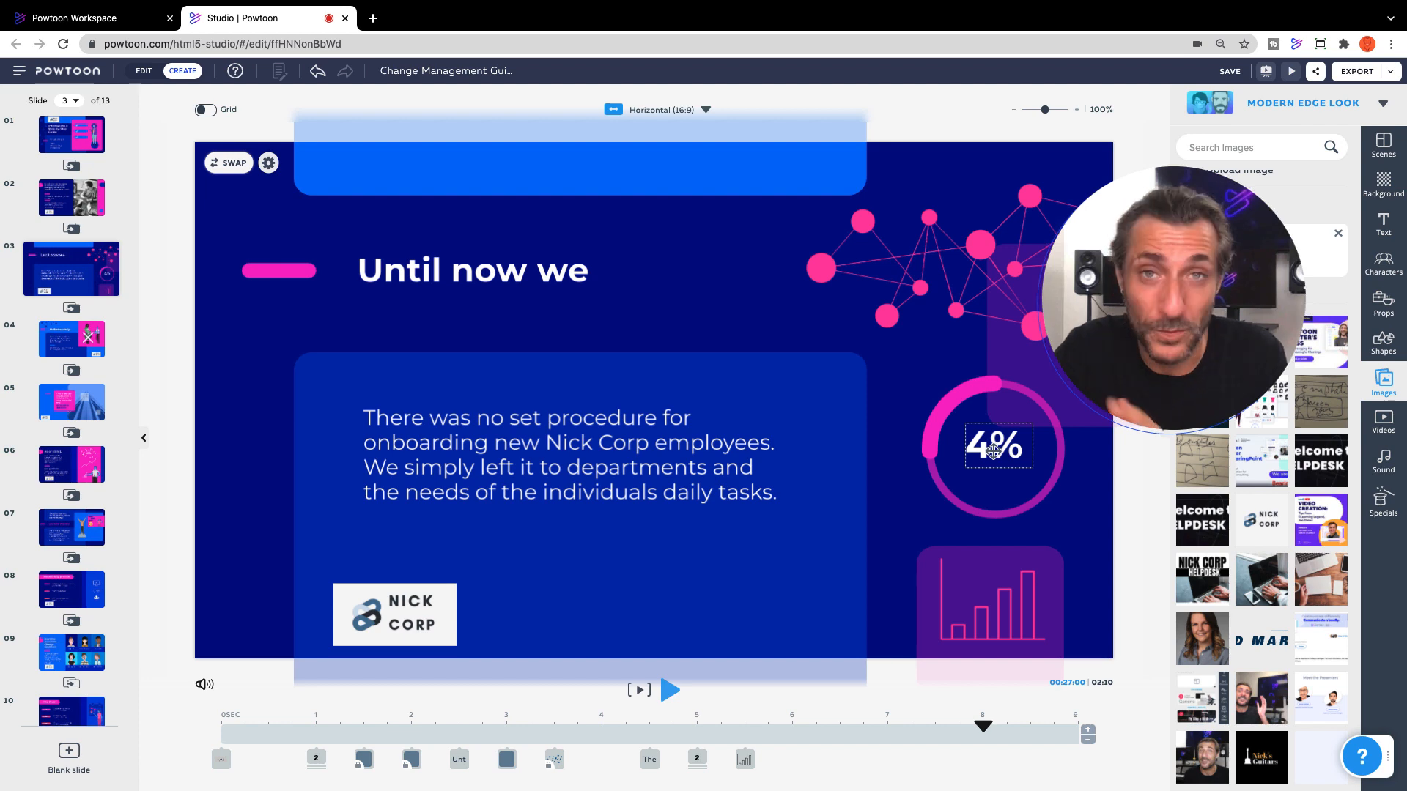
- Remove the 4% figure from the ring and move to slide 4
click(992, 445)
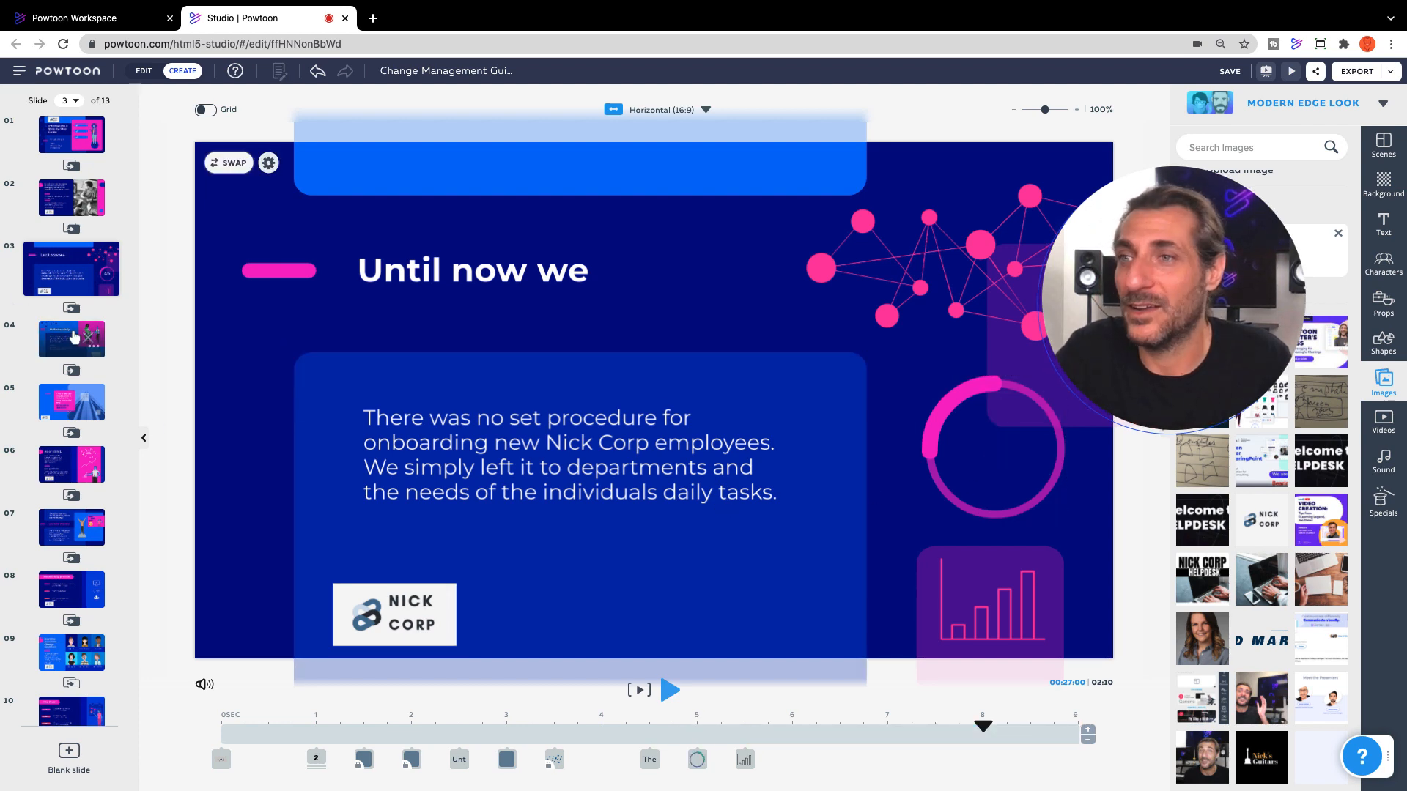
click(70, 338)
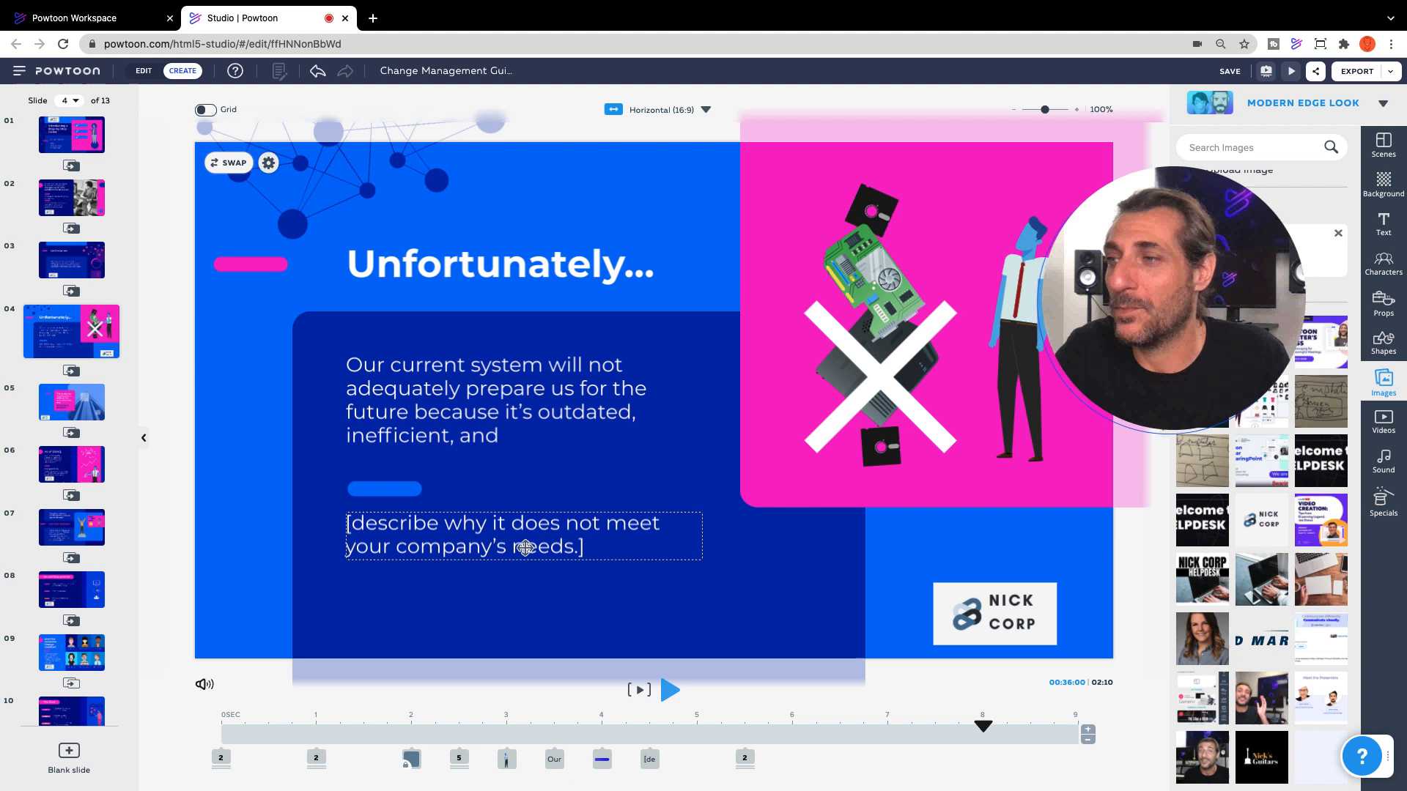
- Make slide 4's second line read 'is wasting all of our time and expertise.', then move on
double_click(507, 536)
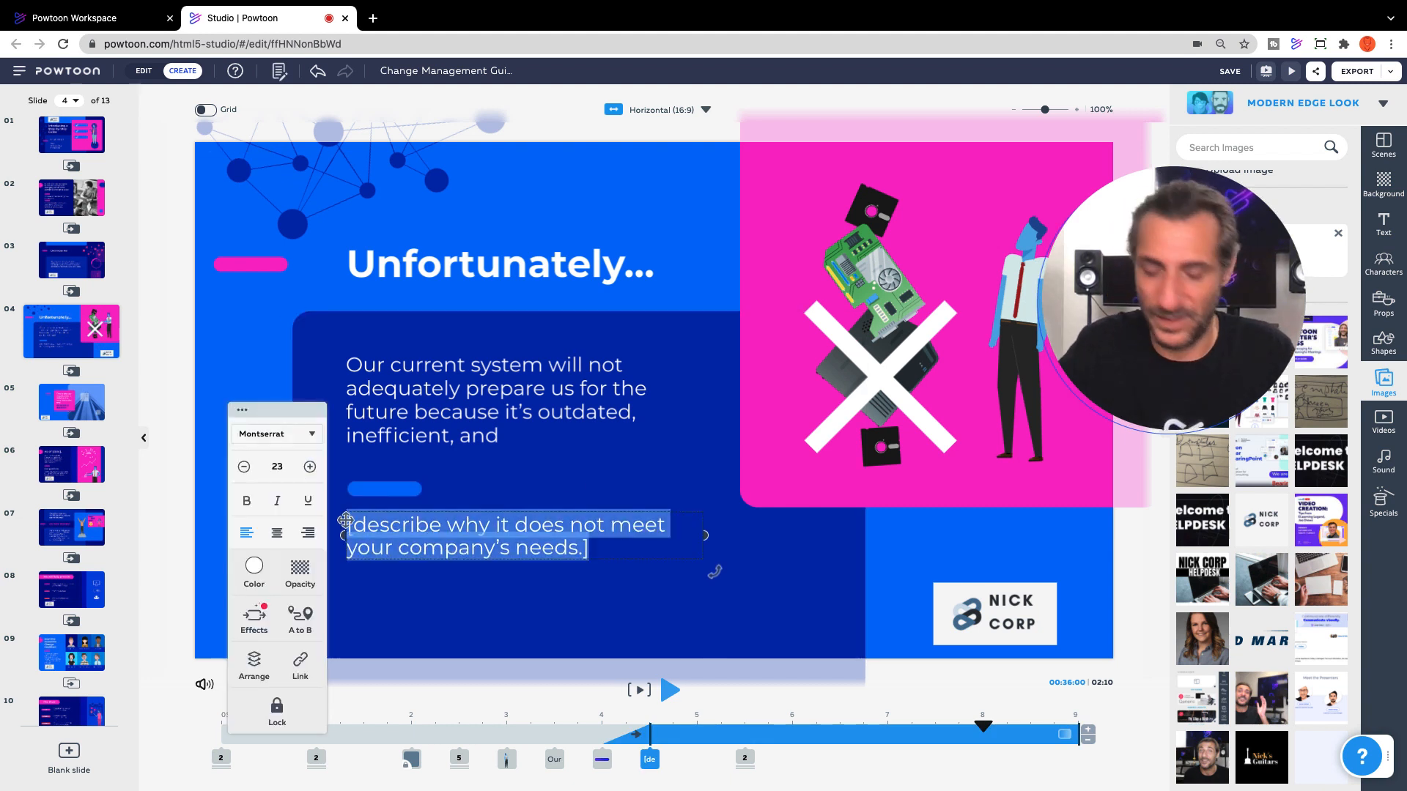
text(is wasting)
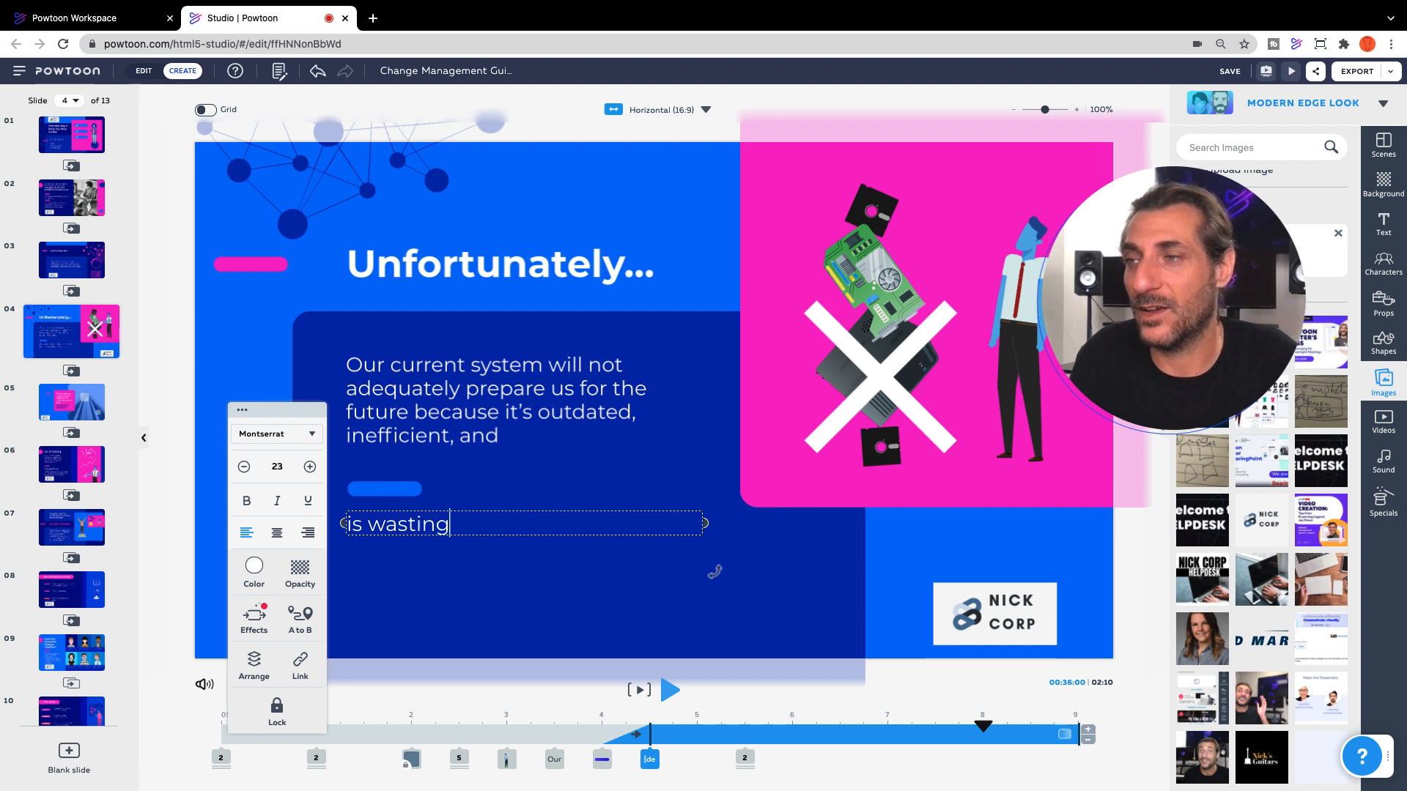
text(all of our t)
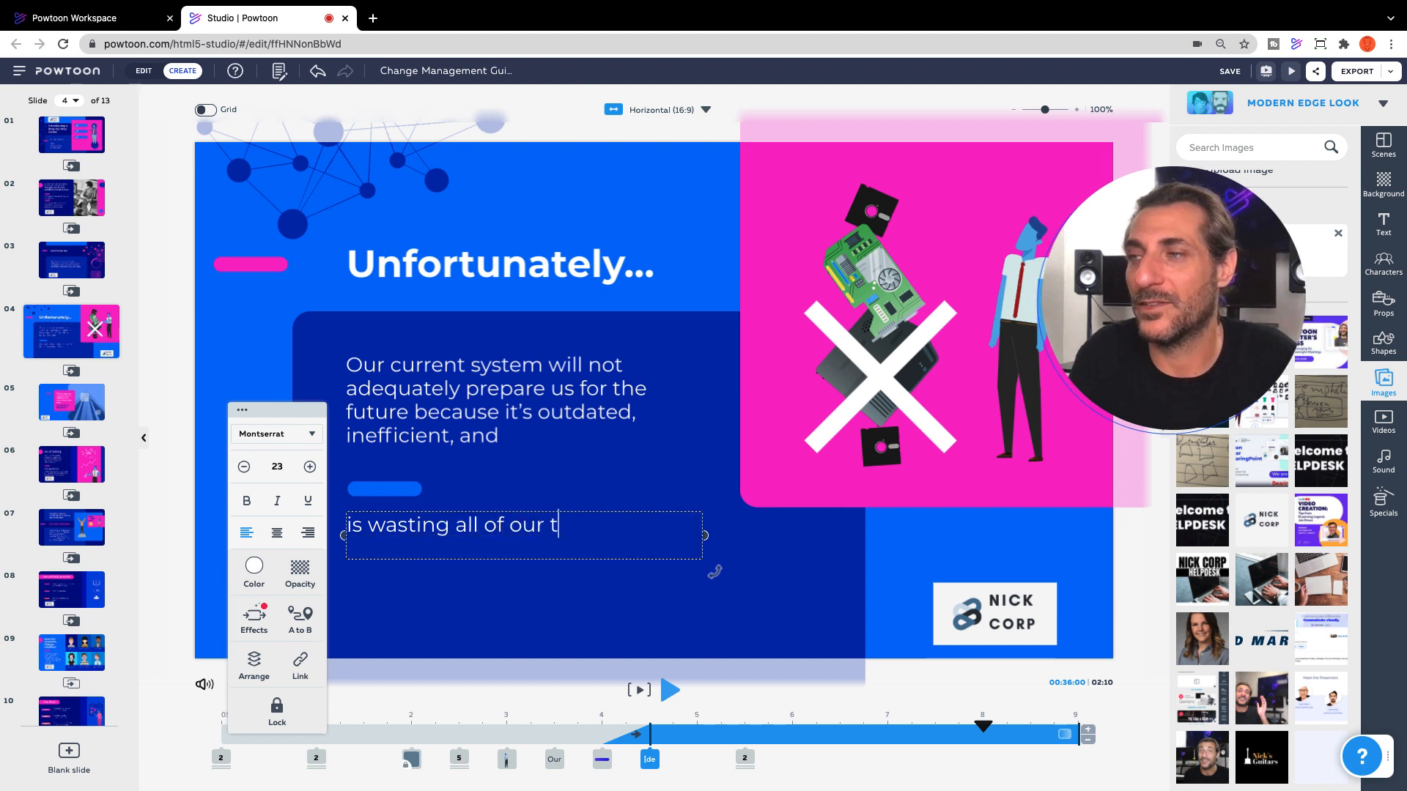
text(ime and expertise.)
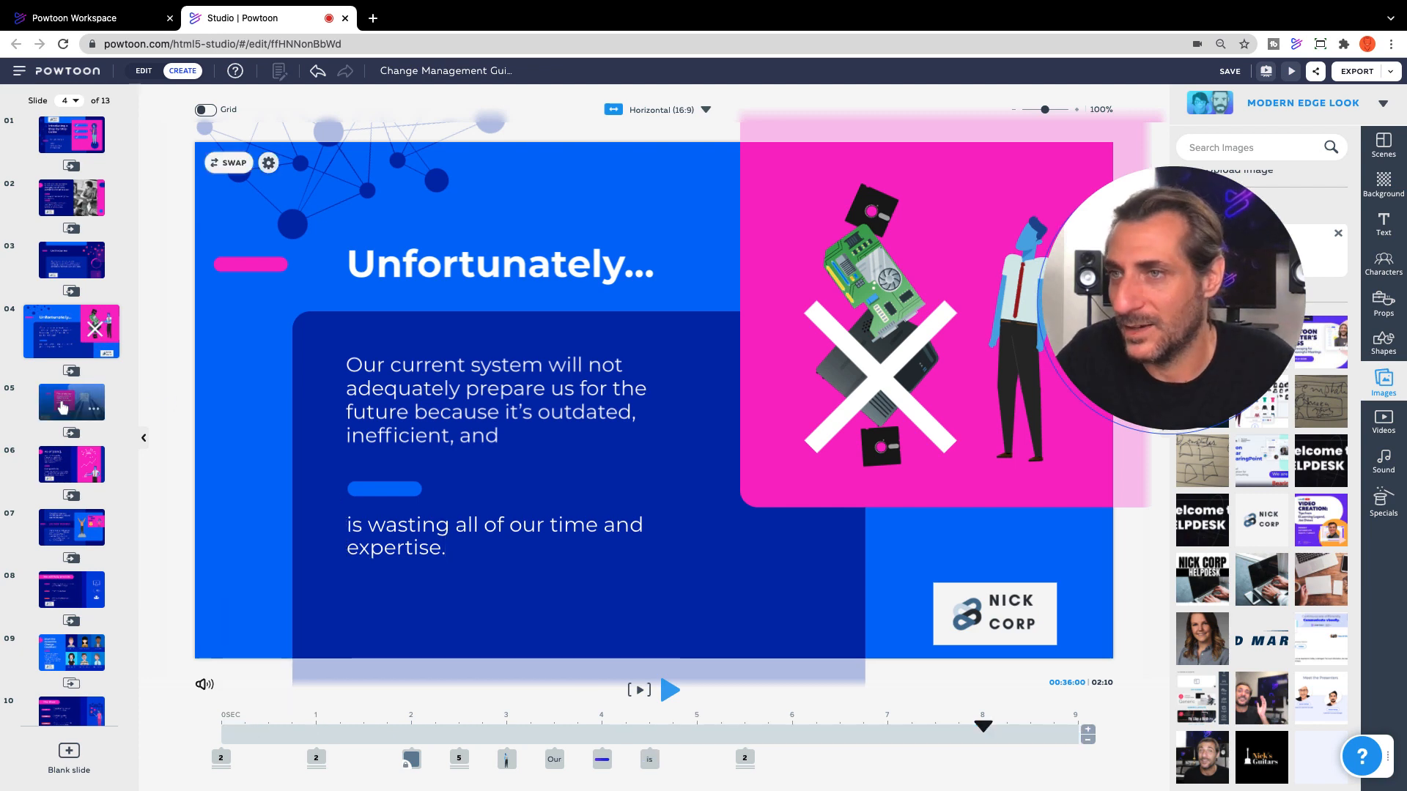
click(71, 402)
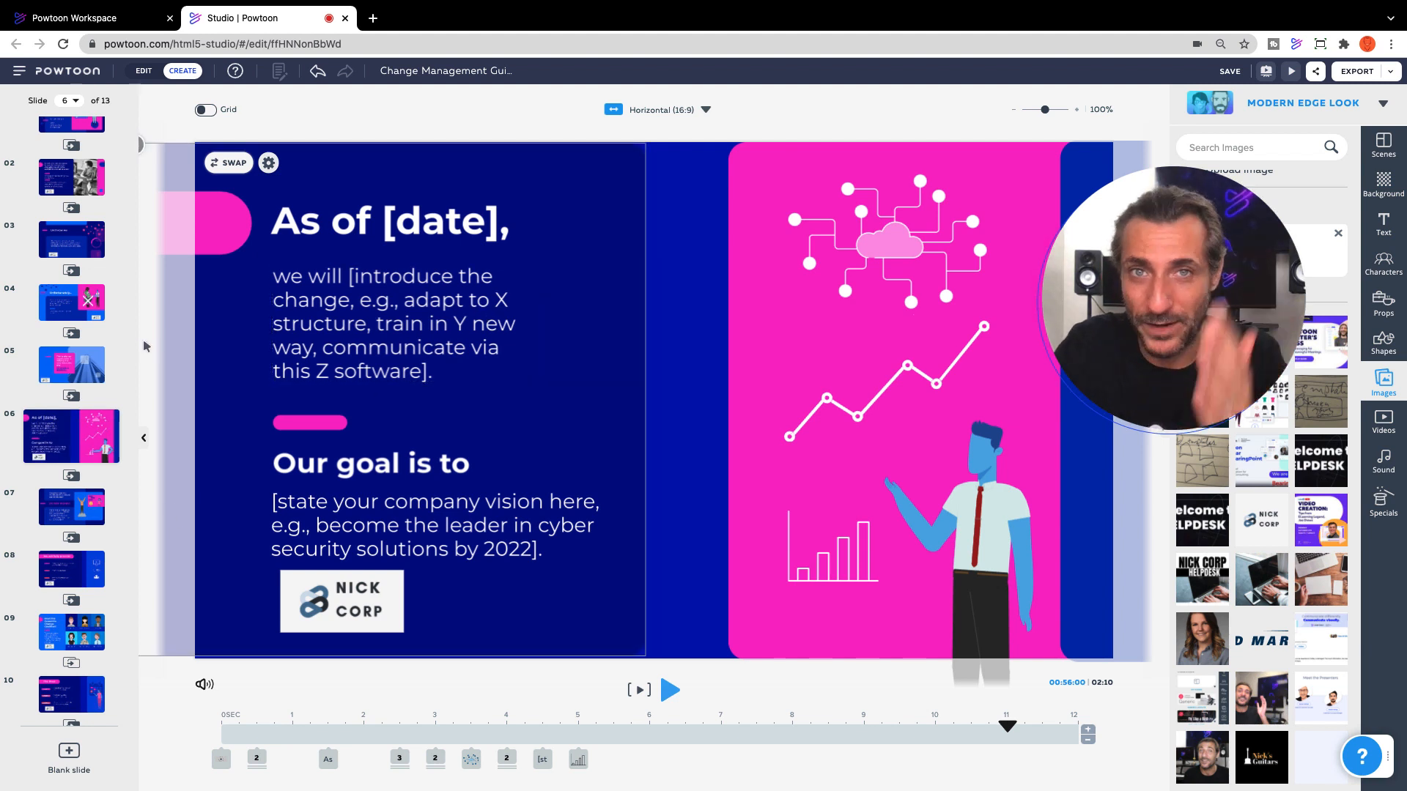
- Step through slides 7 to 13, ending on the closing 'Are you ready to transform' slide
click(435, 525)
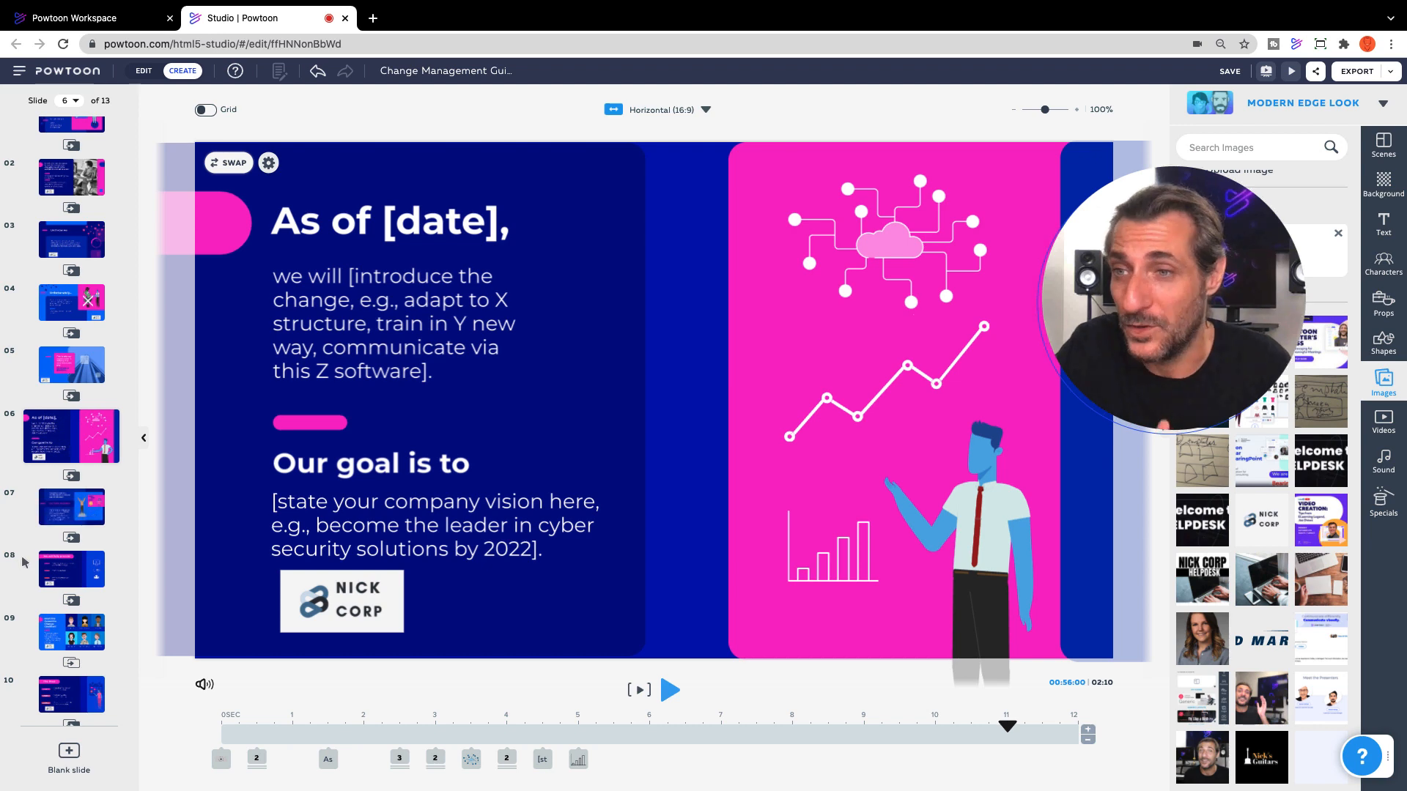
click(71, 498)
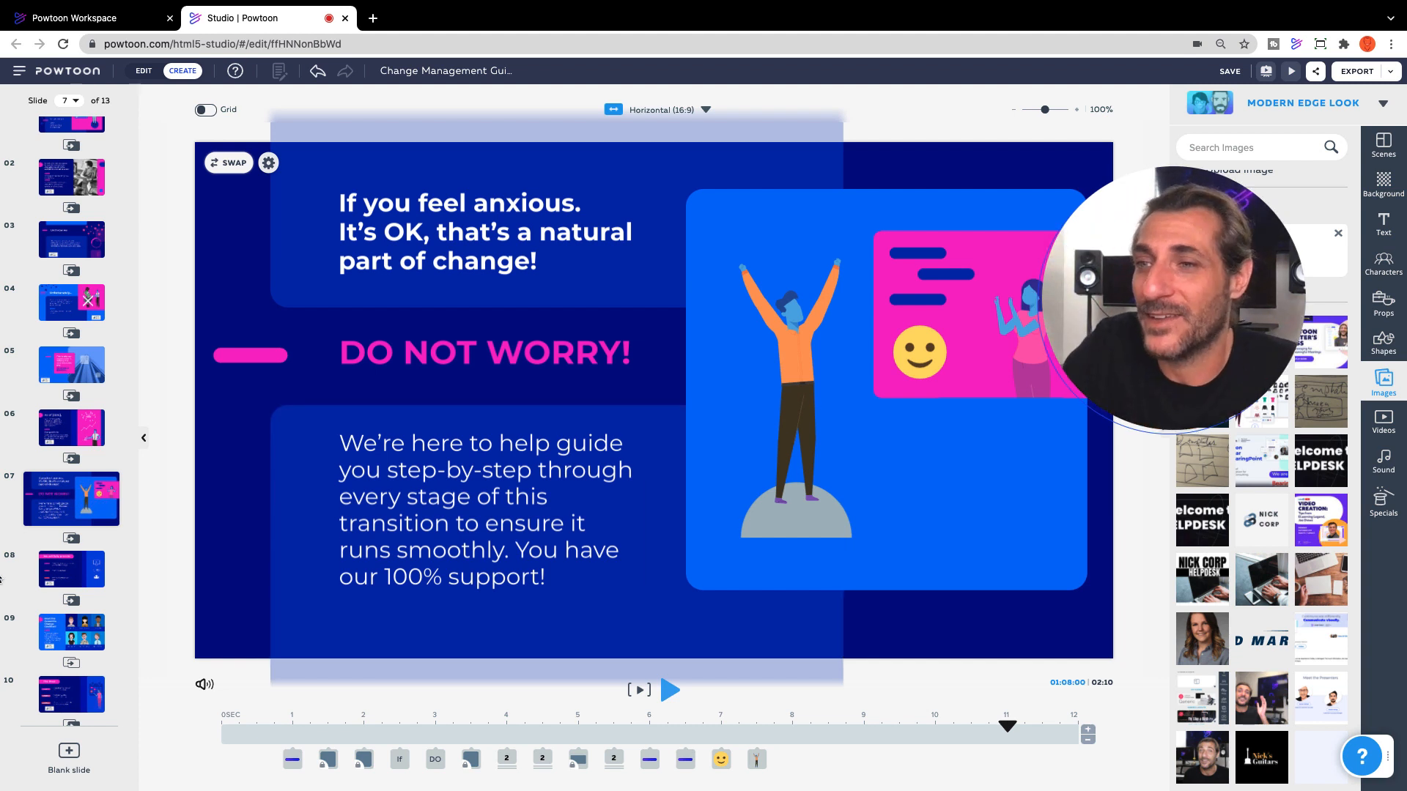
click(70, 561)
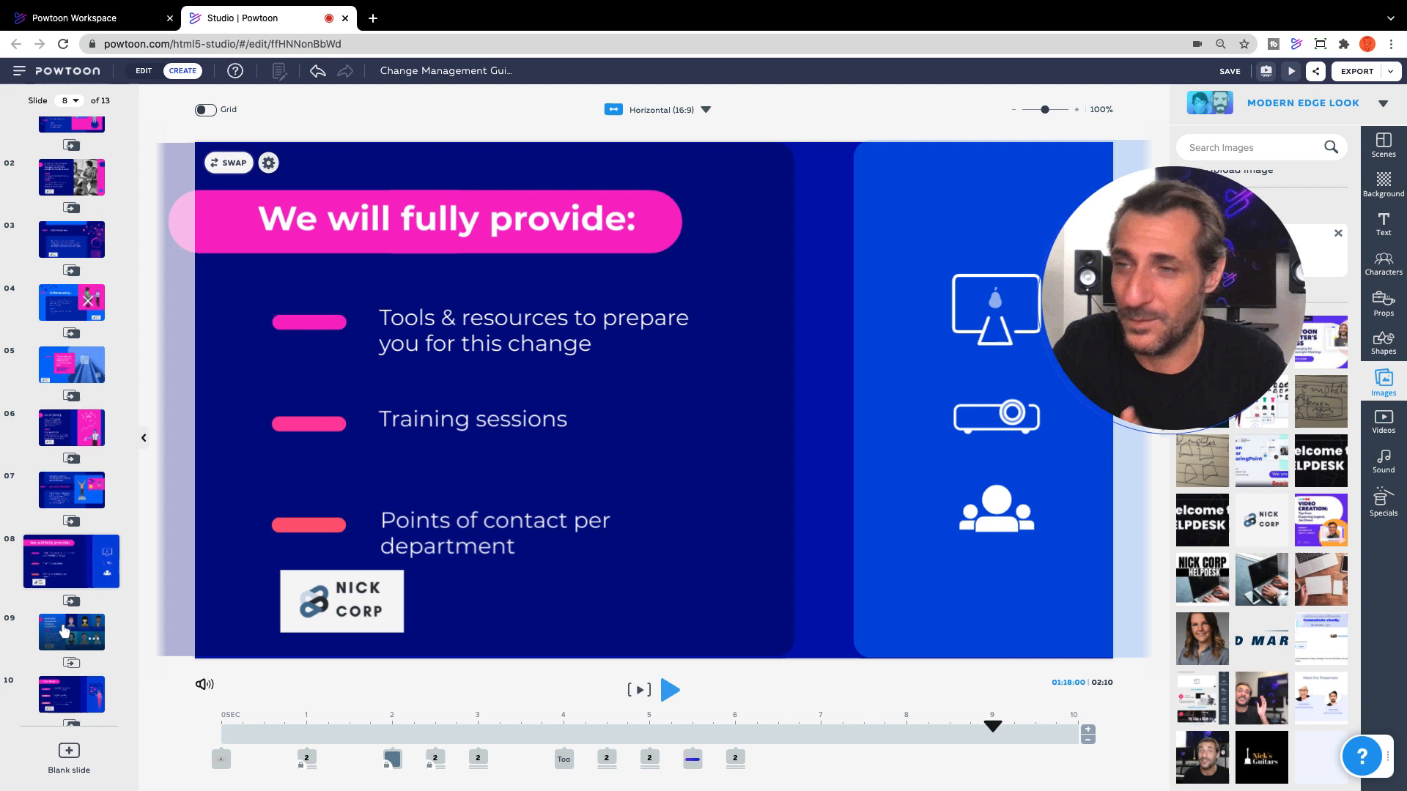
click(70, 622)
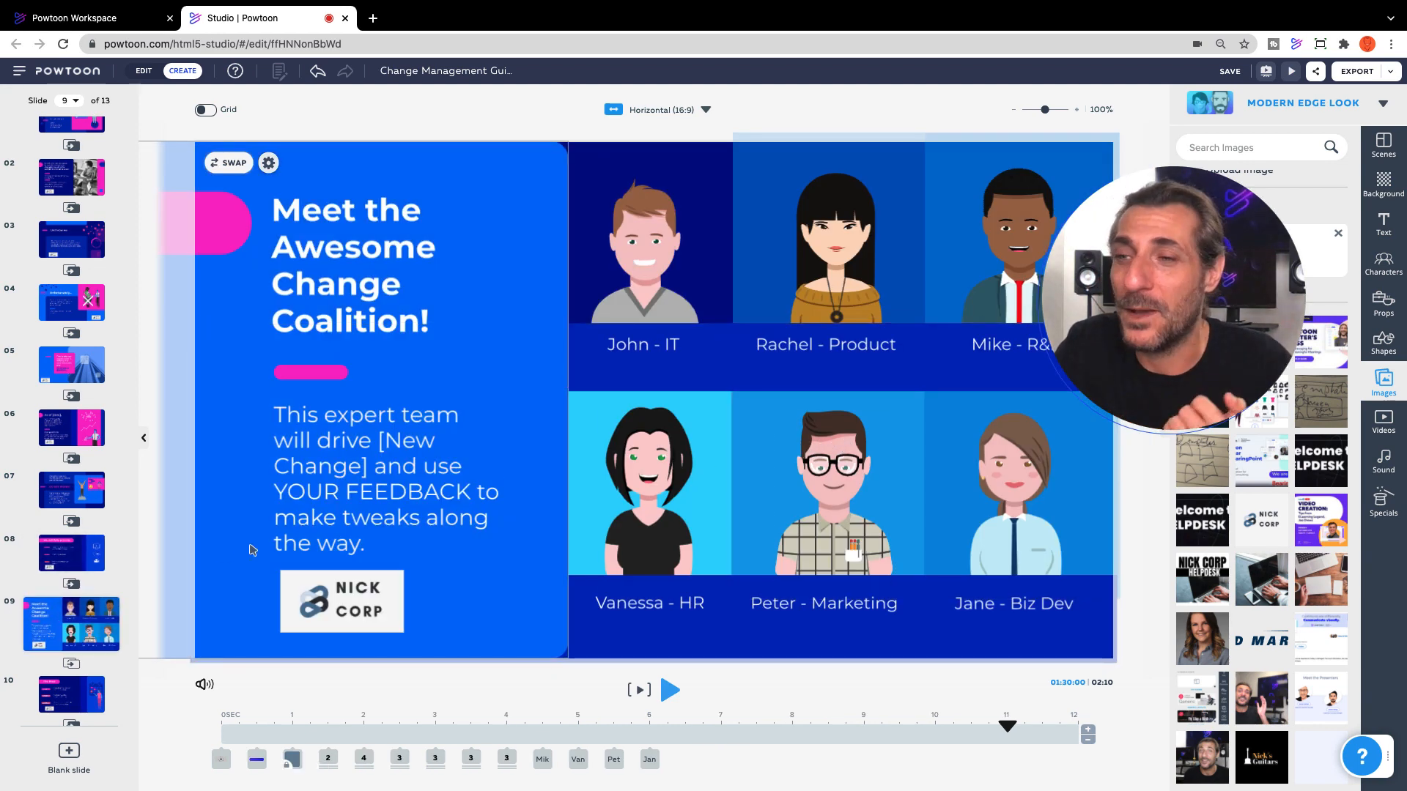
scroll(down, 3)
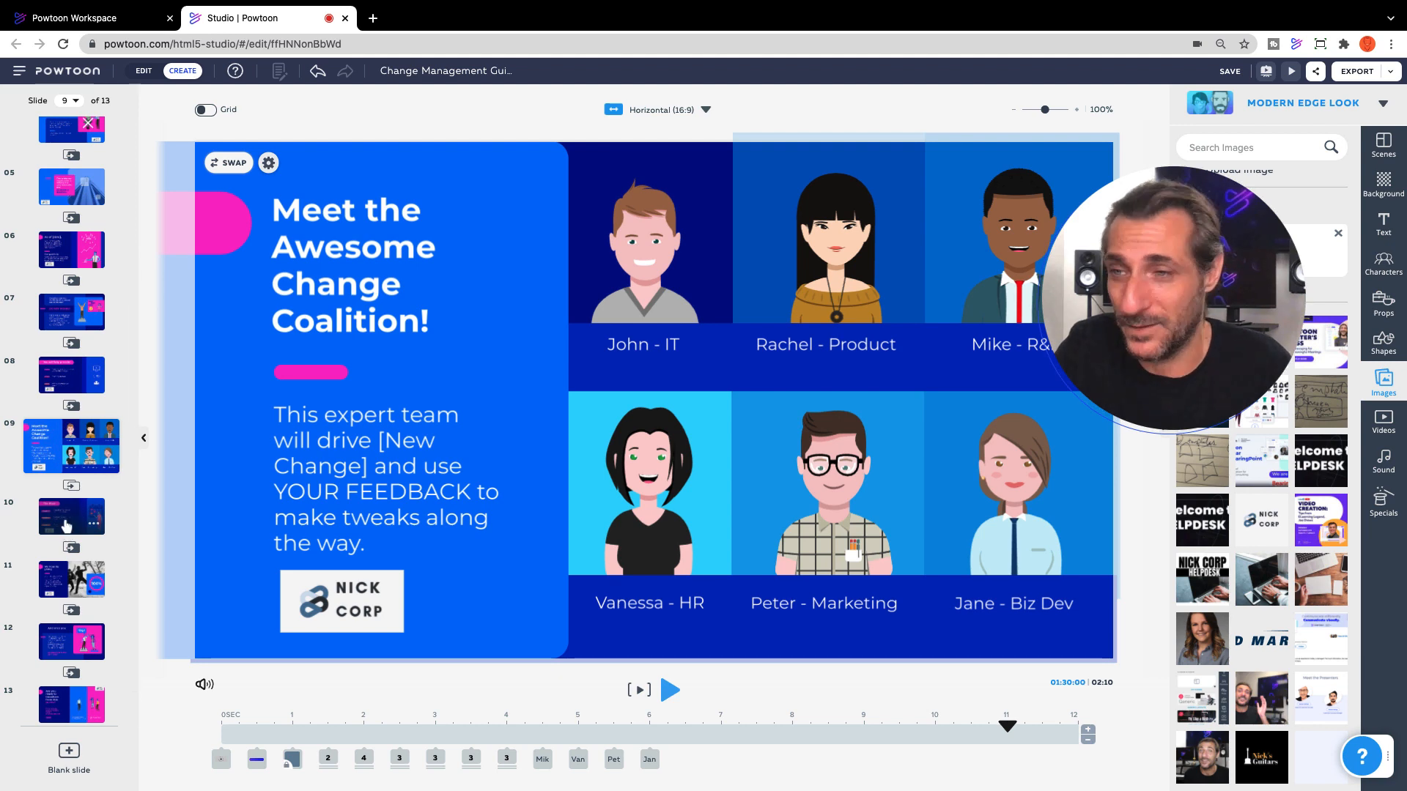
click(70, 509)
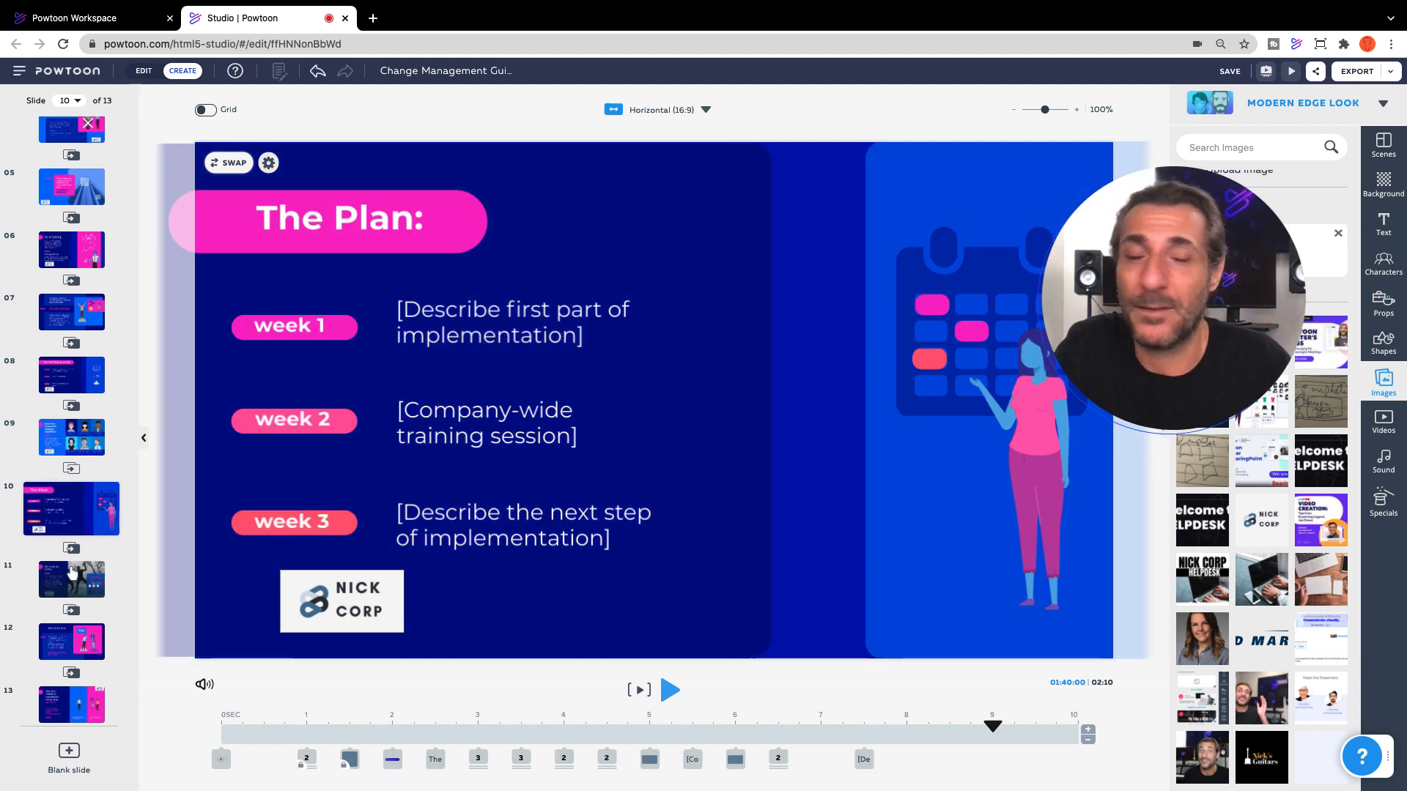
click(70, 573)
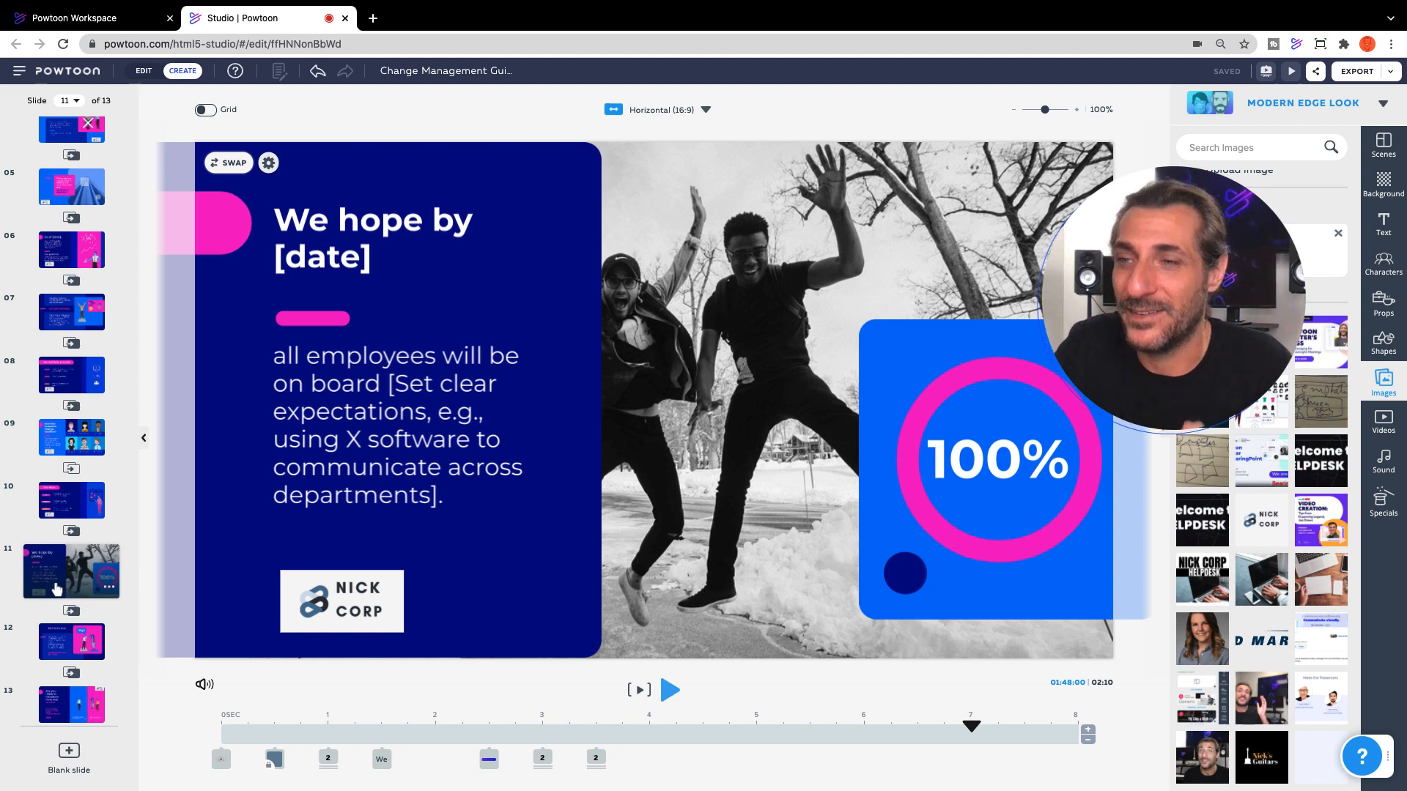
click(70, 633)
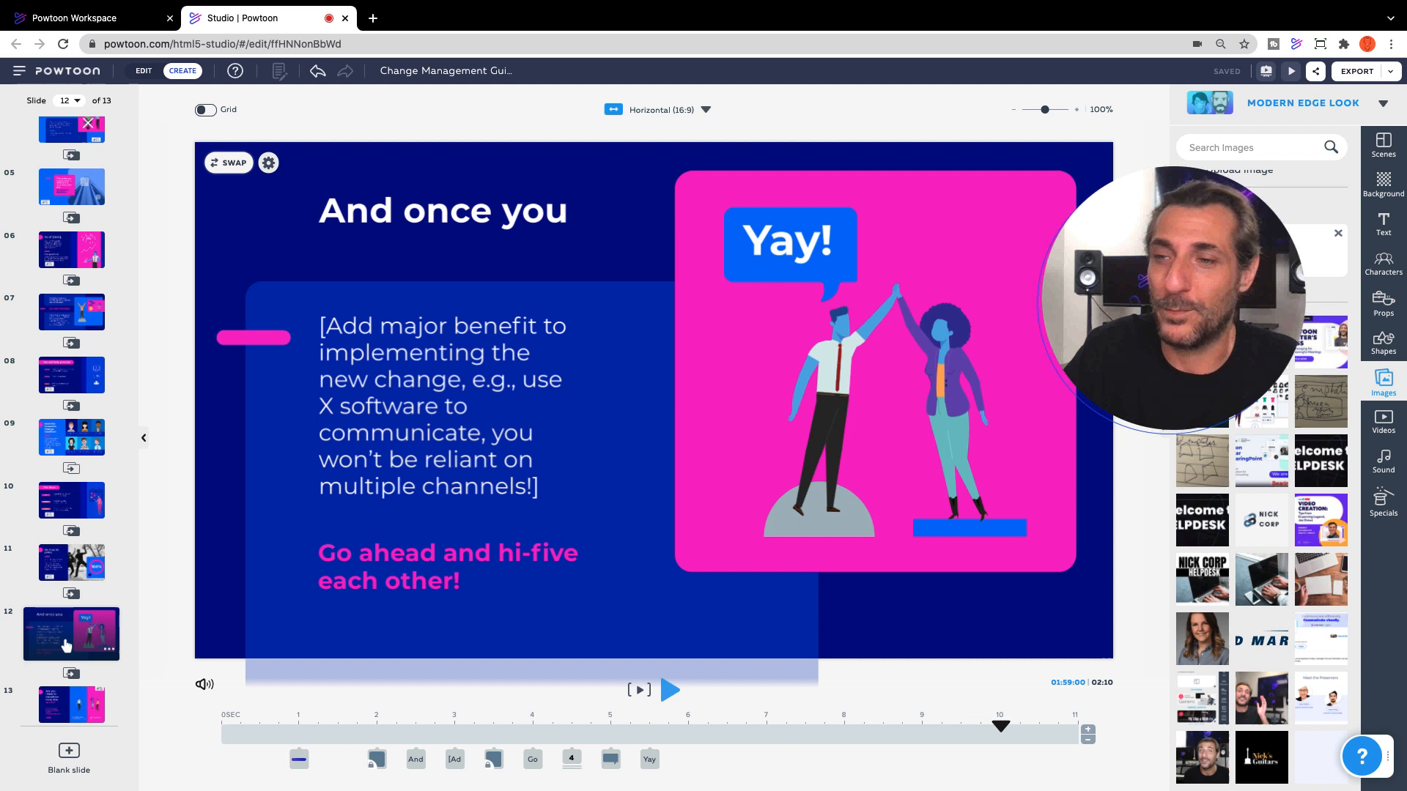
click(440, 406)
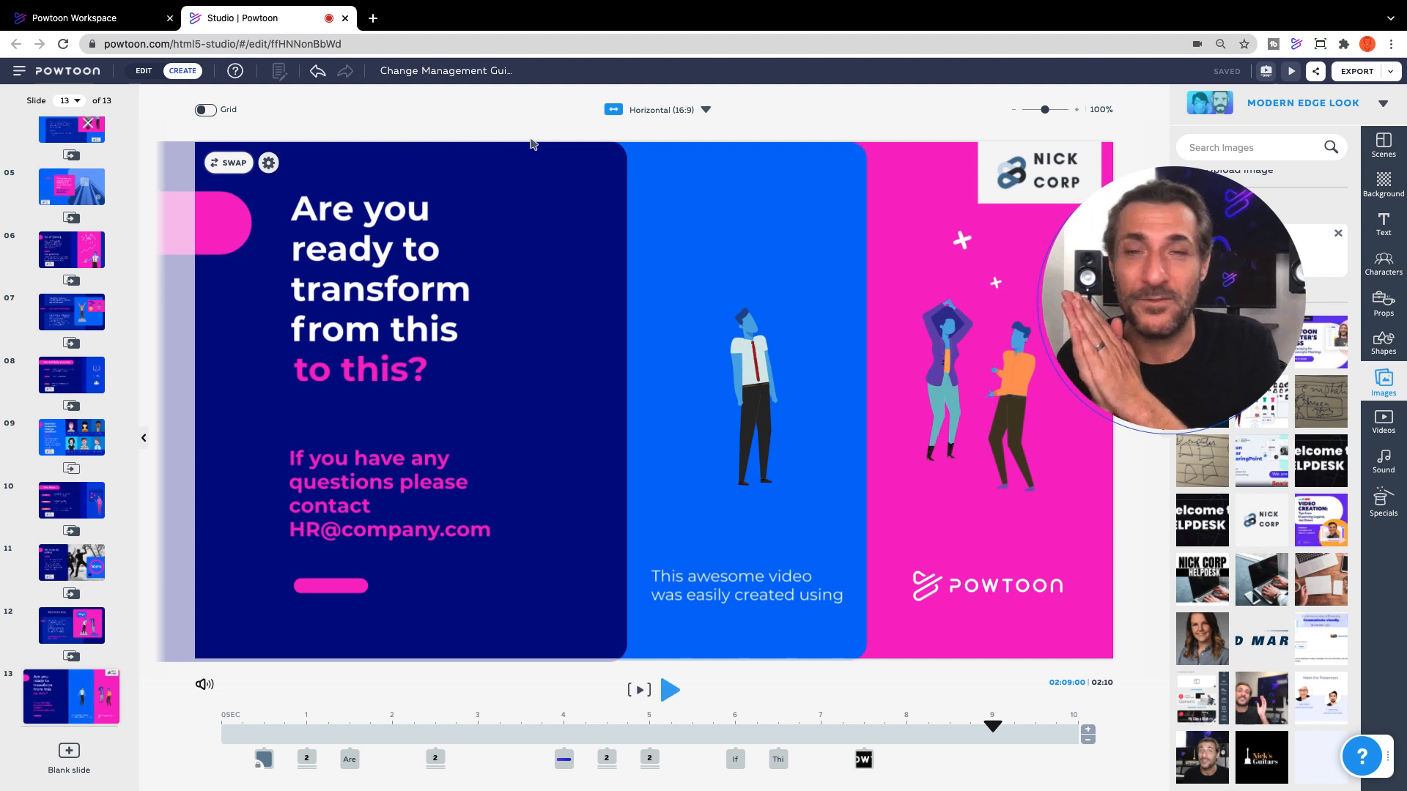
mouse_move(566, 124)
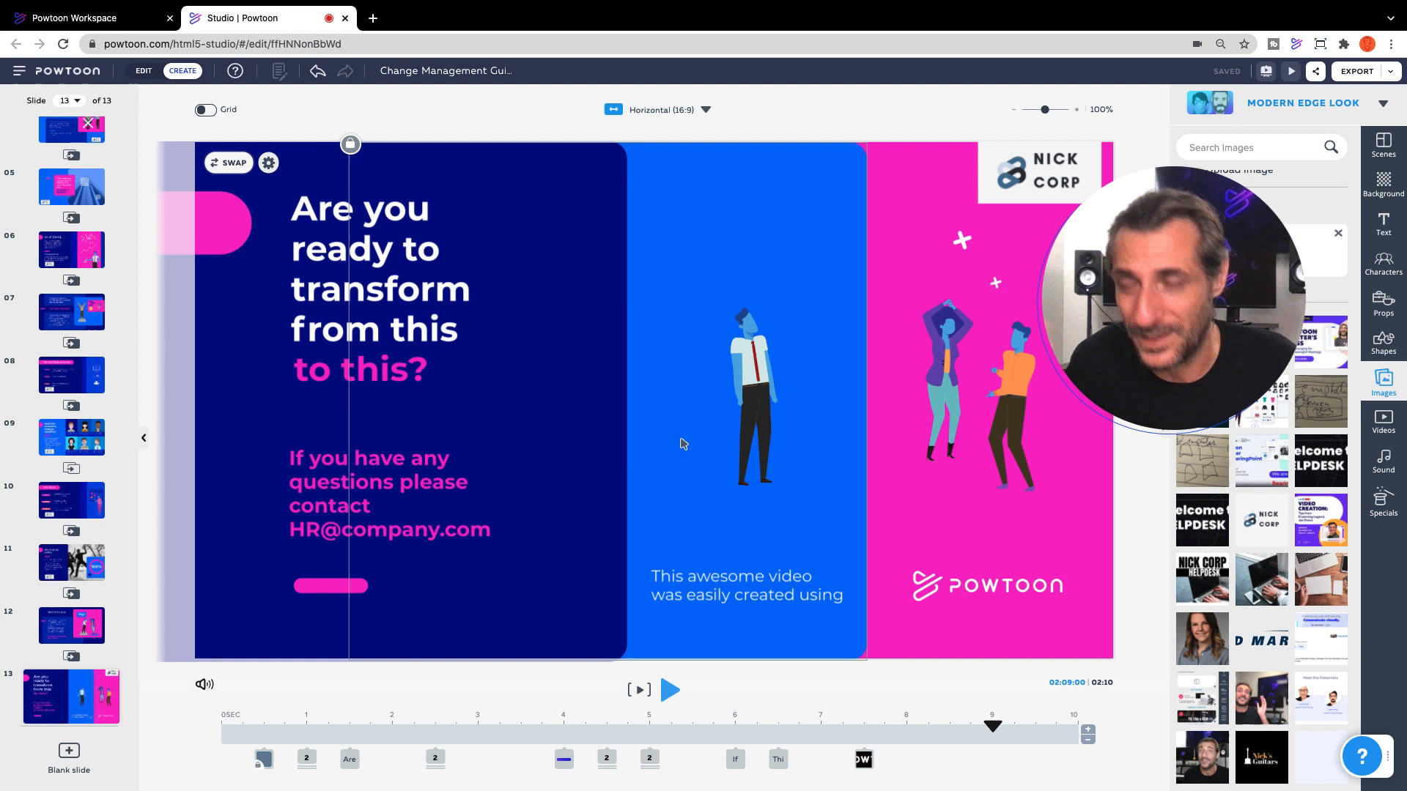
mouse_move(664, 513)
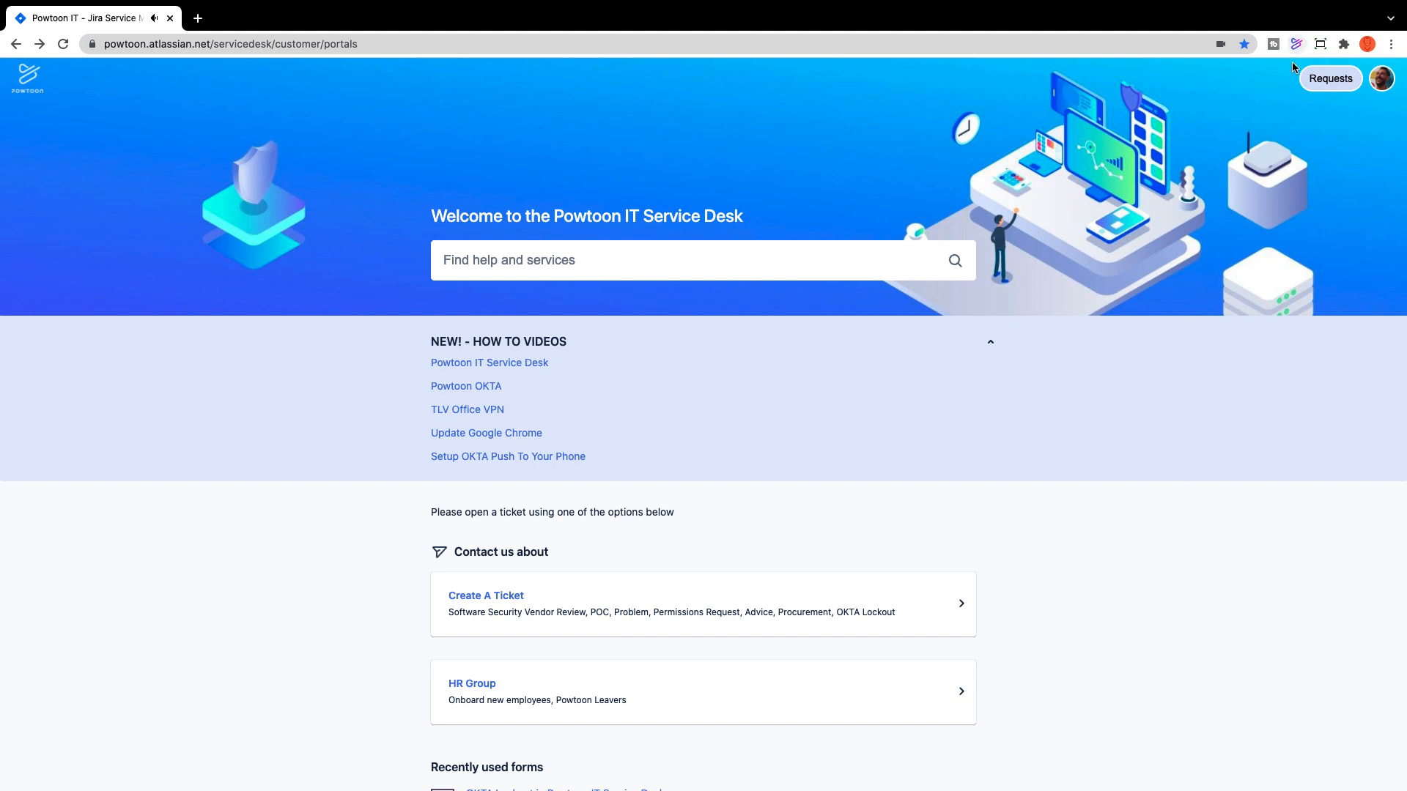
- Start a screen recording from the Powtoon Capture extension in Record mode
click(1296, 44)
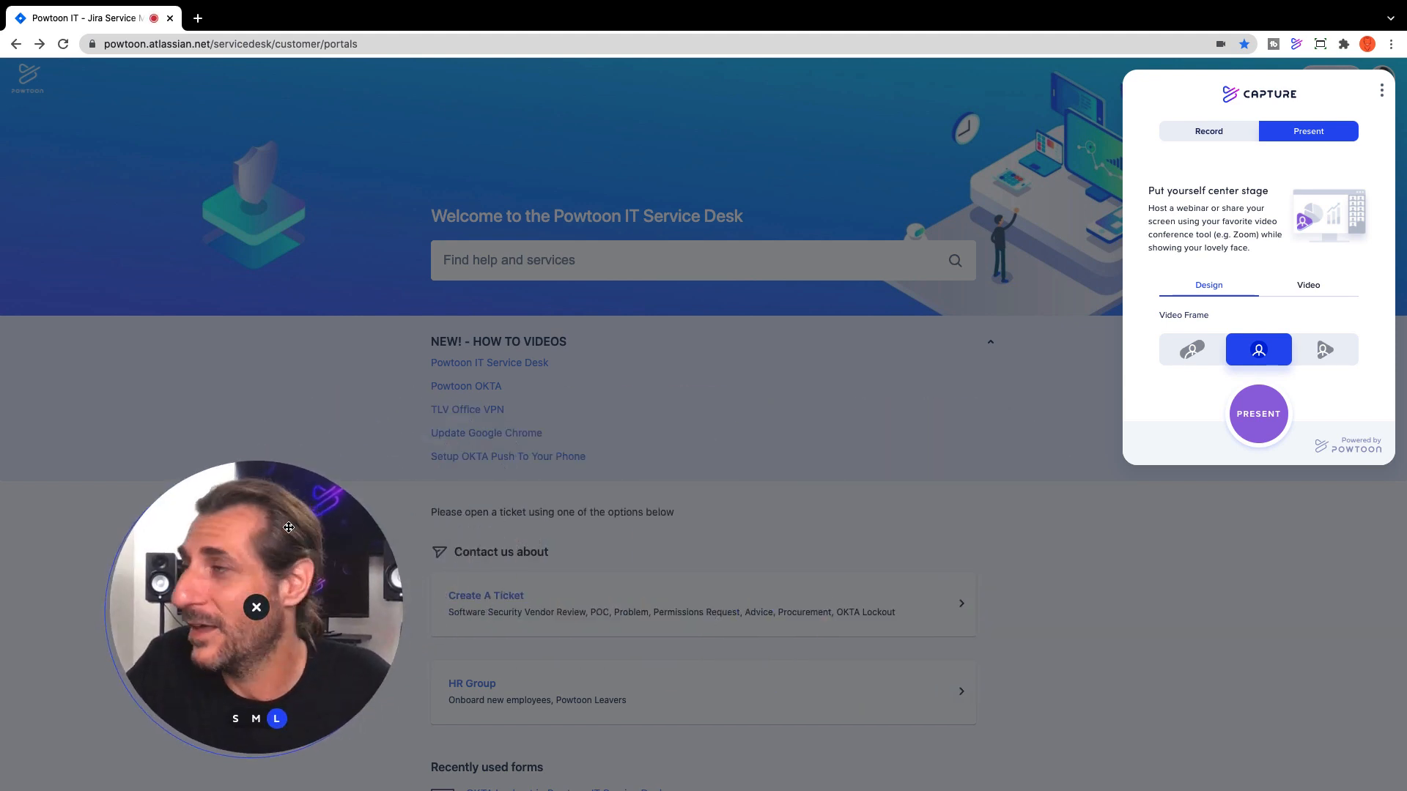
click(1207, 130)
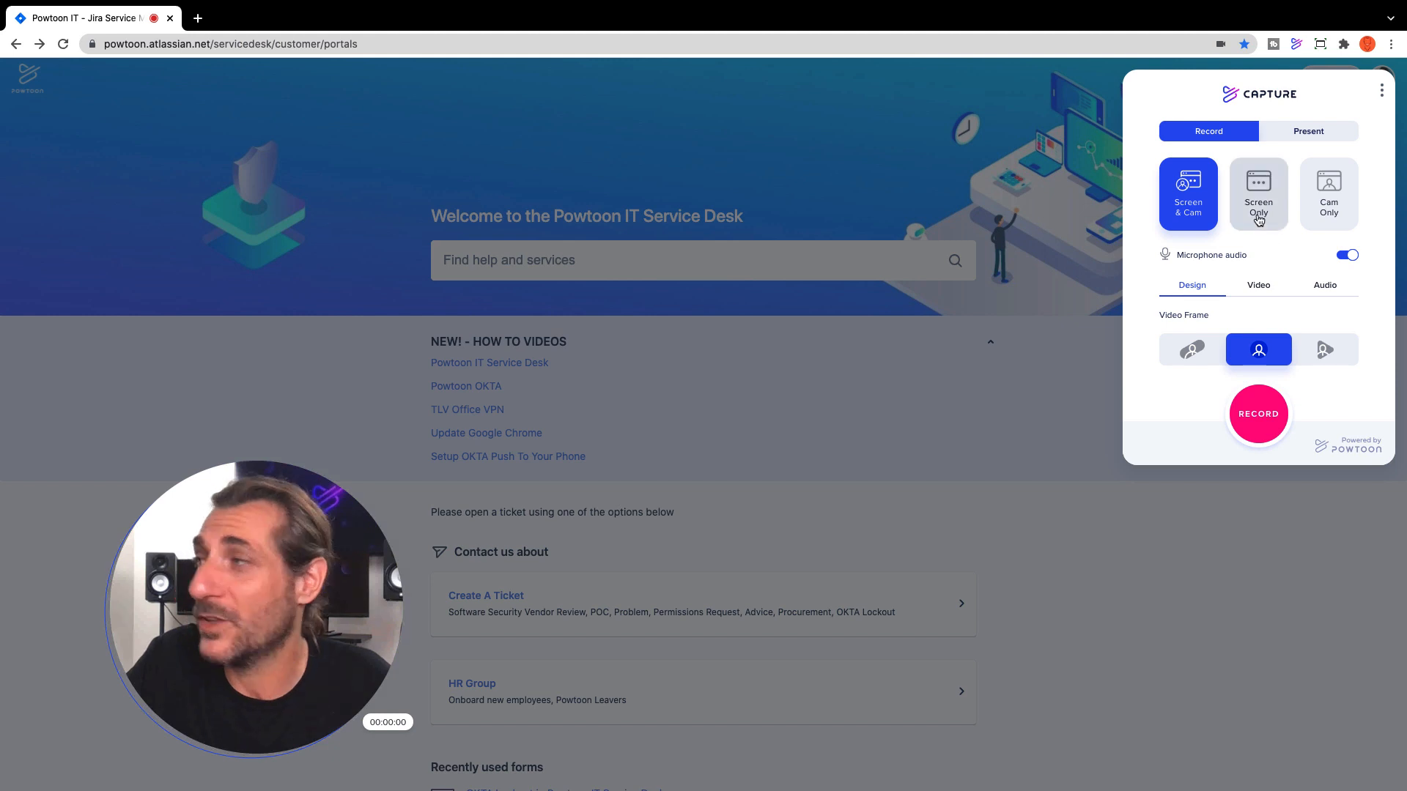
click(1257, 193)
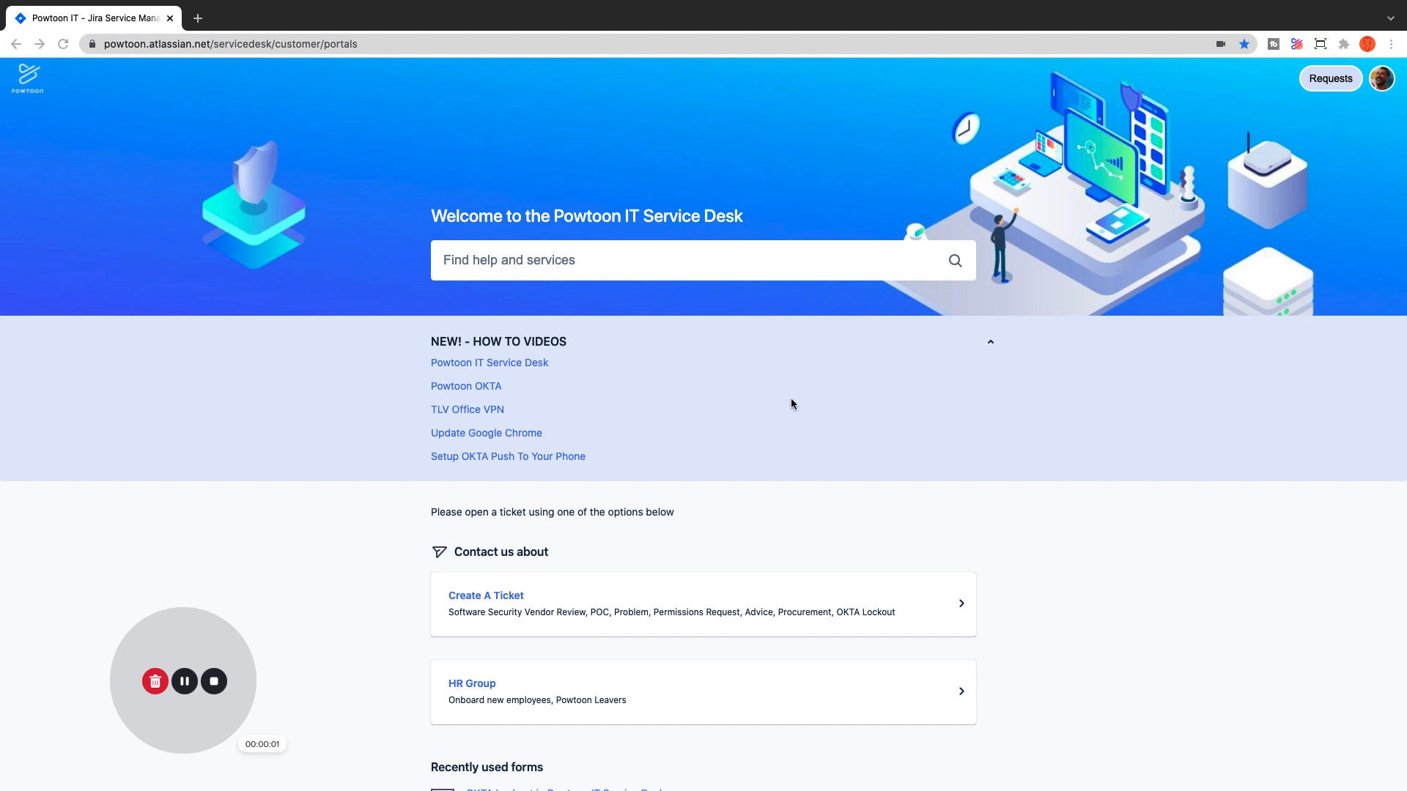
mouse_move(811, 404)
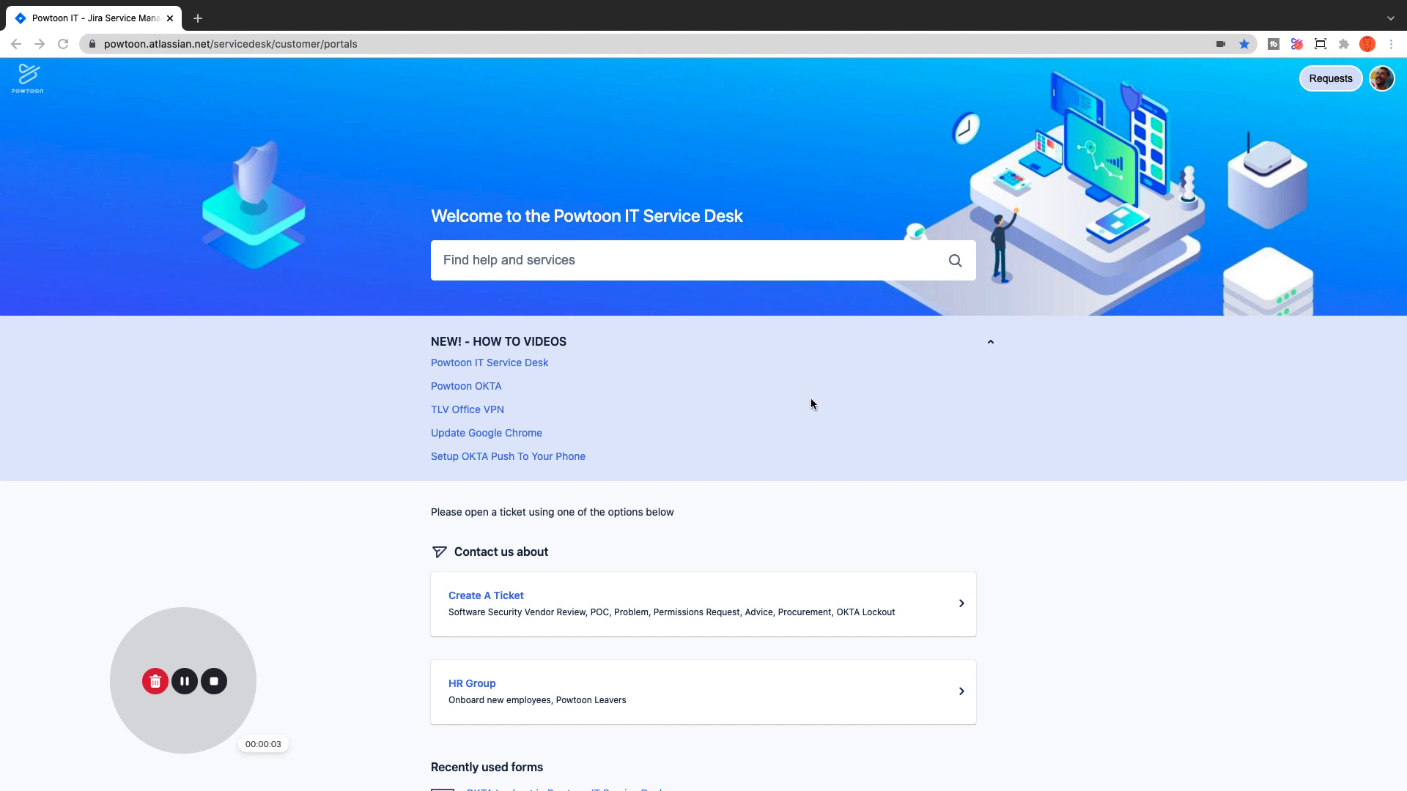
- While recording, open HR Group's Onboard new employees form and its Description field
scroll(down, 3)
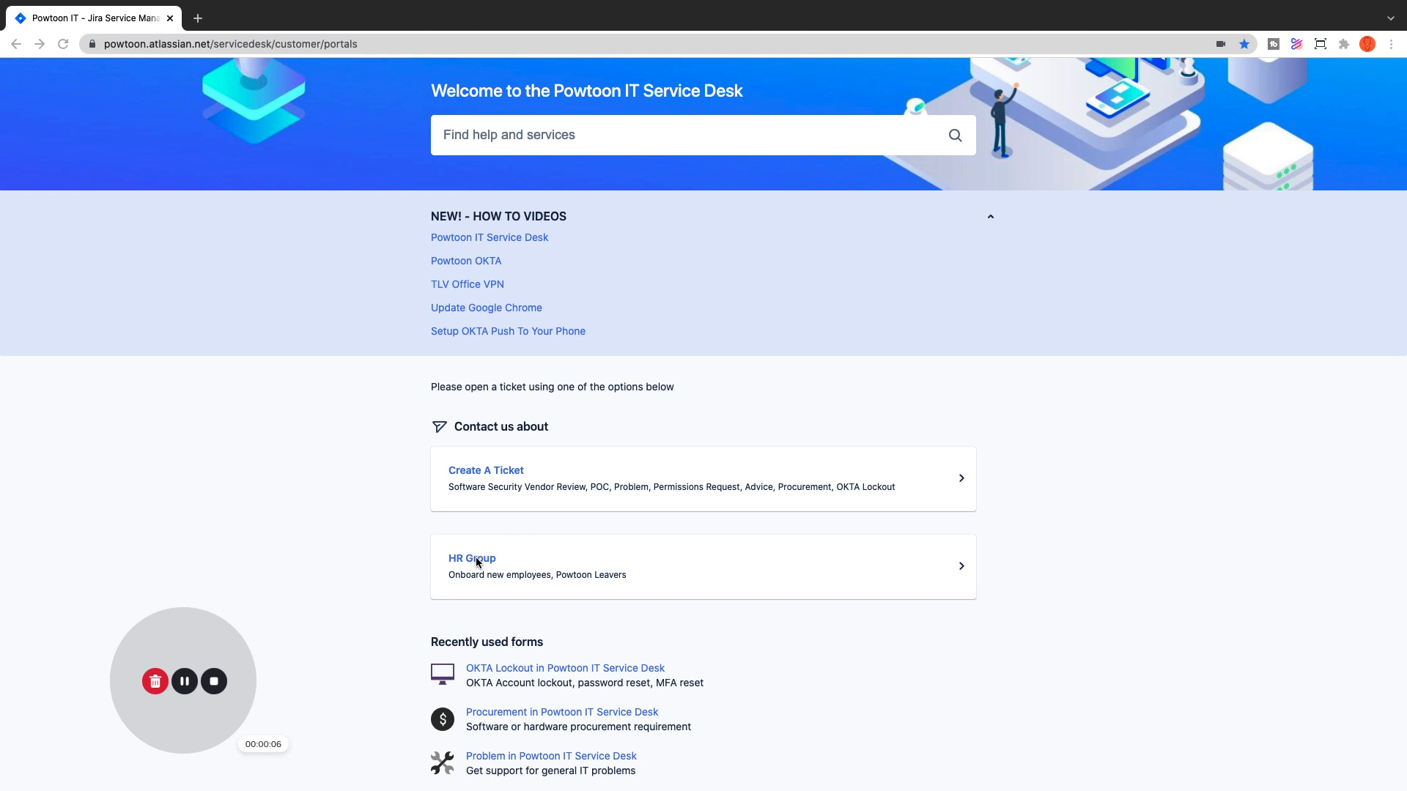
click(472, 558)
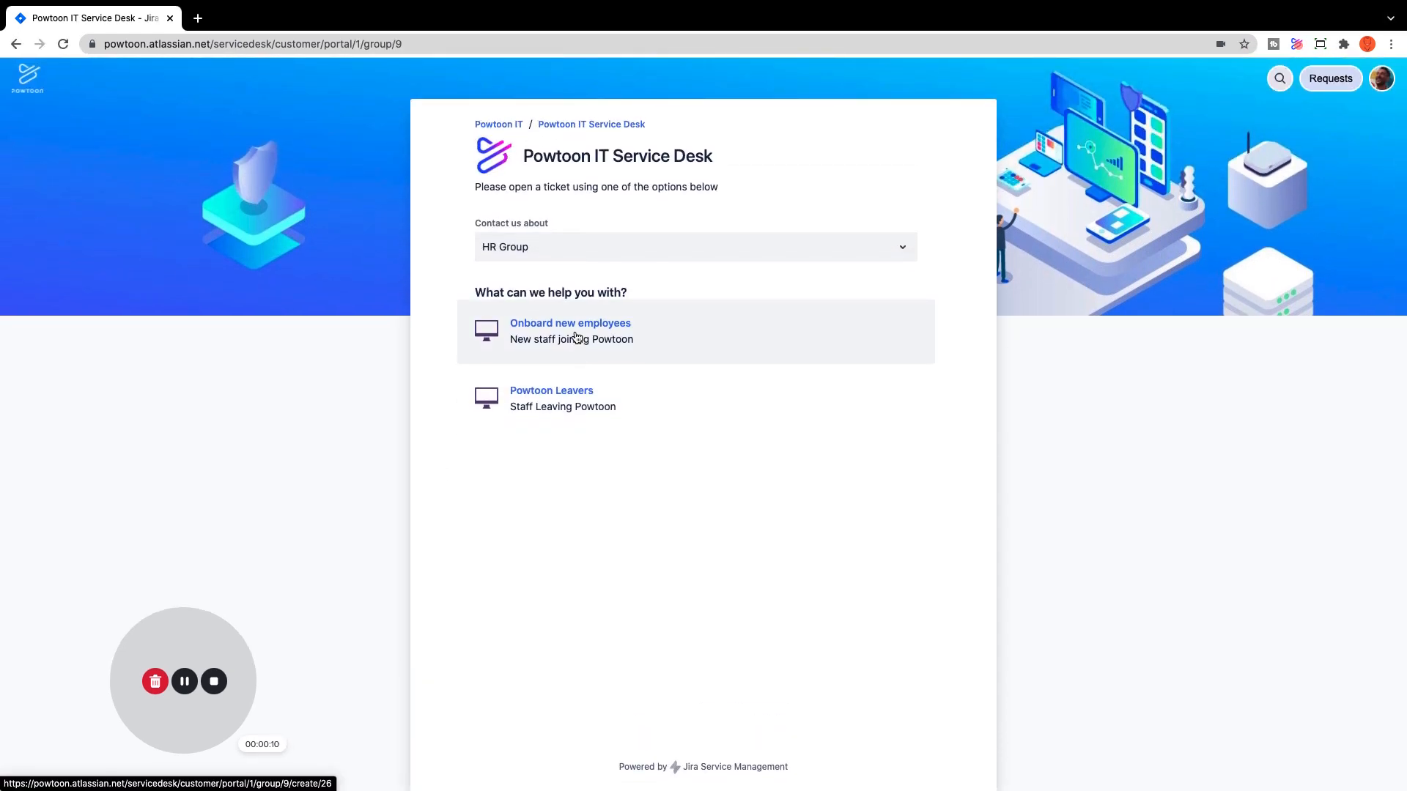
click(570, 323)
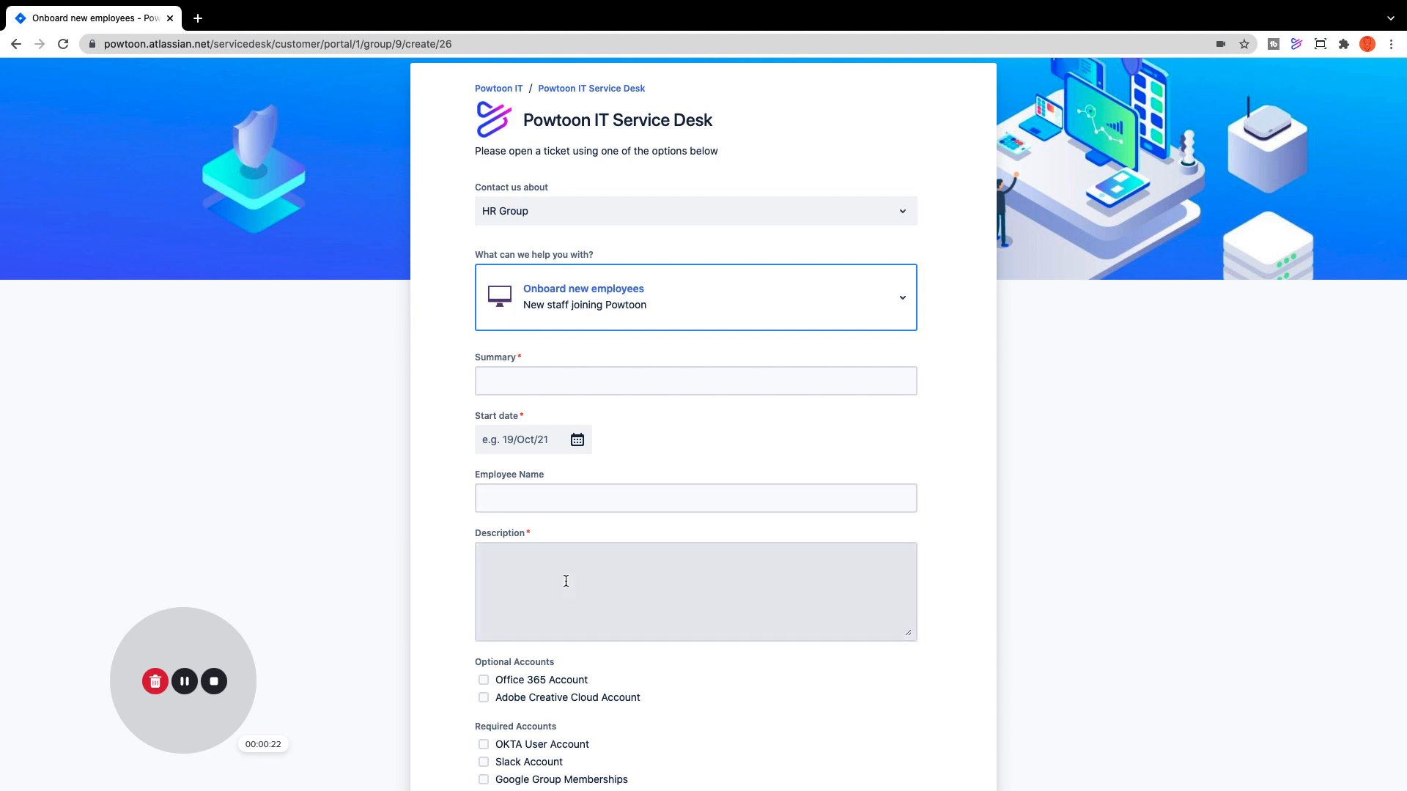
click(695, 592)
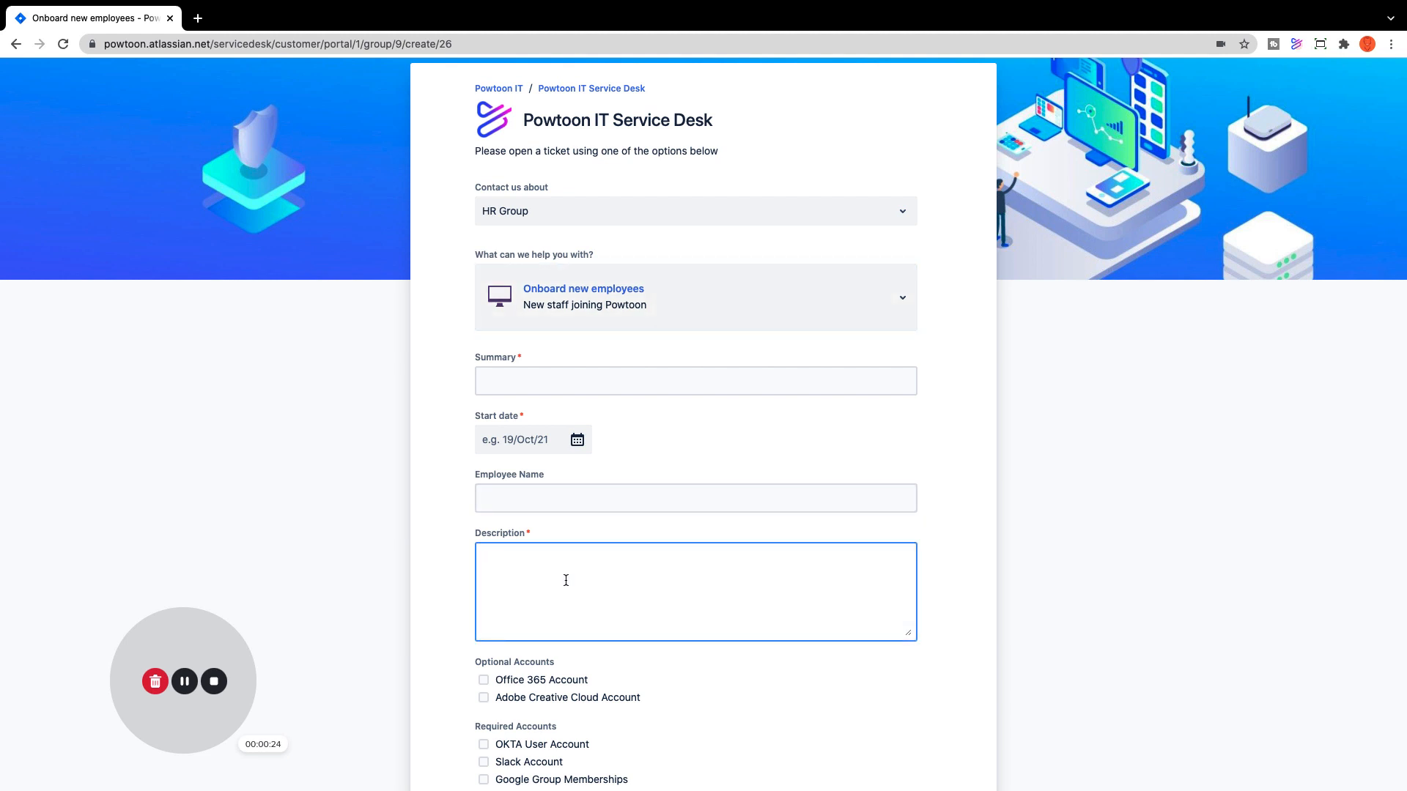
scroll(down, 3)
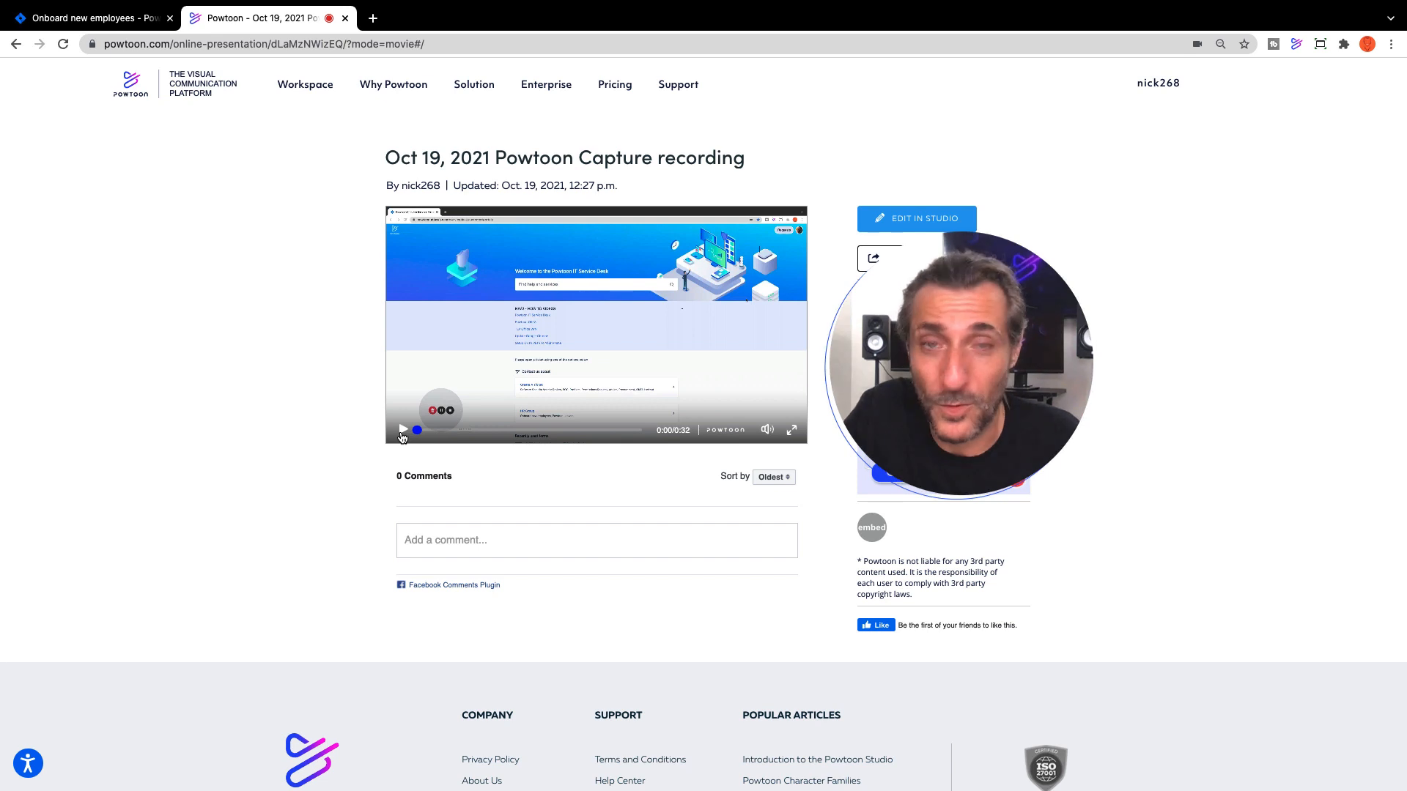
- Play back the saved Capture recording and choose Edit in Studio
click(403, 430)
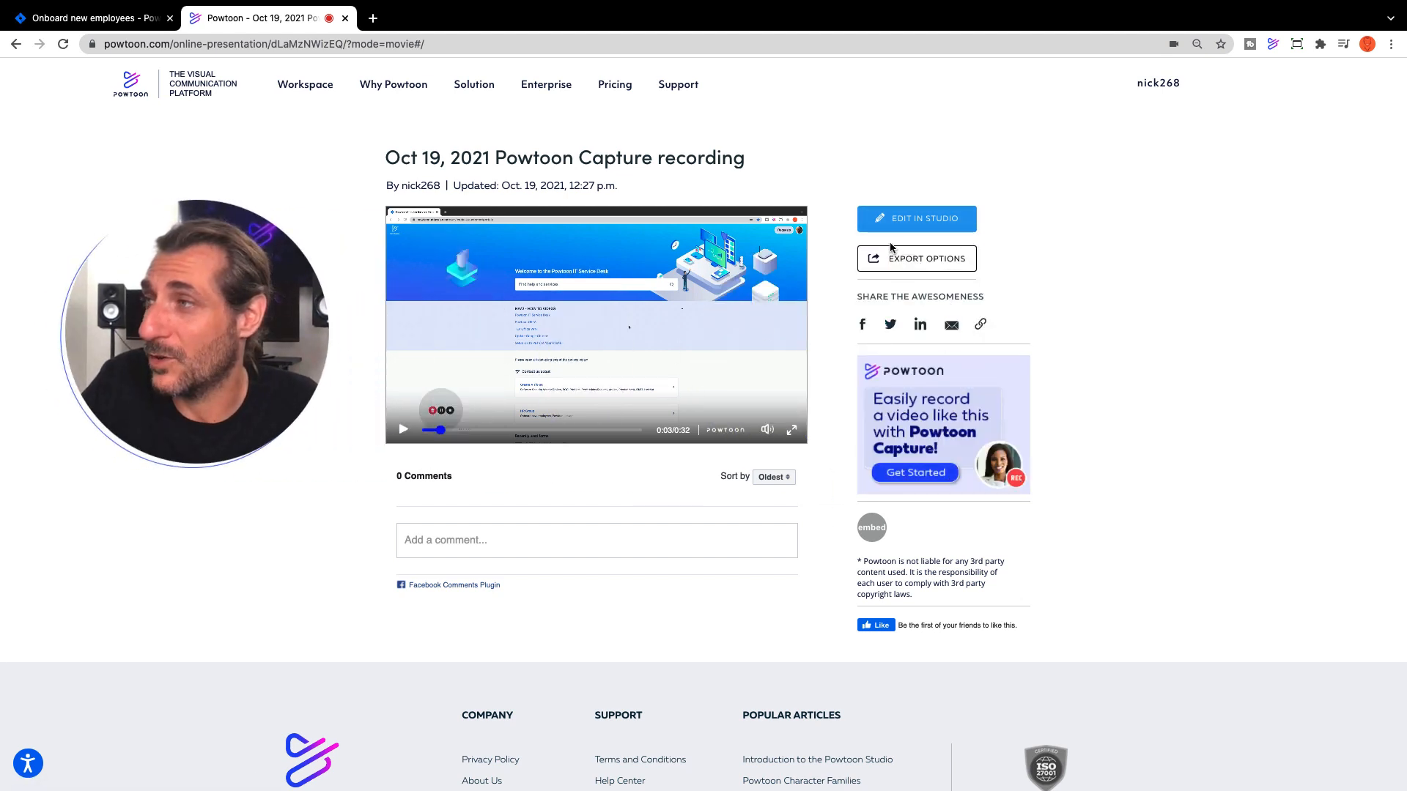
click(914, 219)
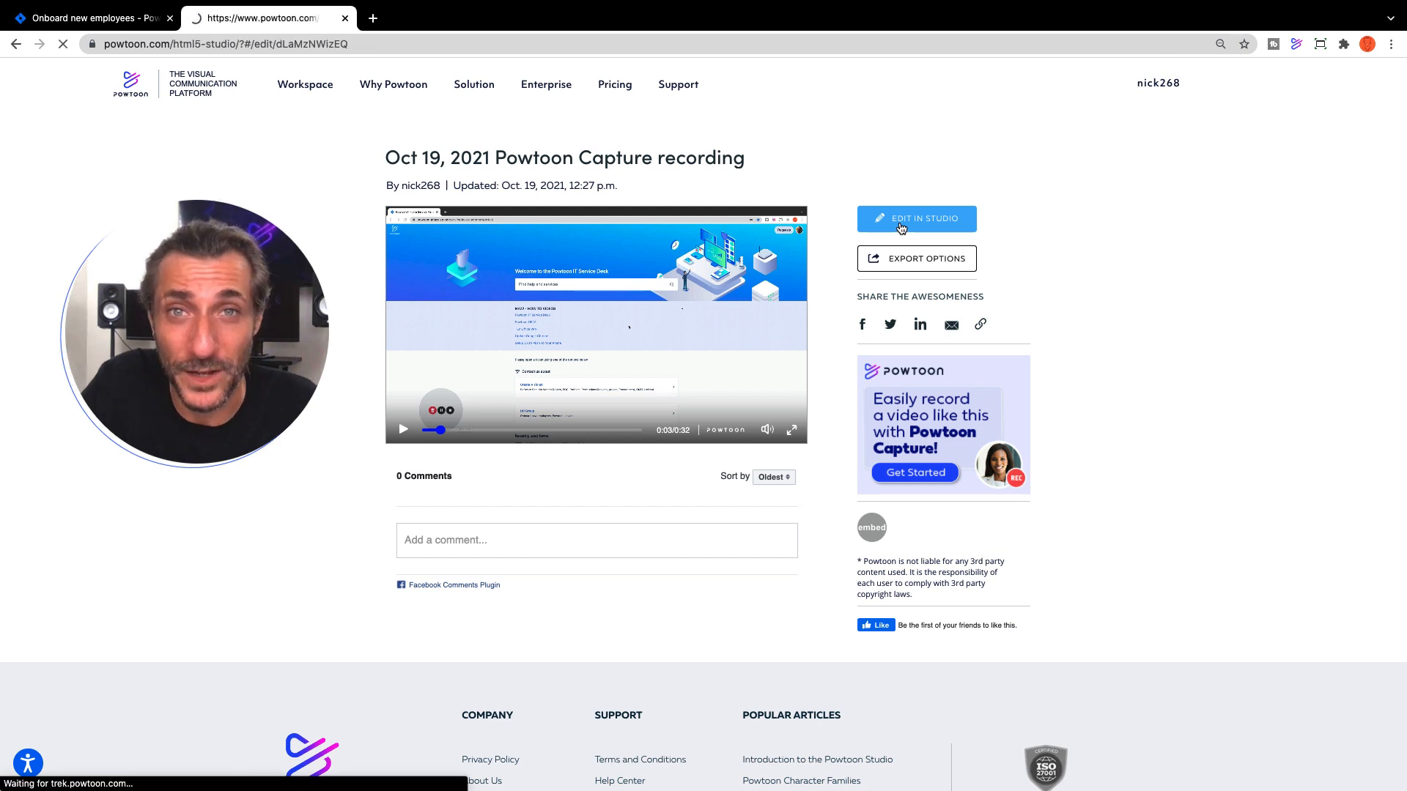
- Add an animated circle over the HR Group link with an enter effect, colour it red, and preview
click(915, 218)
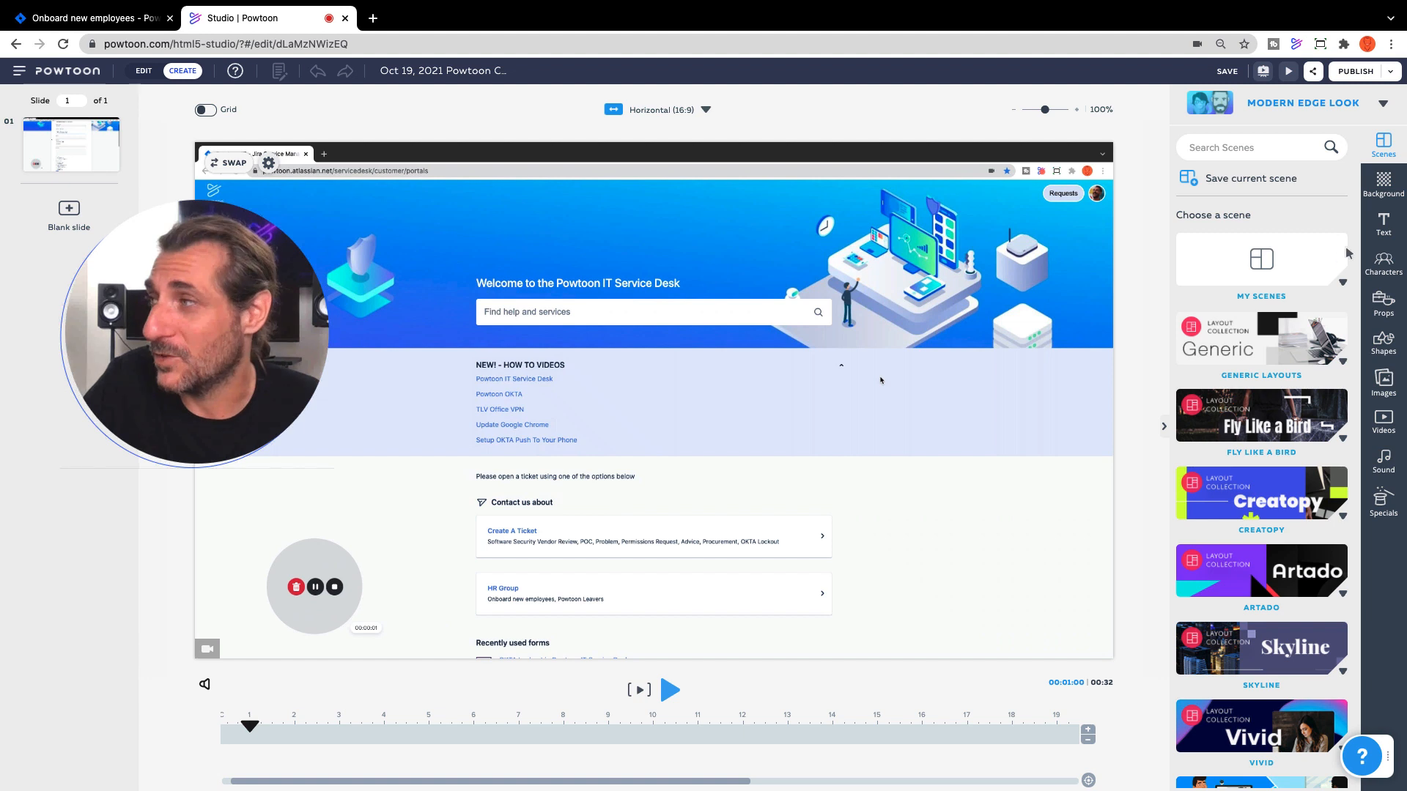
click(1381, 338)
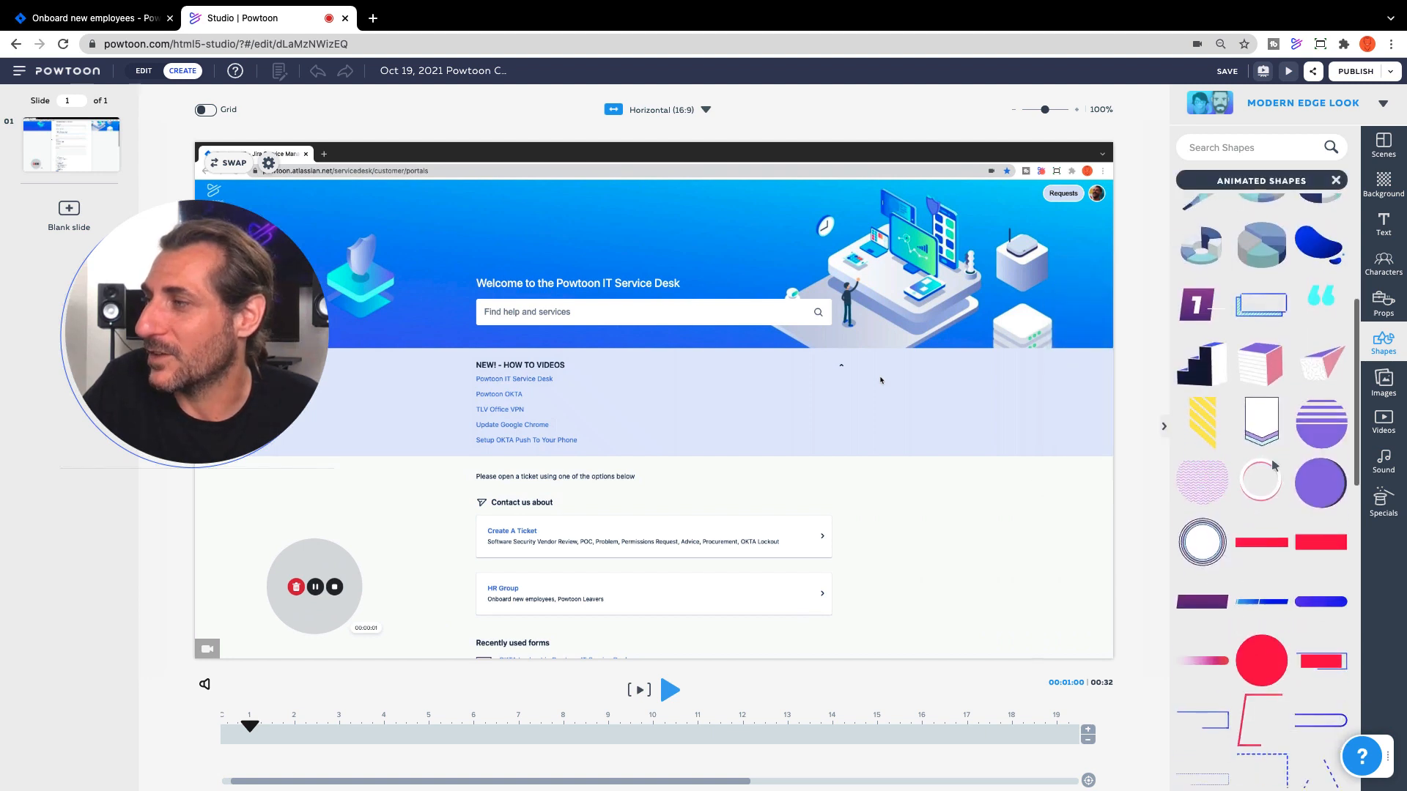
scroll(down, 3)
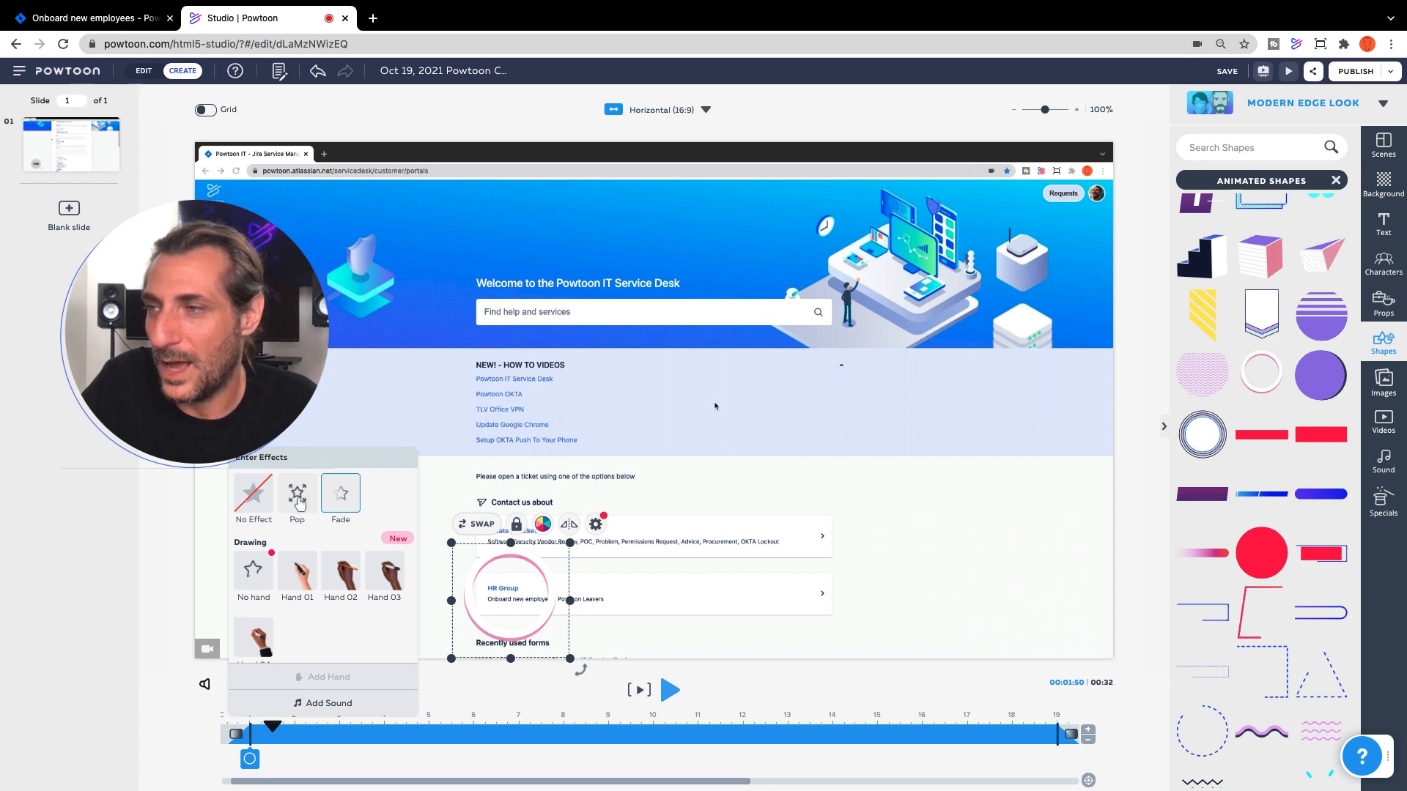
click(296, 494)
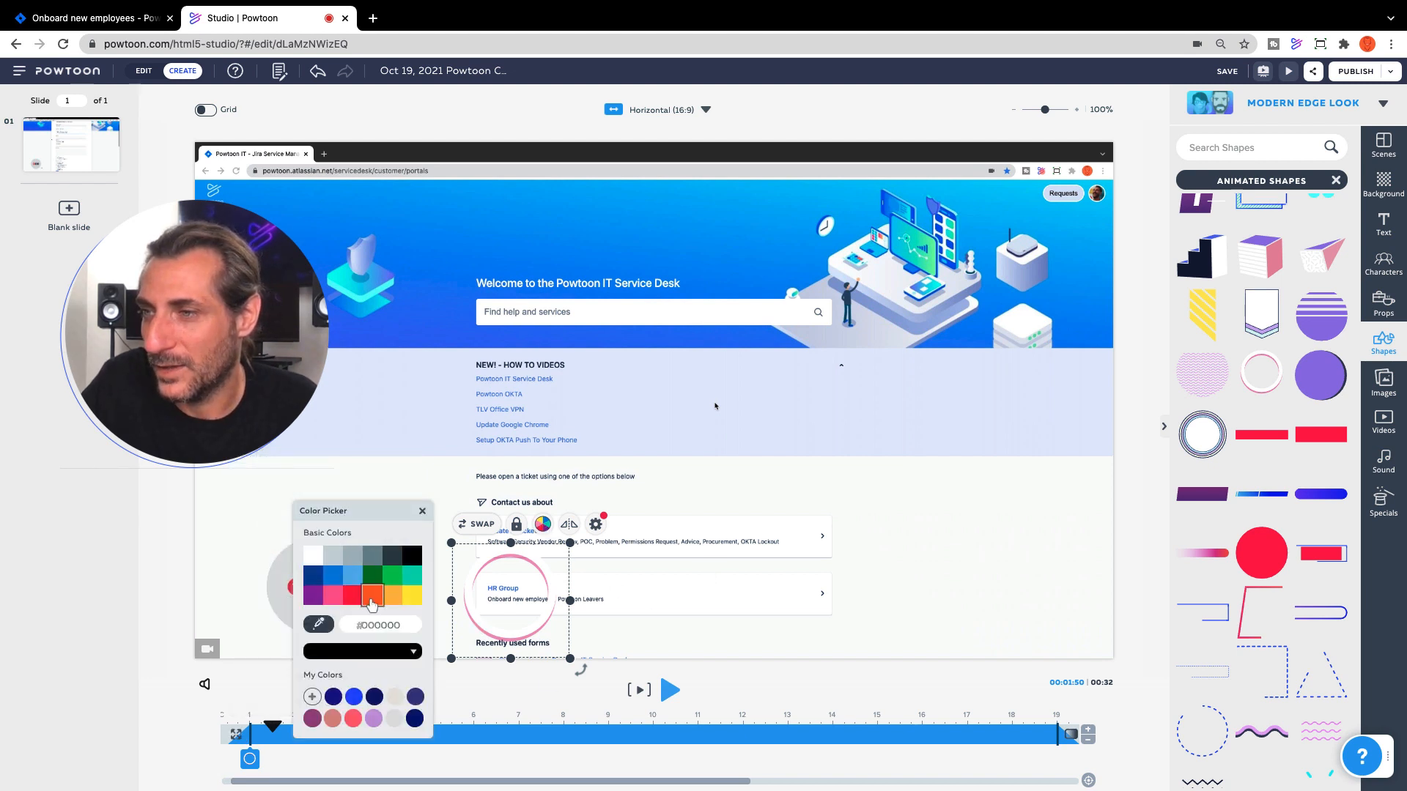
click(371, 596)
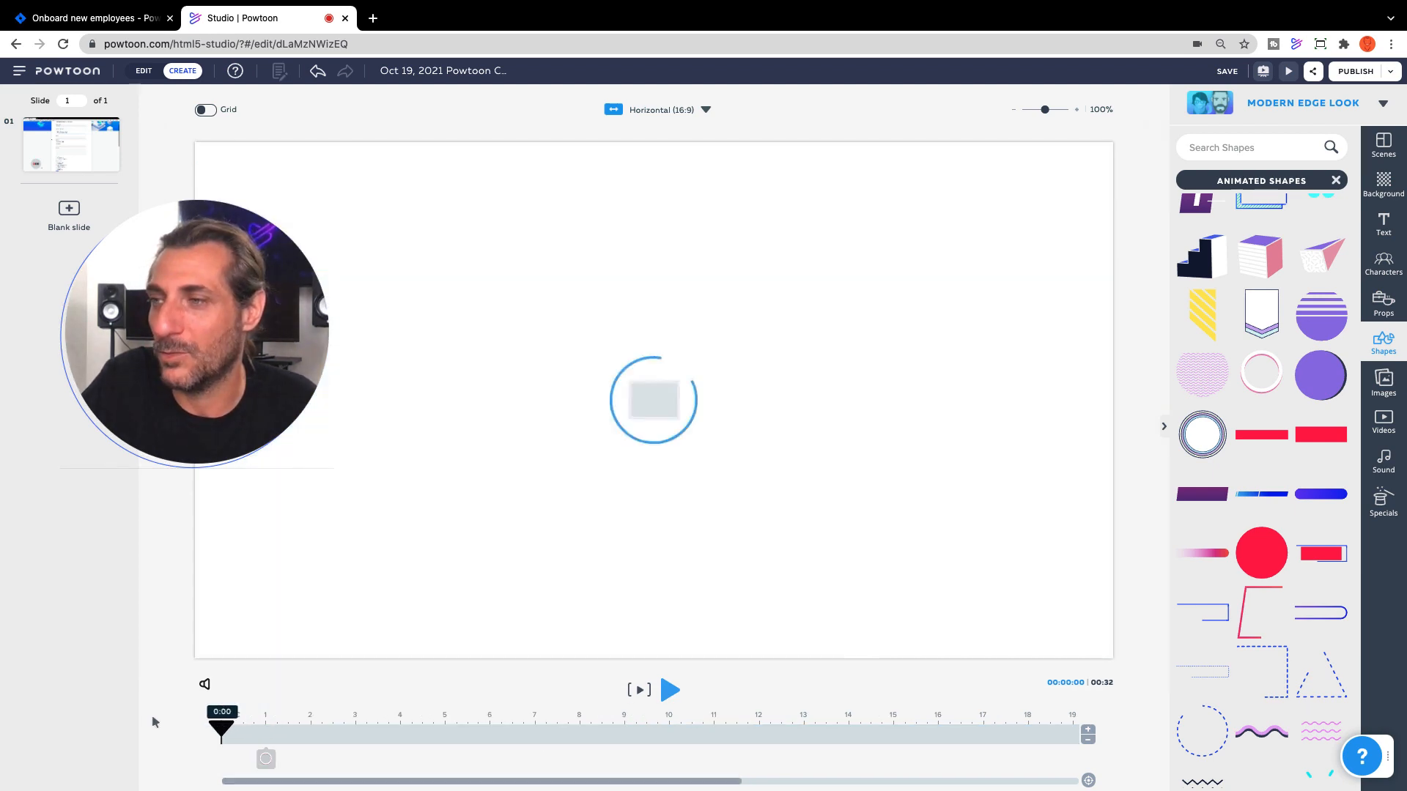
click(669, 690)
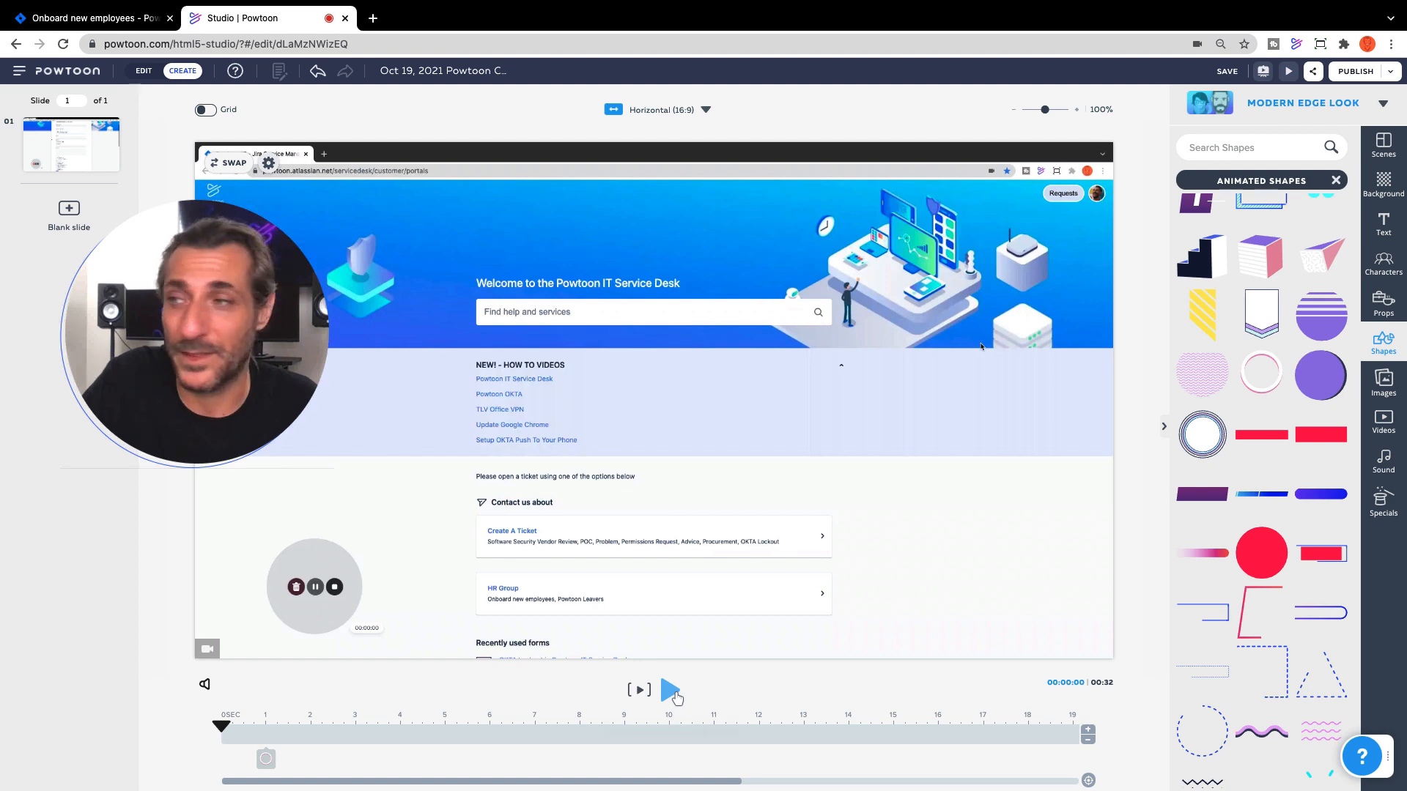
click(669, 690)
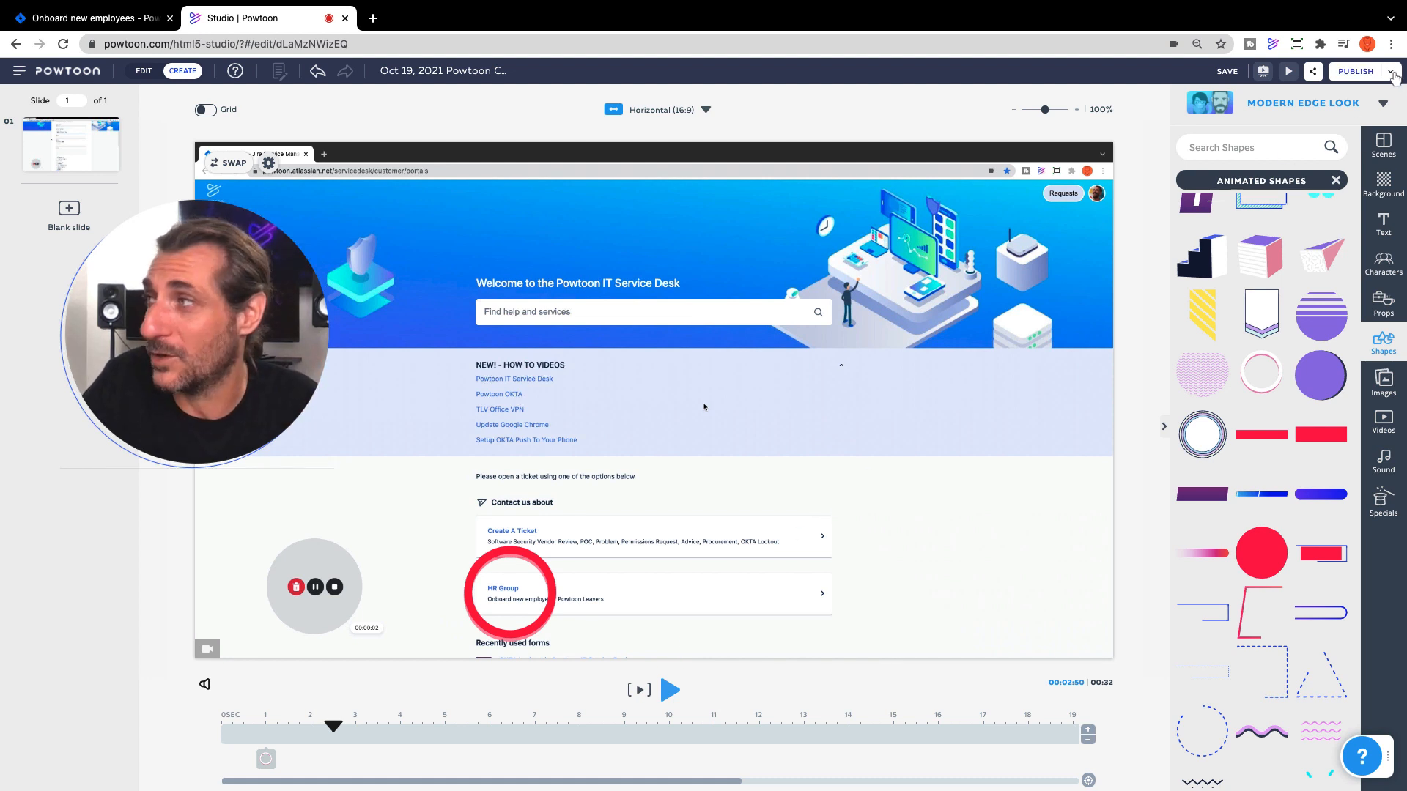
- Review the Publish options for the edited recording
click(1394, 70)
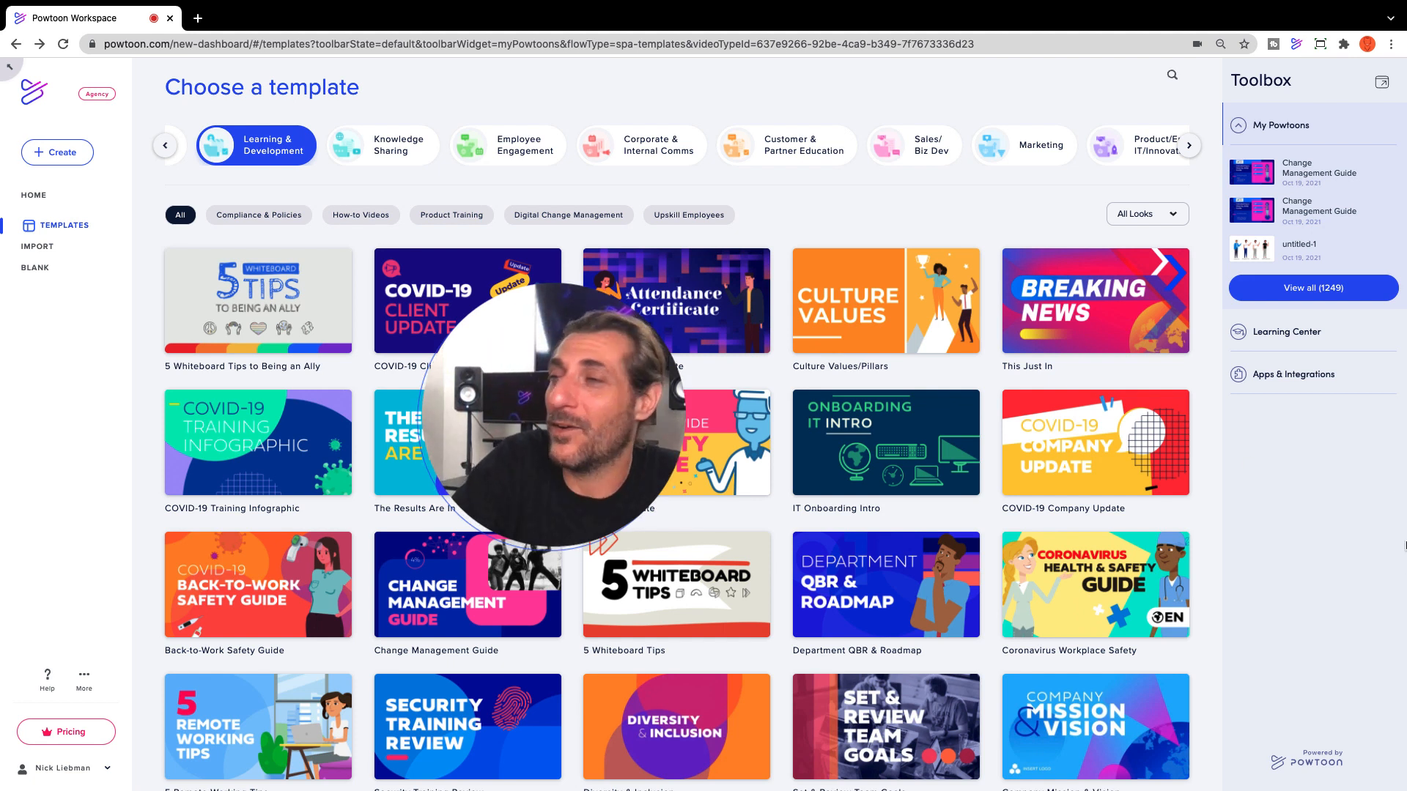
- Preview the Culture Values/Pillars template and bring it into the Studio editor
click(885, 300)
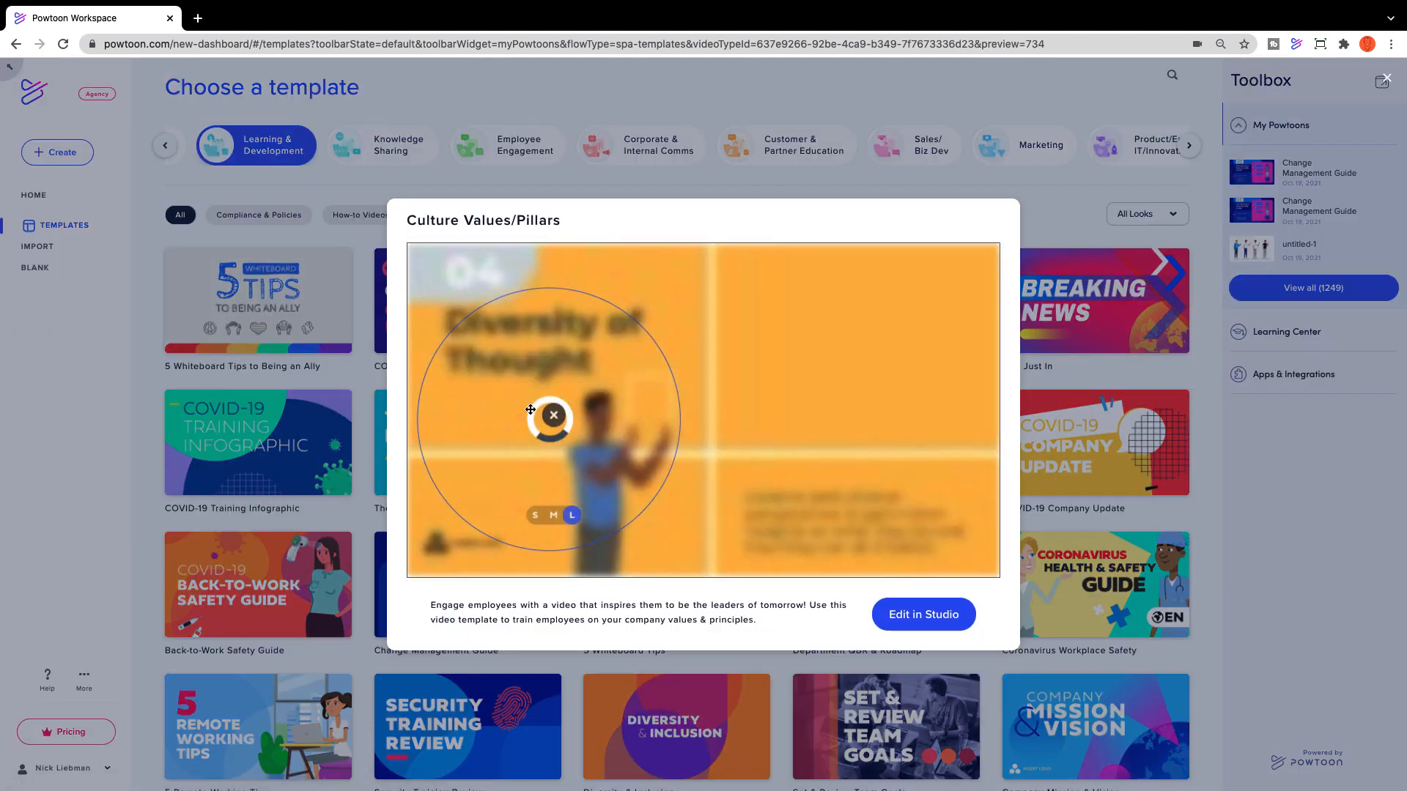
click(550, 411)
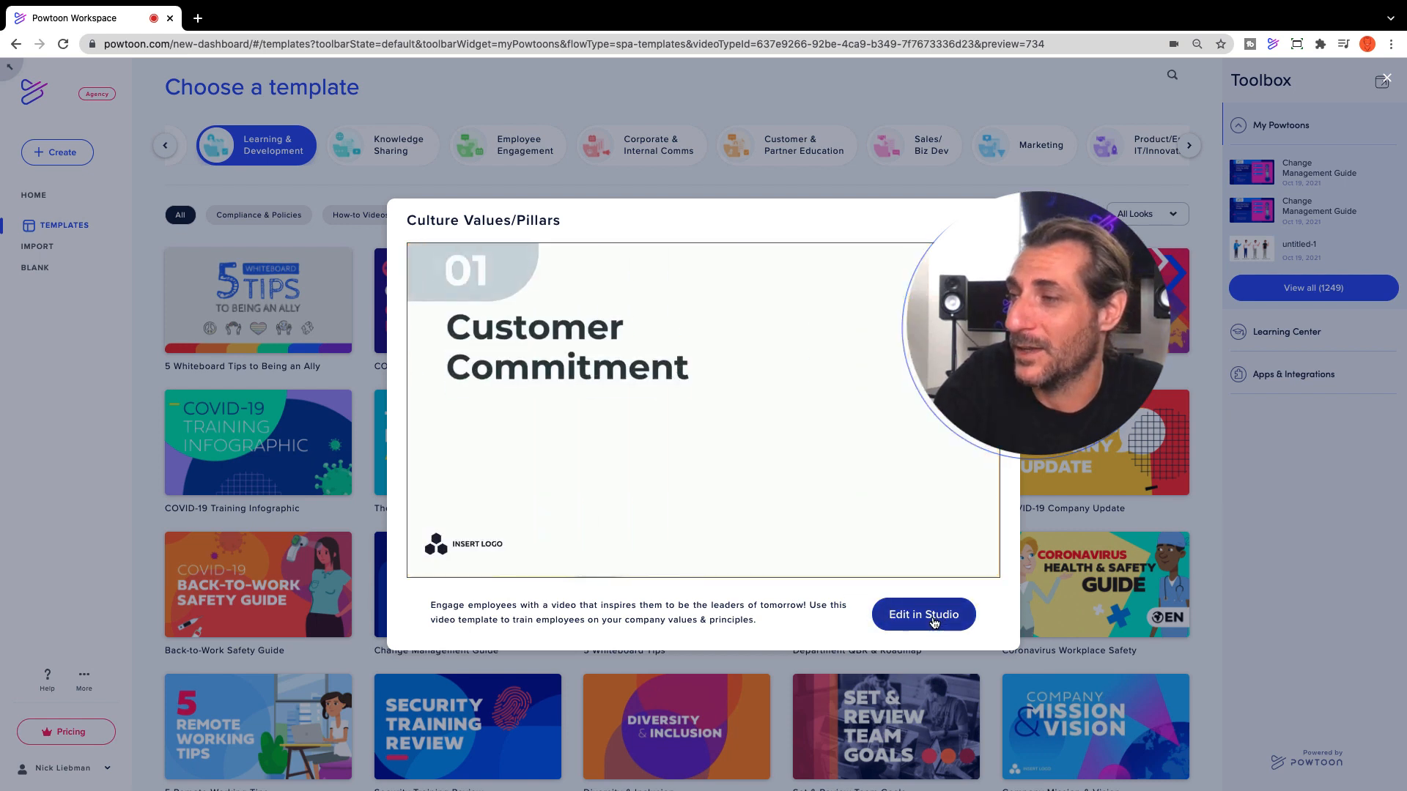
click(922, 614)
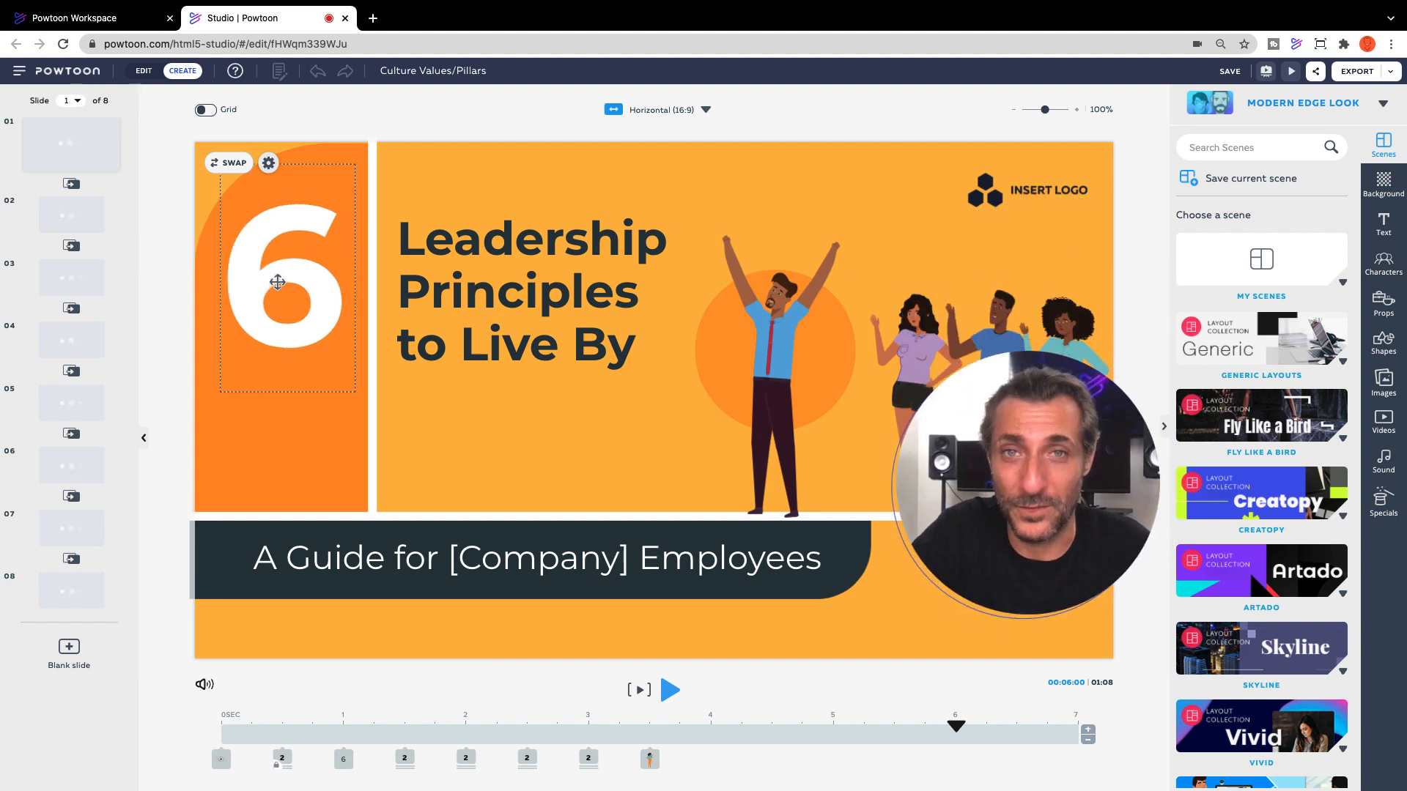
- Replace the title slide's big 6 with 4 so it reads '4 Leadership Principles to Live By'
click(285, 282)
text(14)
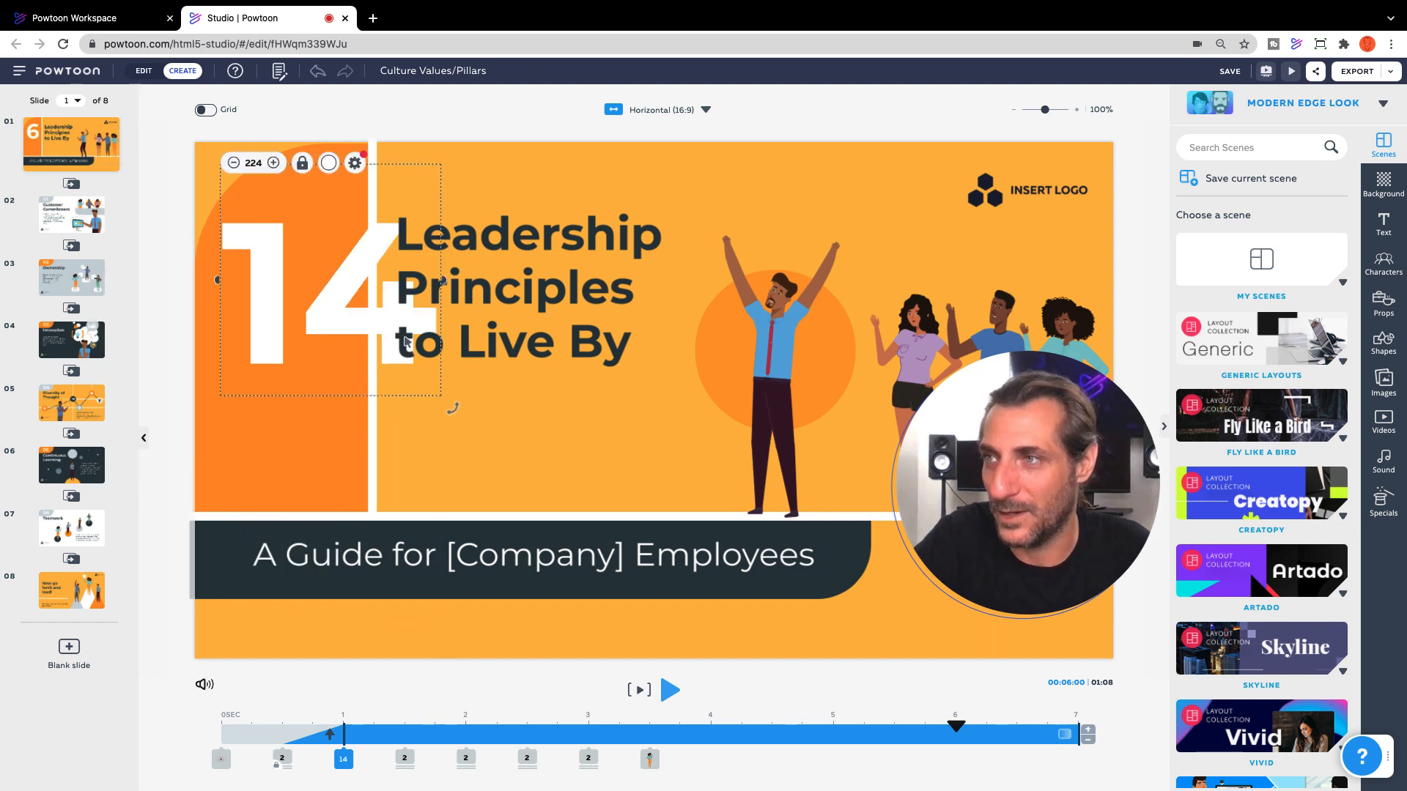
click(233, 162)
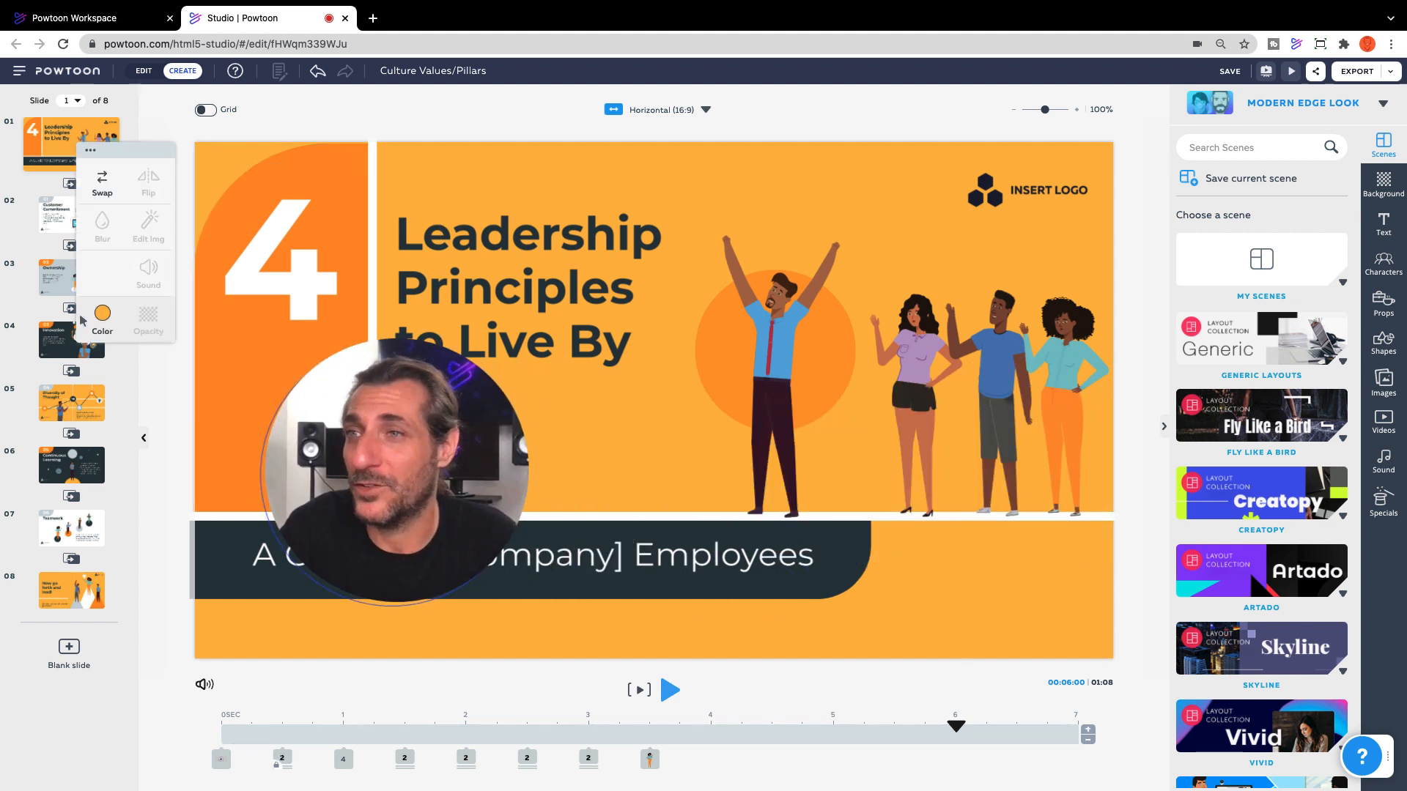
- Recolour the slide background and all matching orange areas to blue
click(101, 318)
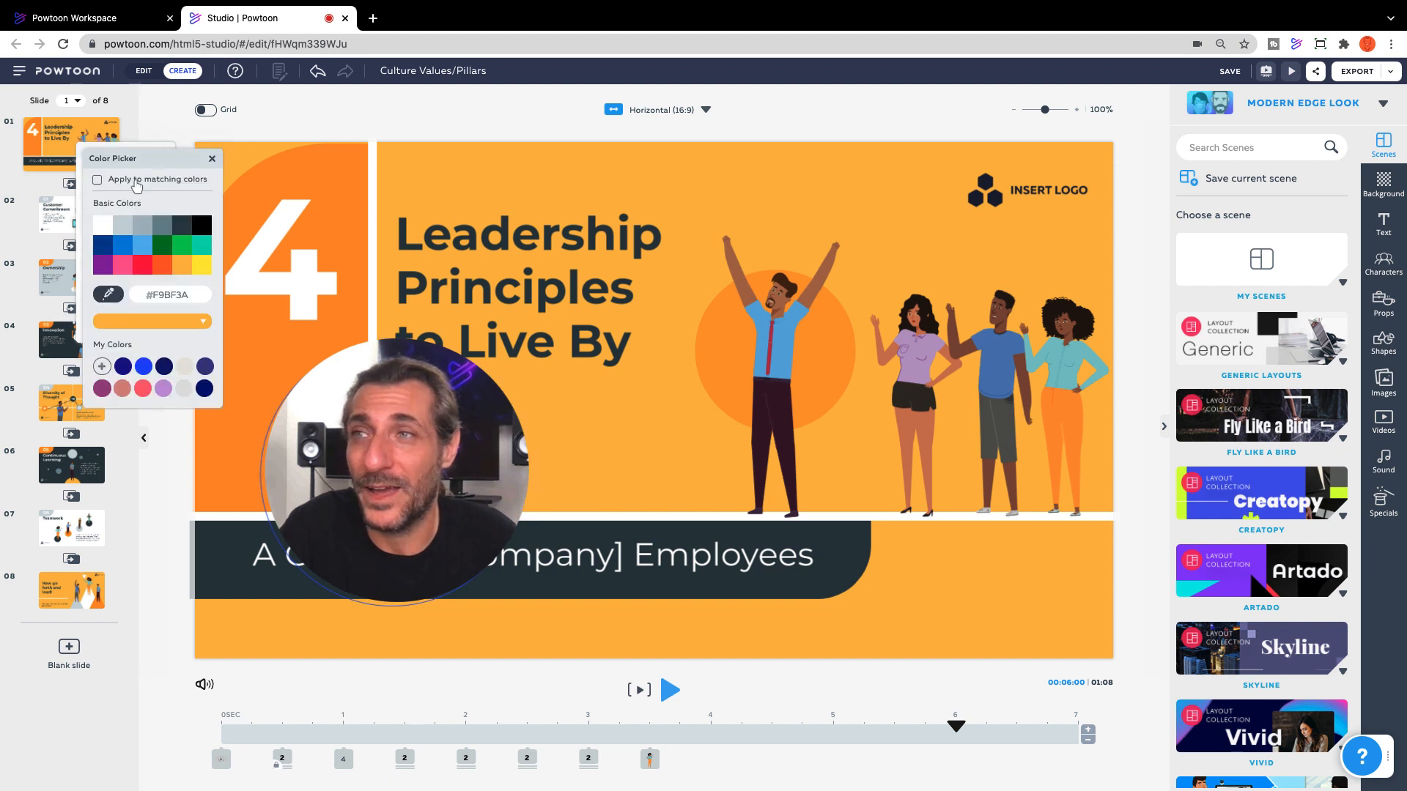
click(97, 179)
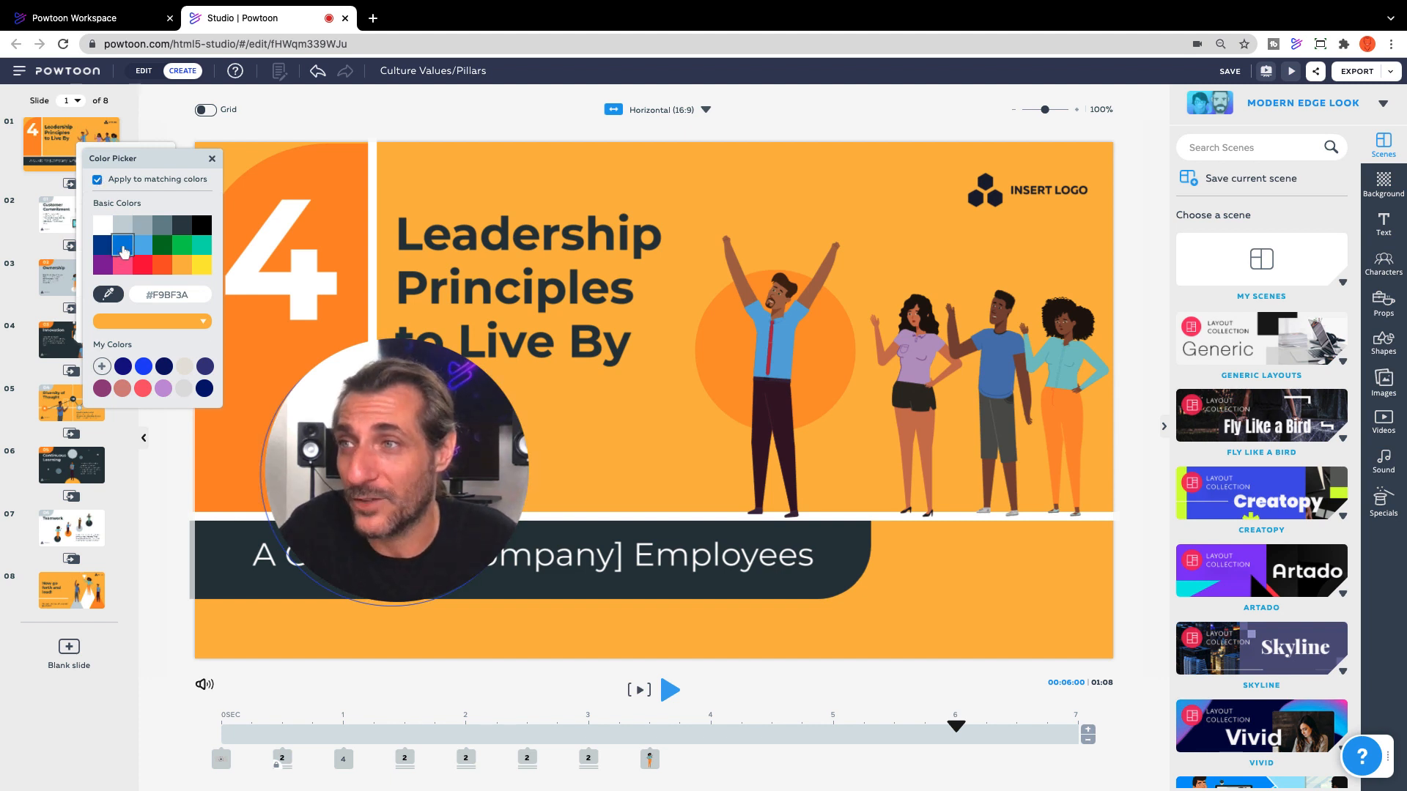
click(122, 249)
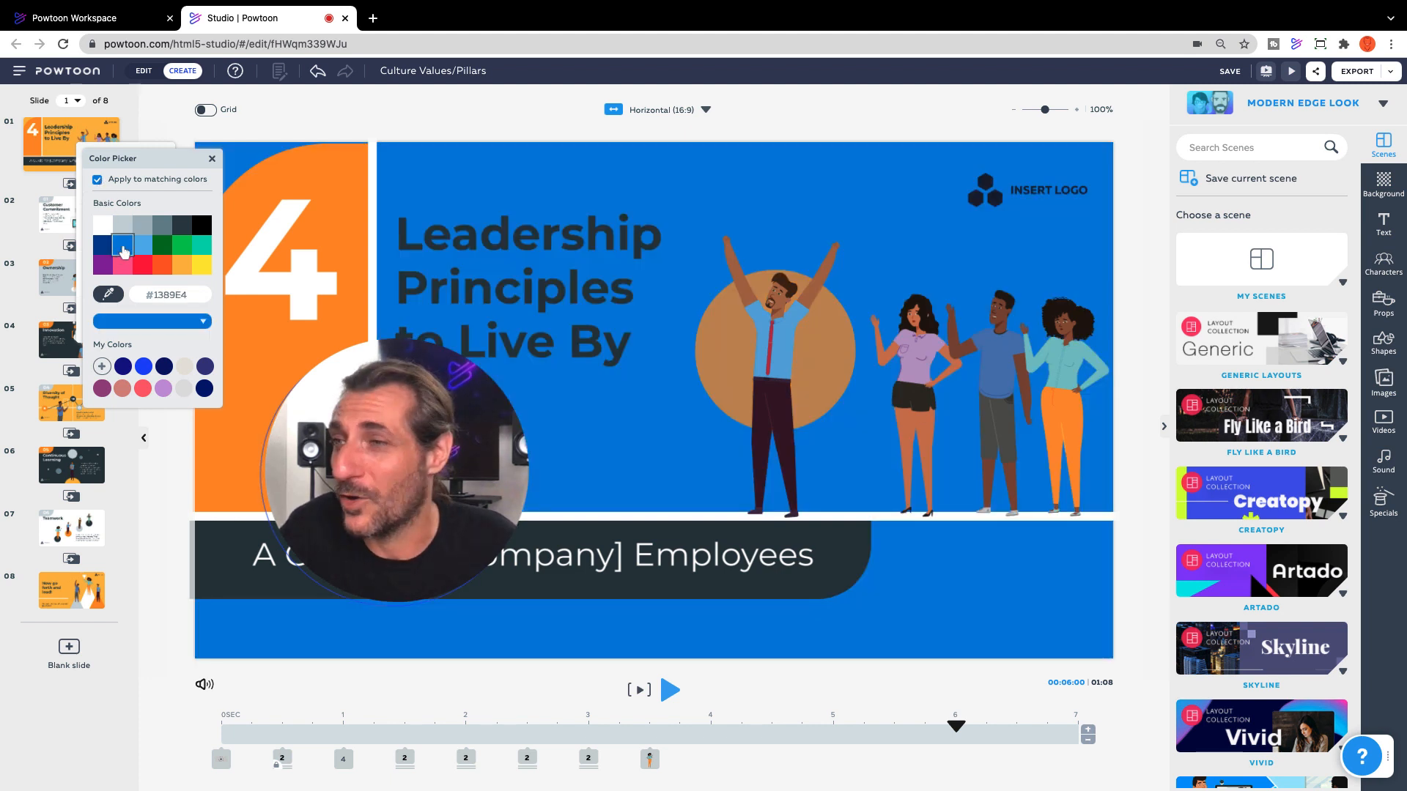
click(528, 287)
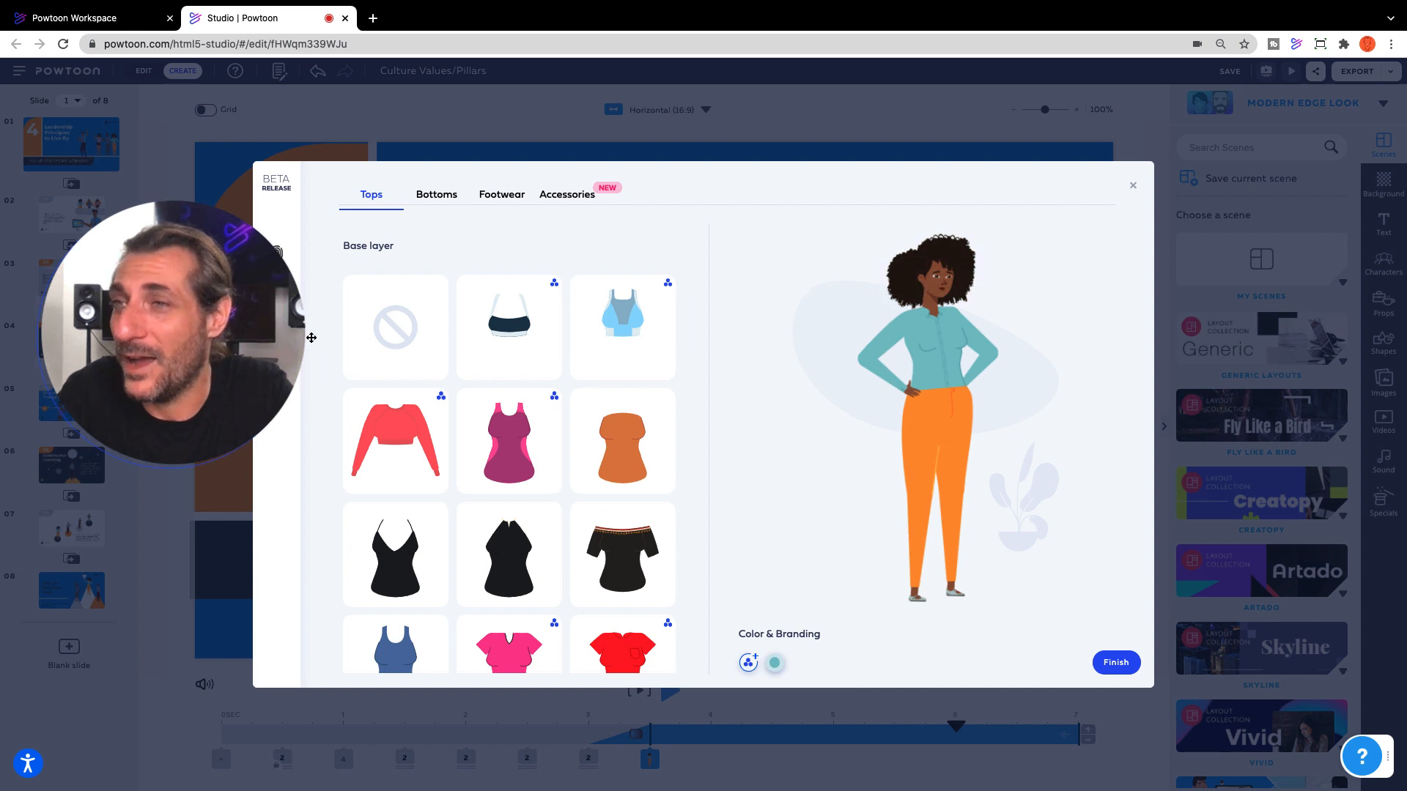
- Upload the black 'nick co' corporate logo image under Color & Branding
click(745, 662)
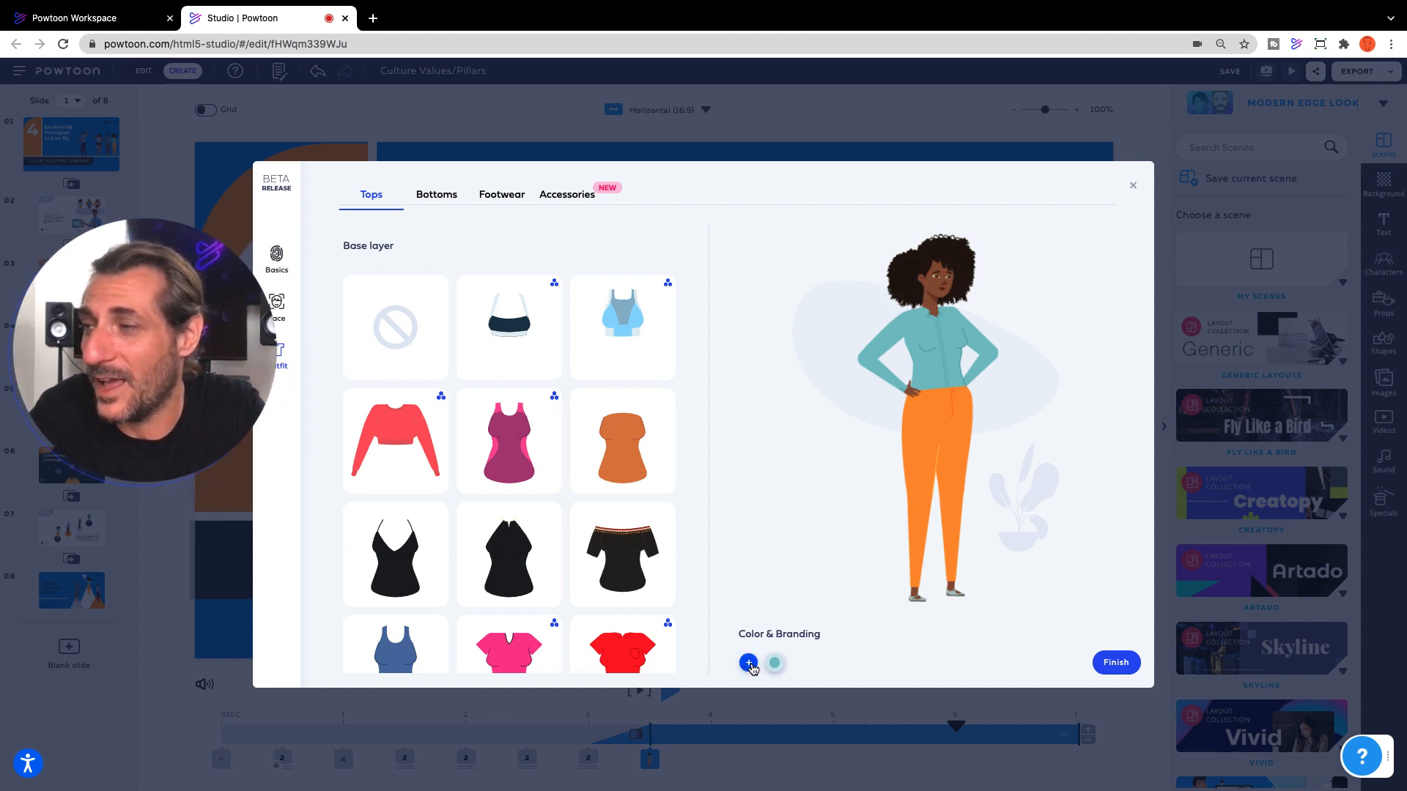
click(748, 662)
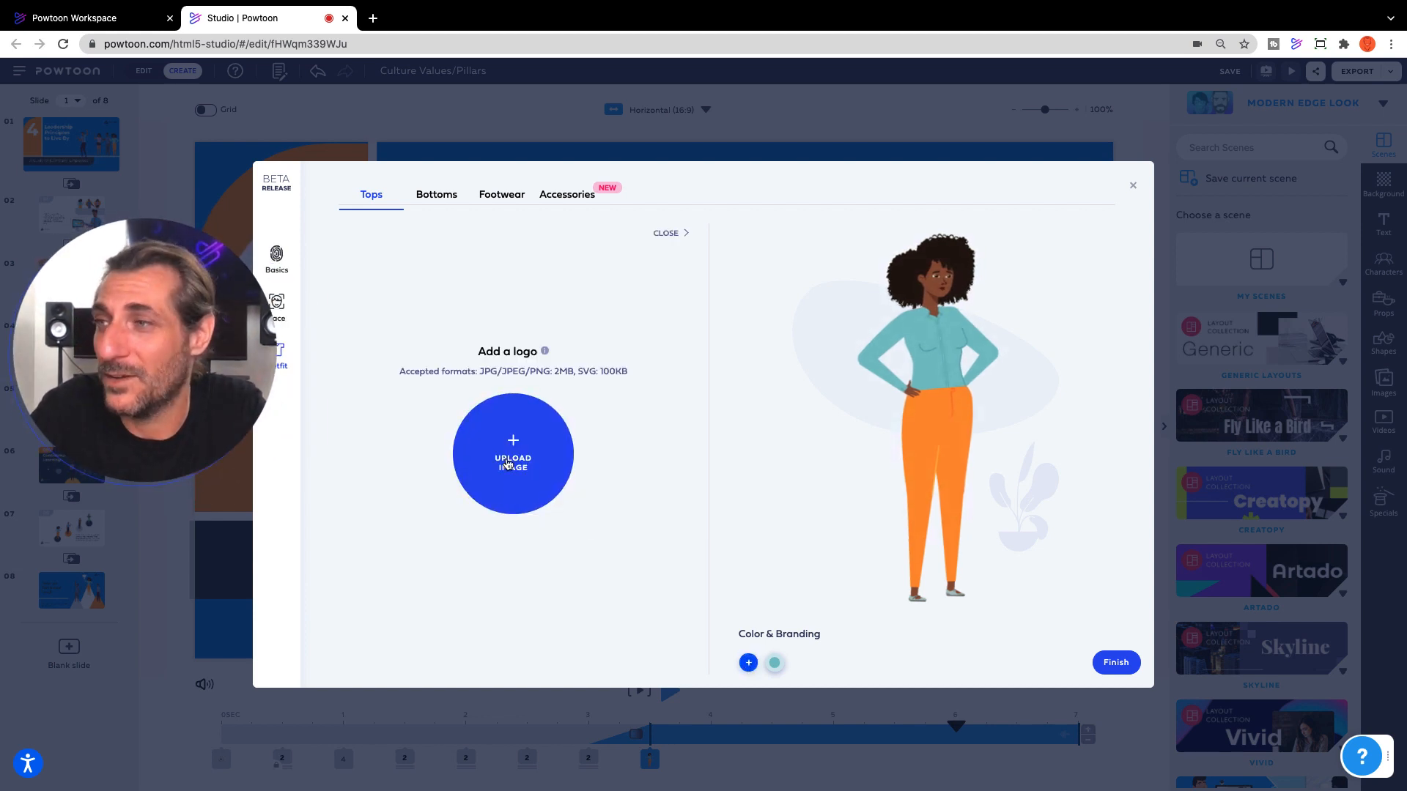
click(513, 453)
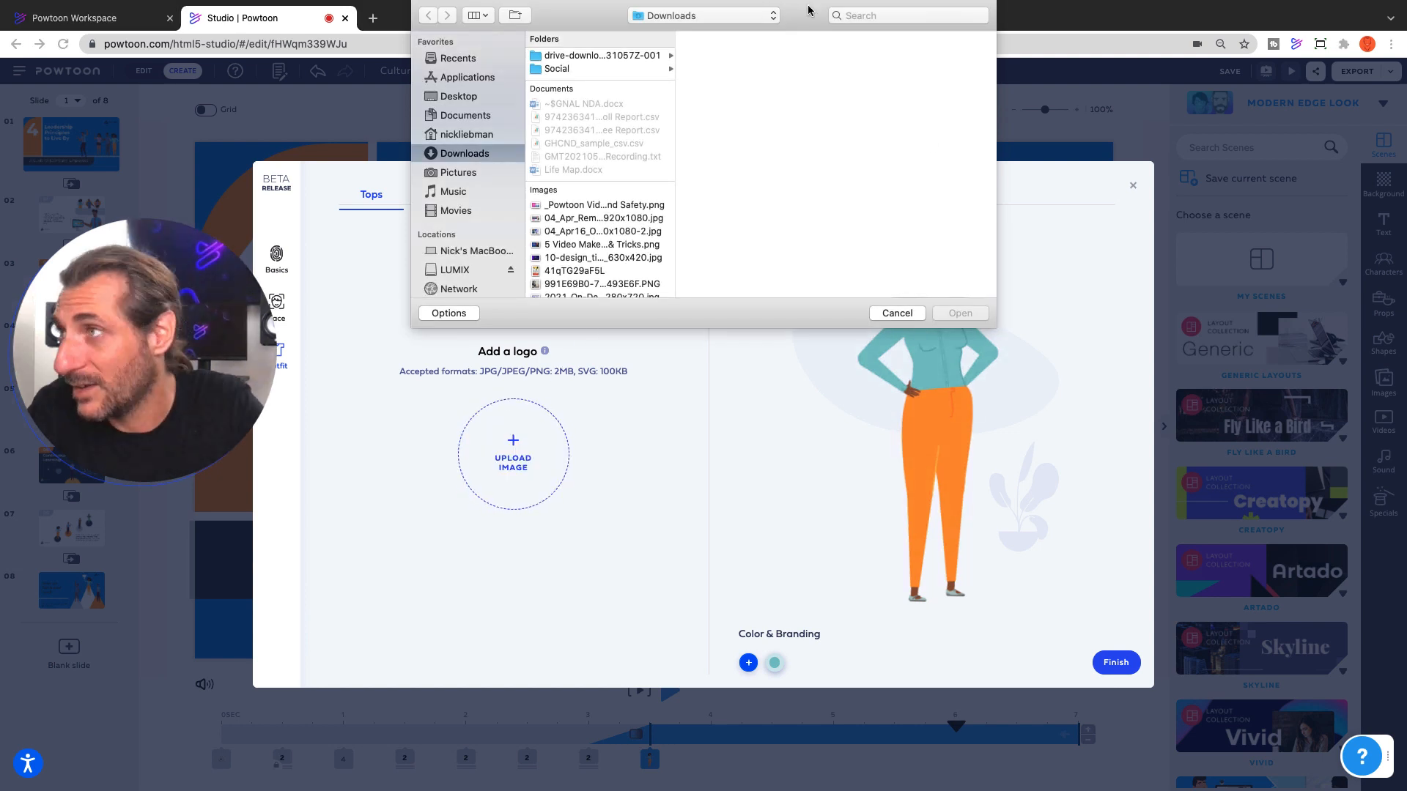
text(nick corp)
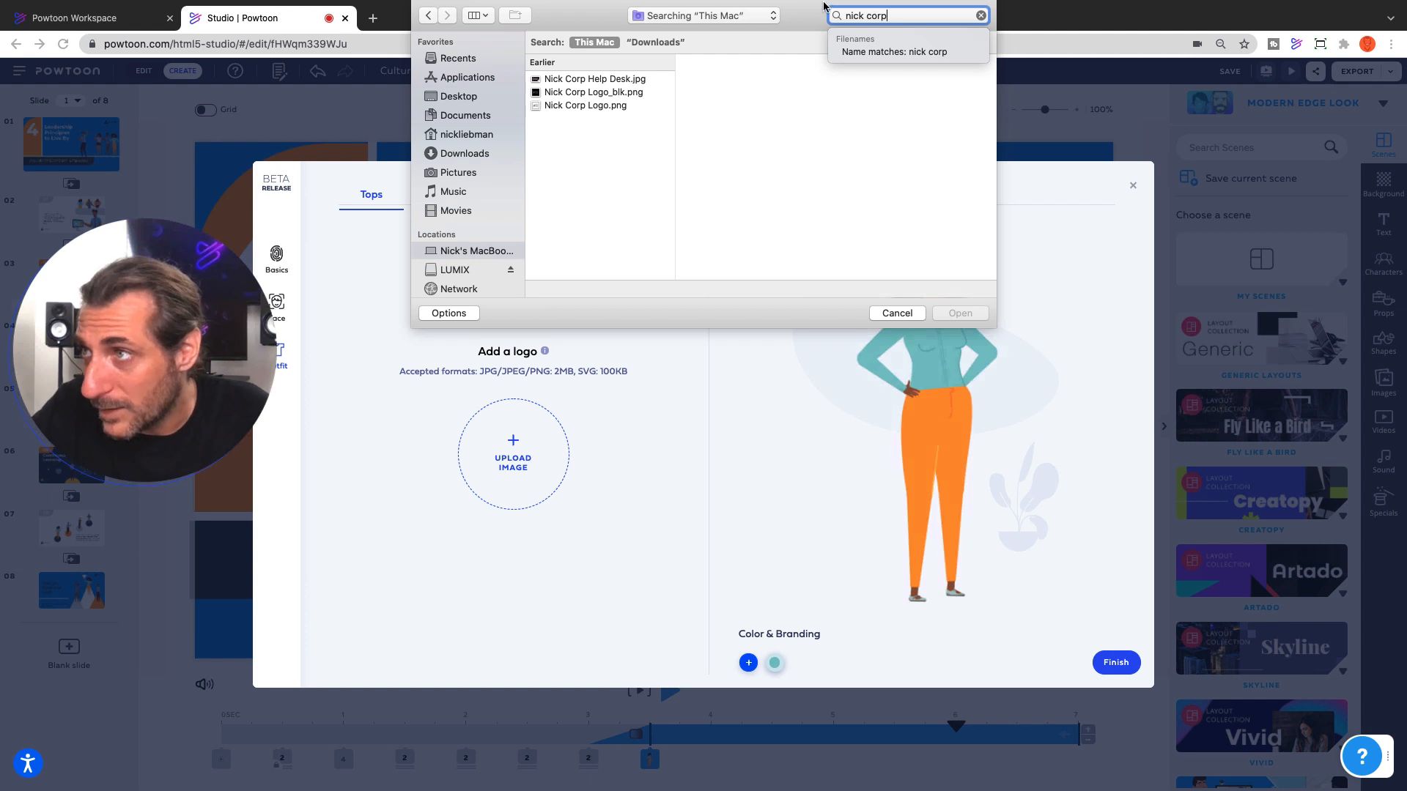
click(592, 91)
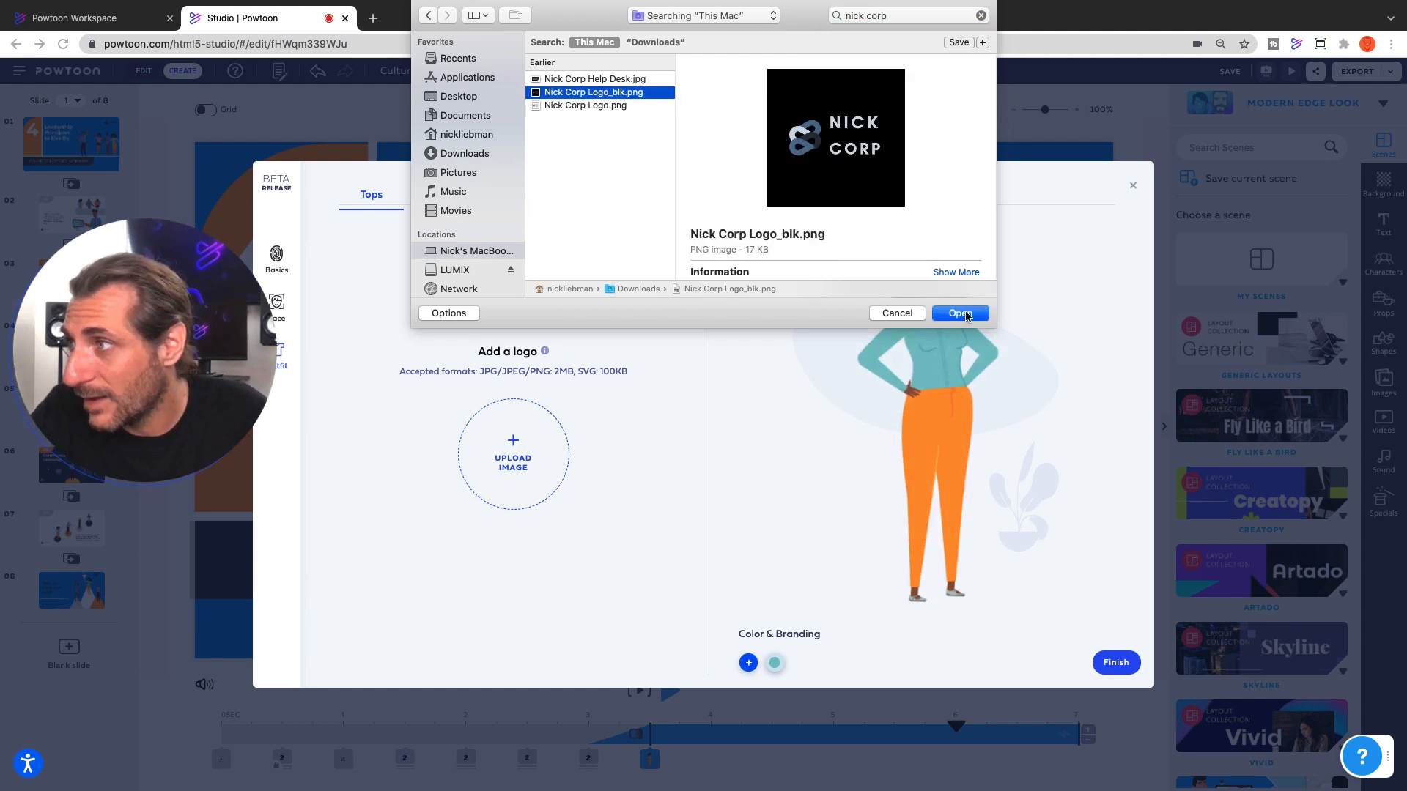
- Scale the logo within its frame and save it as a badge on the character's top
click(959, 313)
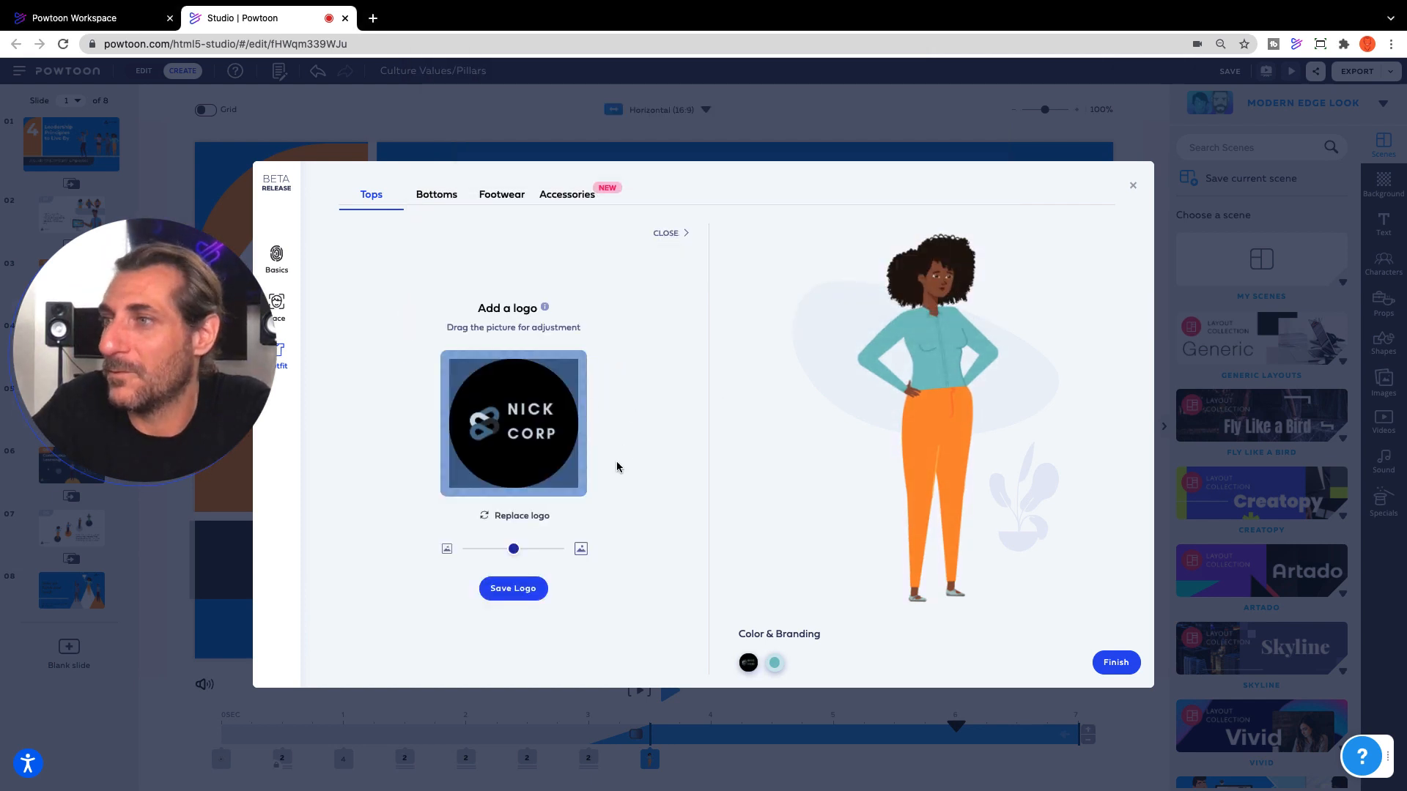
drag(514, 548, 513, 548)
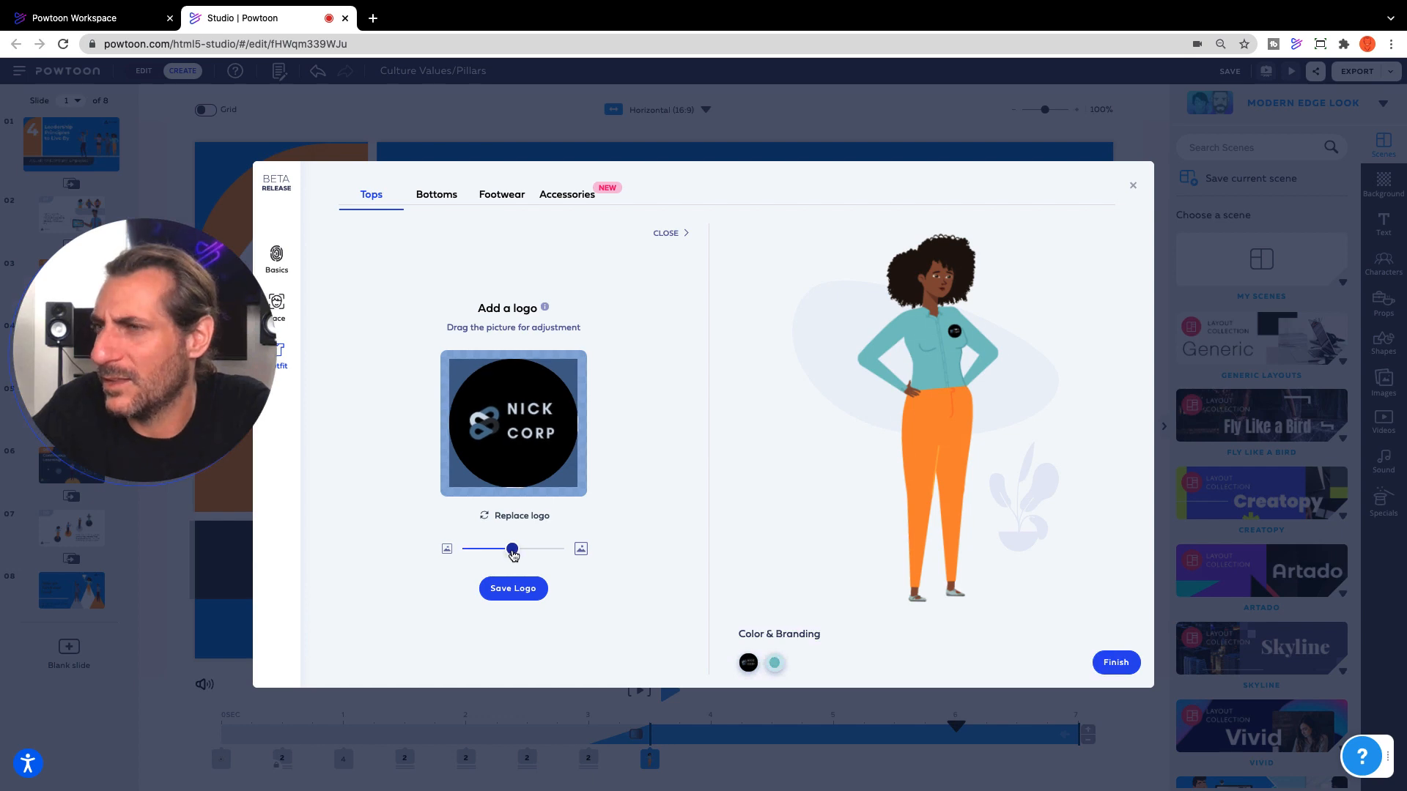
click(665, 233)
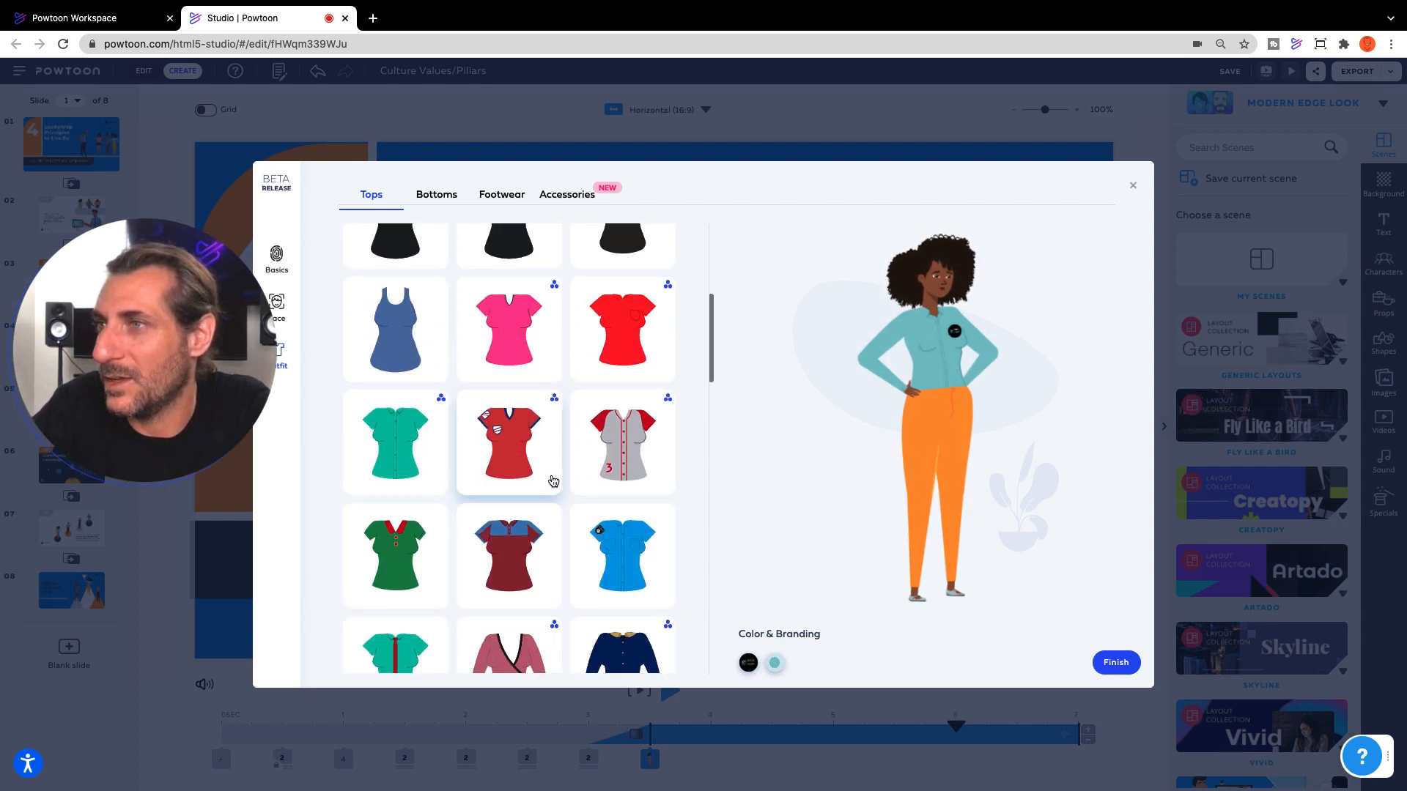
- Dress the character in the grey long-sleeve logo top with blue trim
scroll(down, 3)
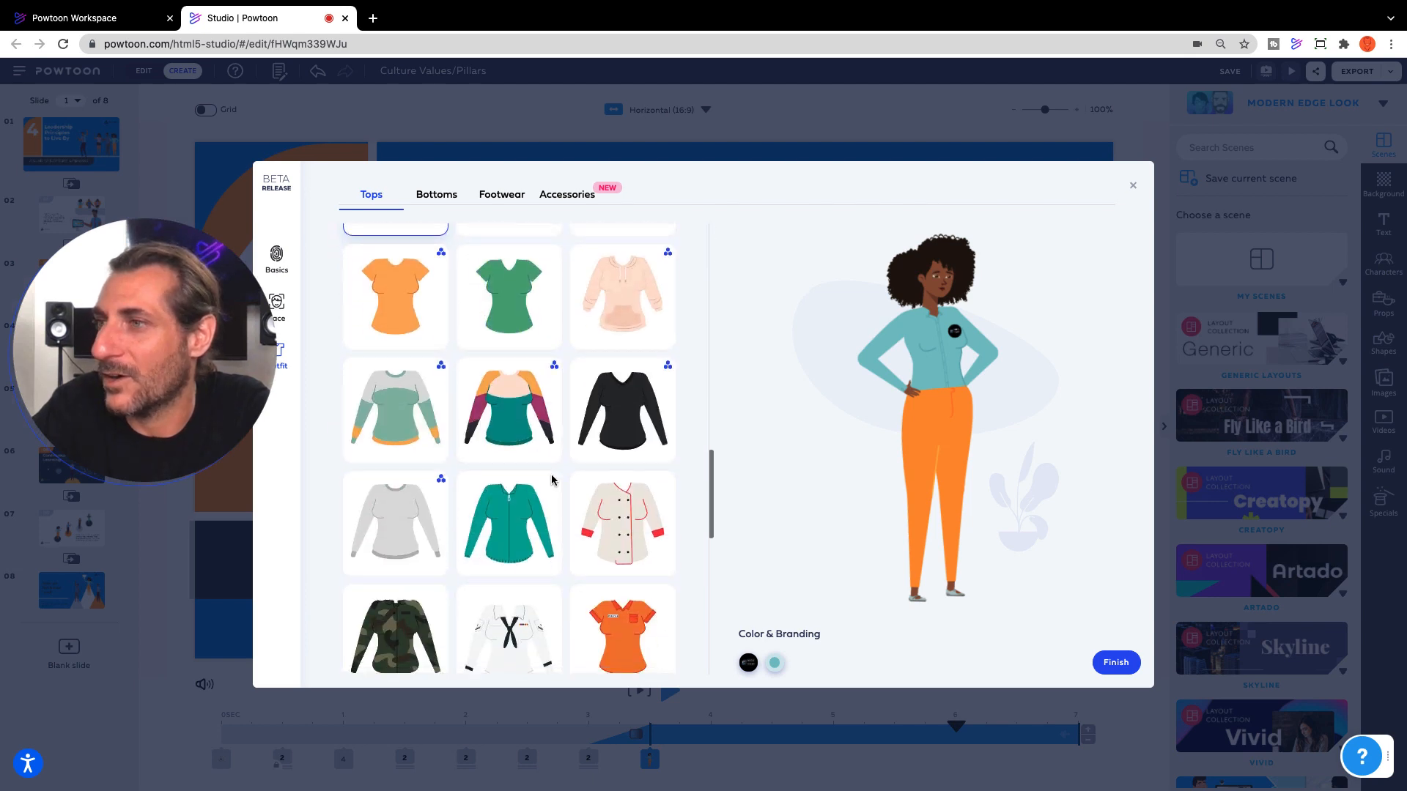
scroll(down, 3)
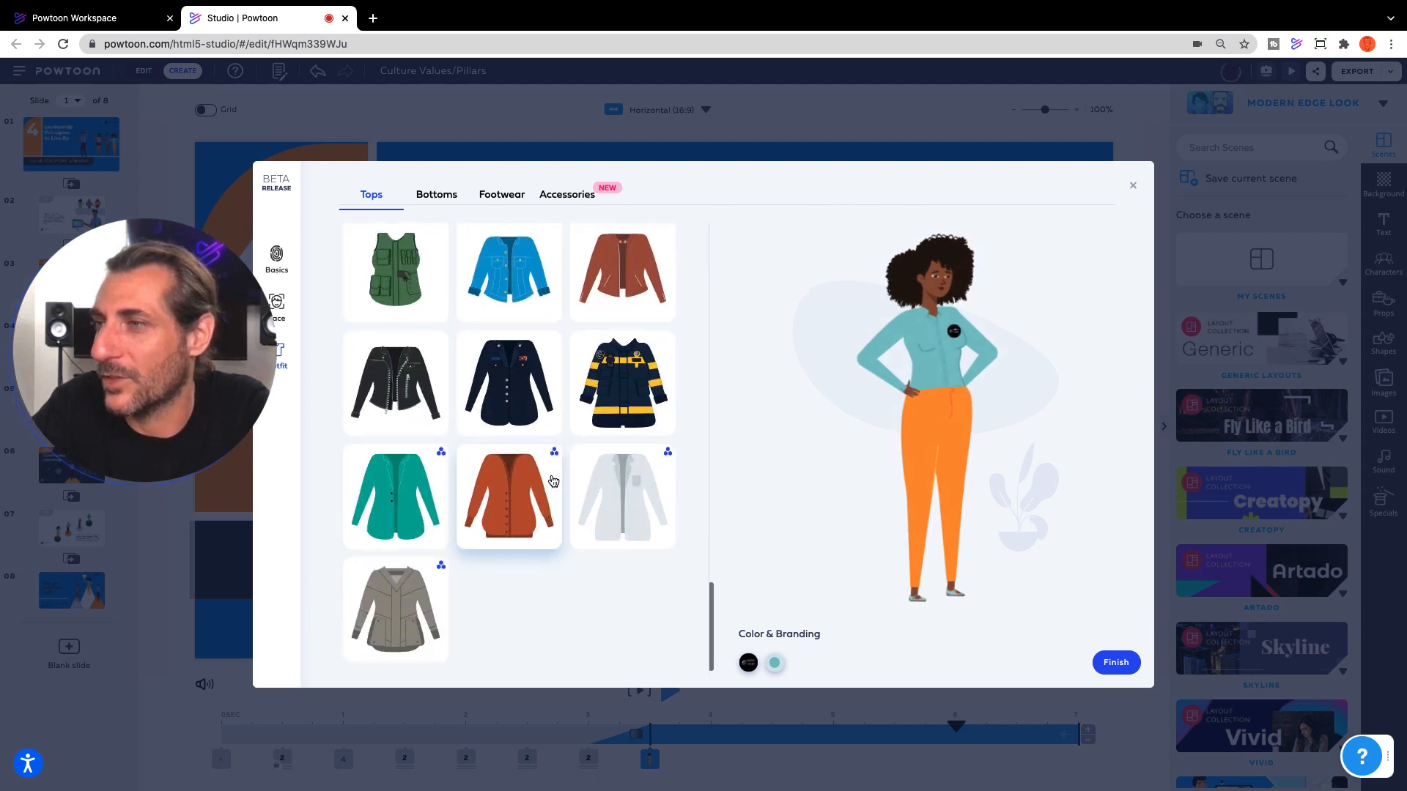
scroll(down, 3)
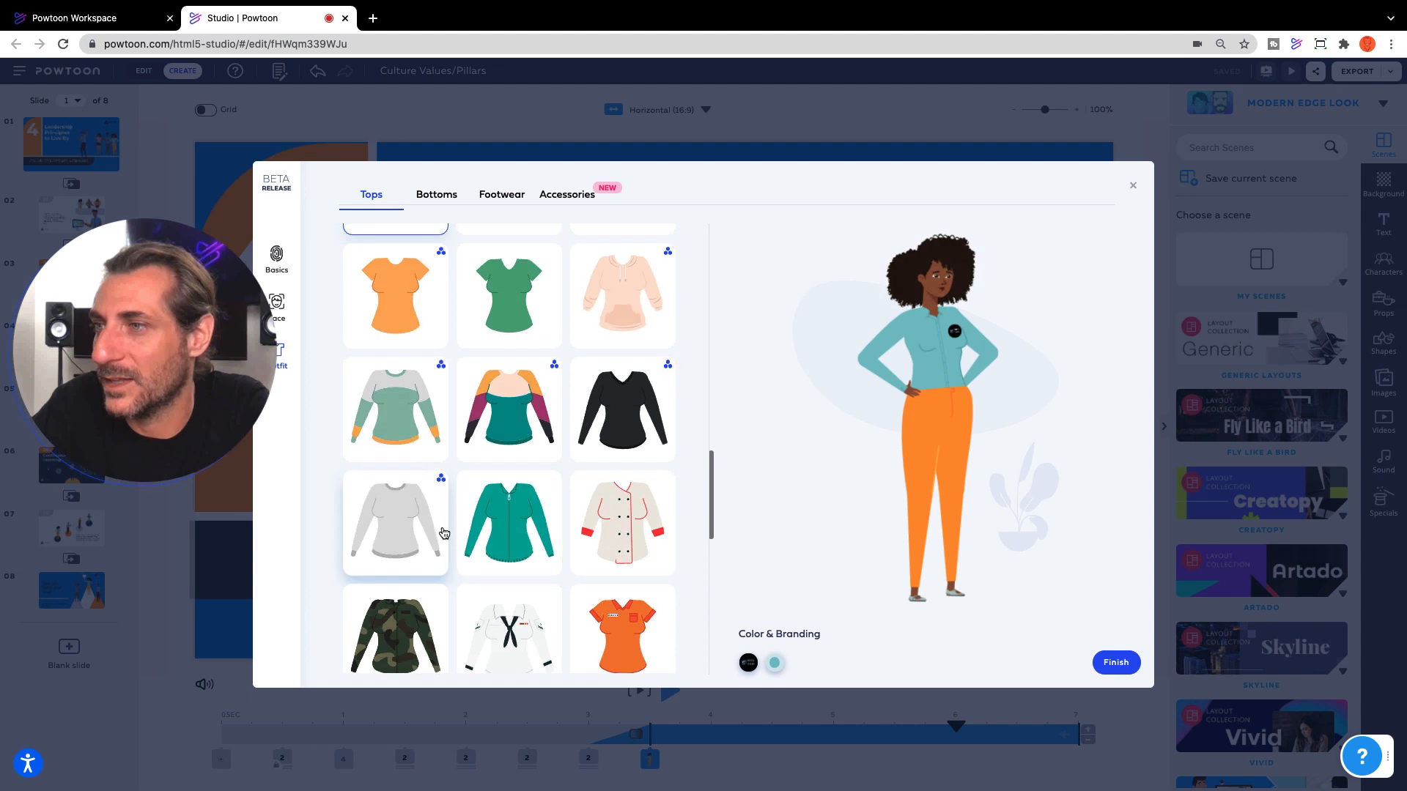
click(394, 523)
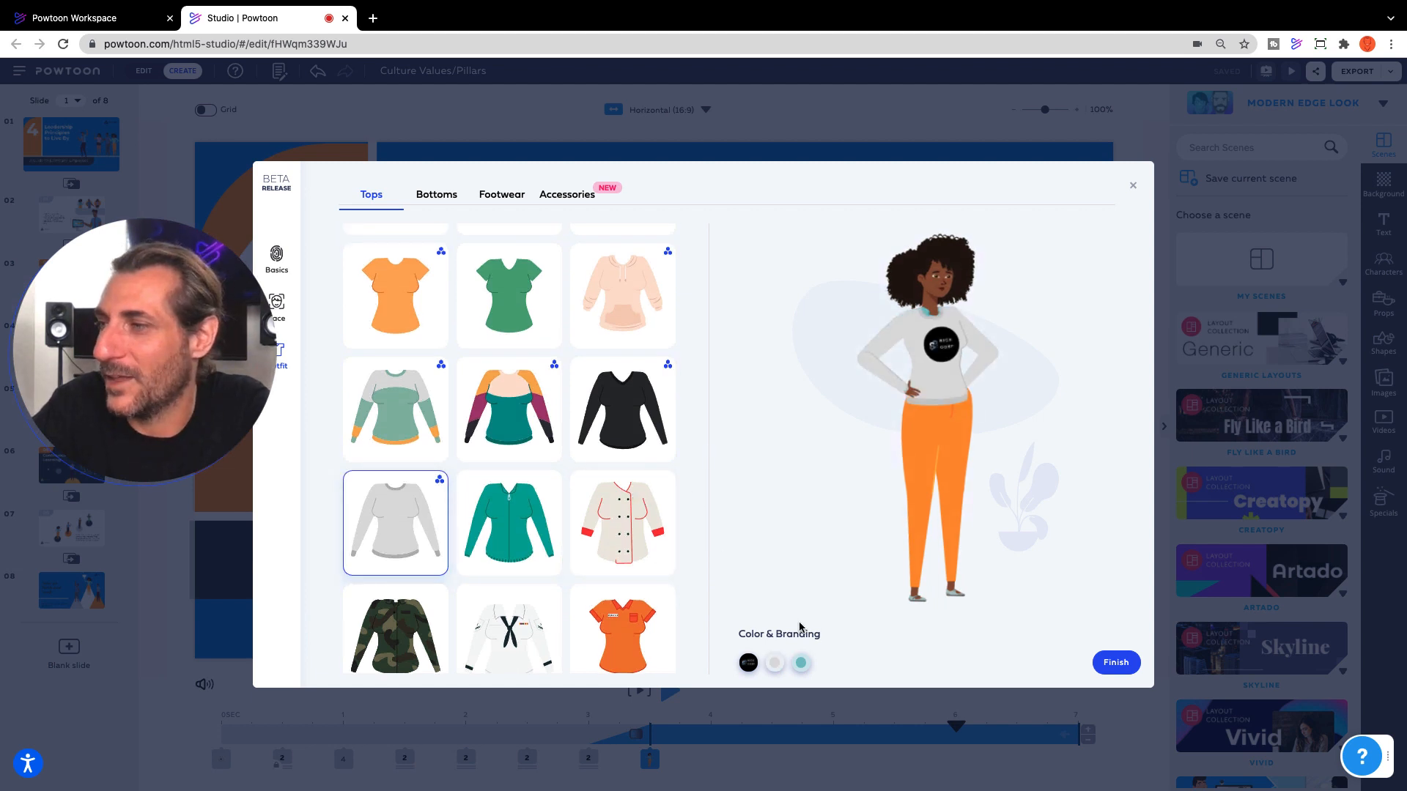
click(800, 662)
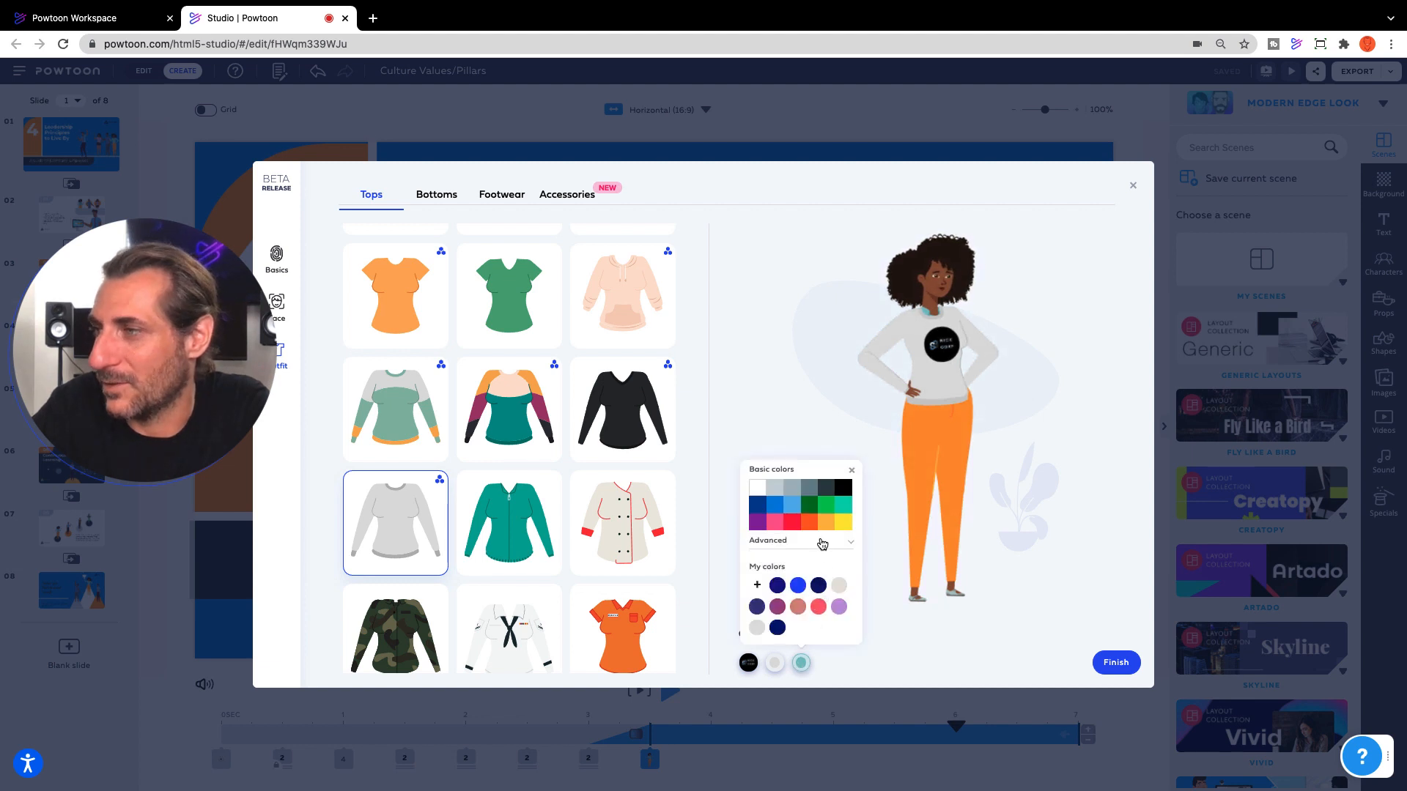
click(800, 662)
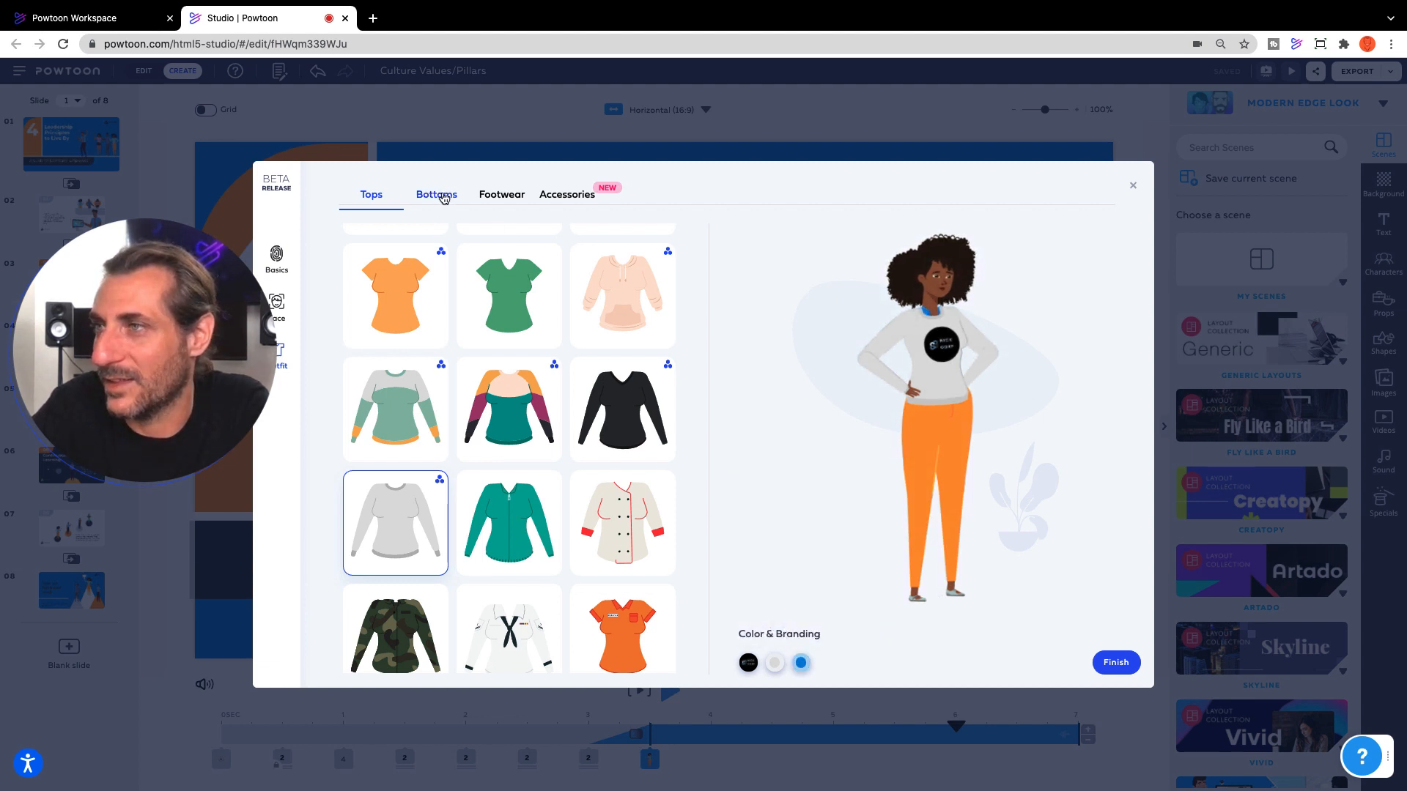
- Choose a patterned skirt in Bottoms, finish the character and save it into the title slide
click(436, 195)
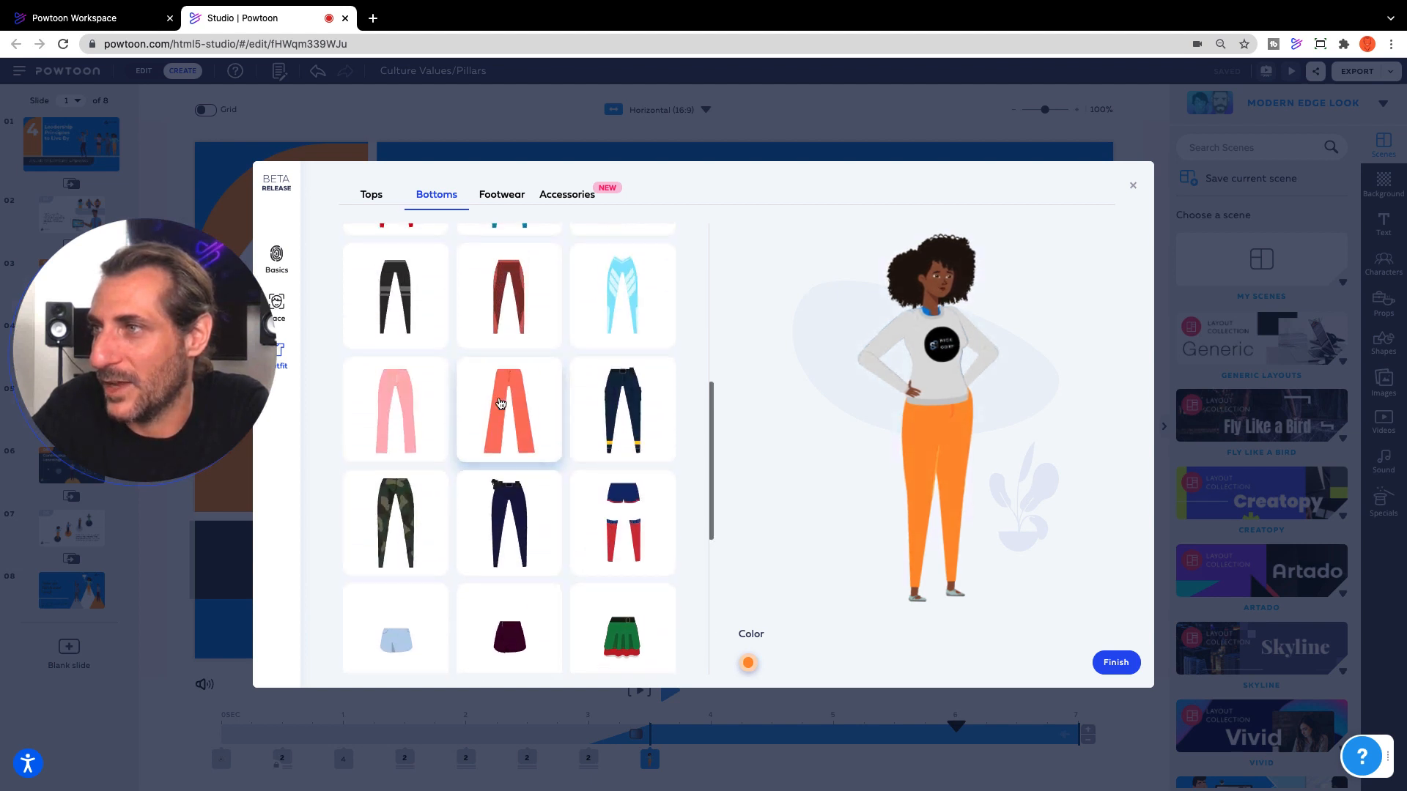
scroll(down, 3)
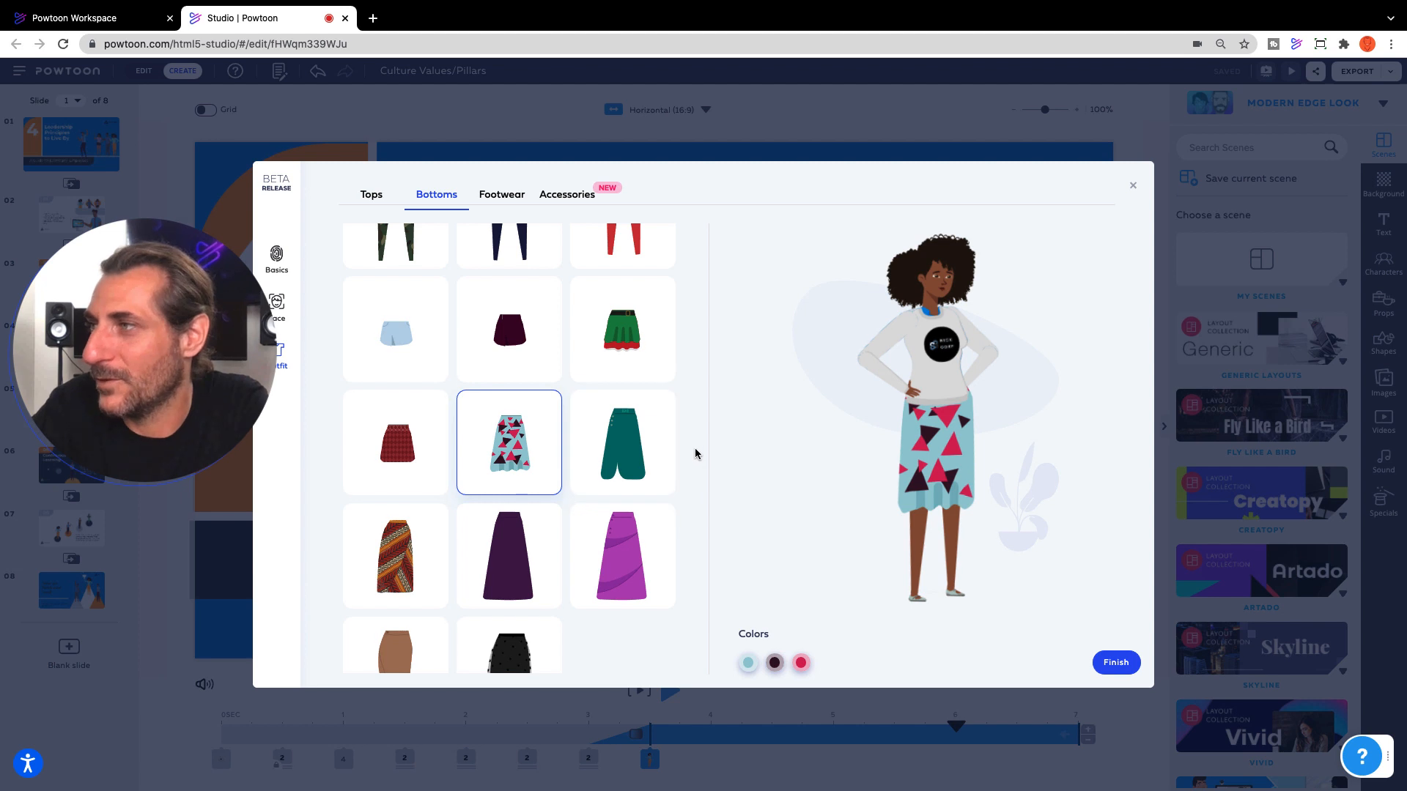
click(1113, 662)
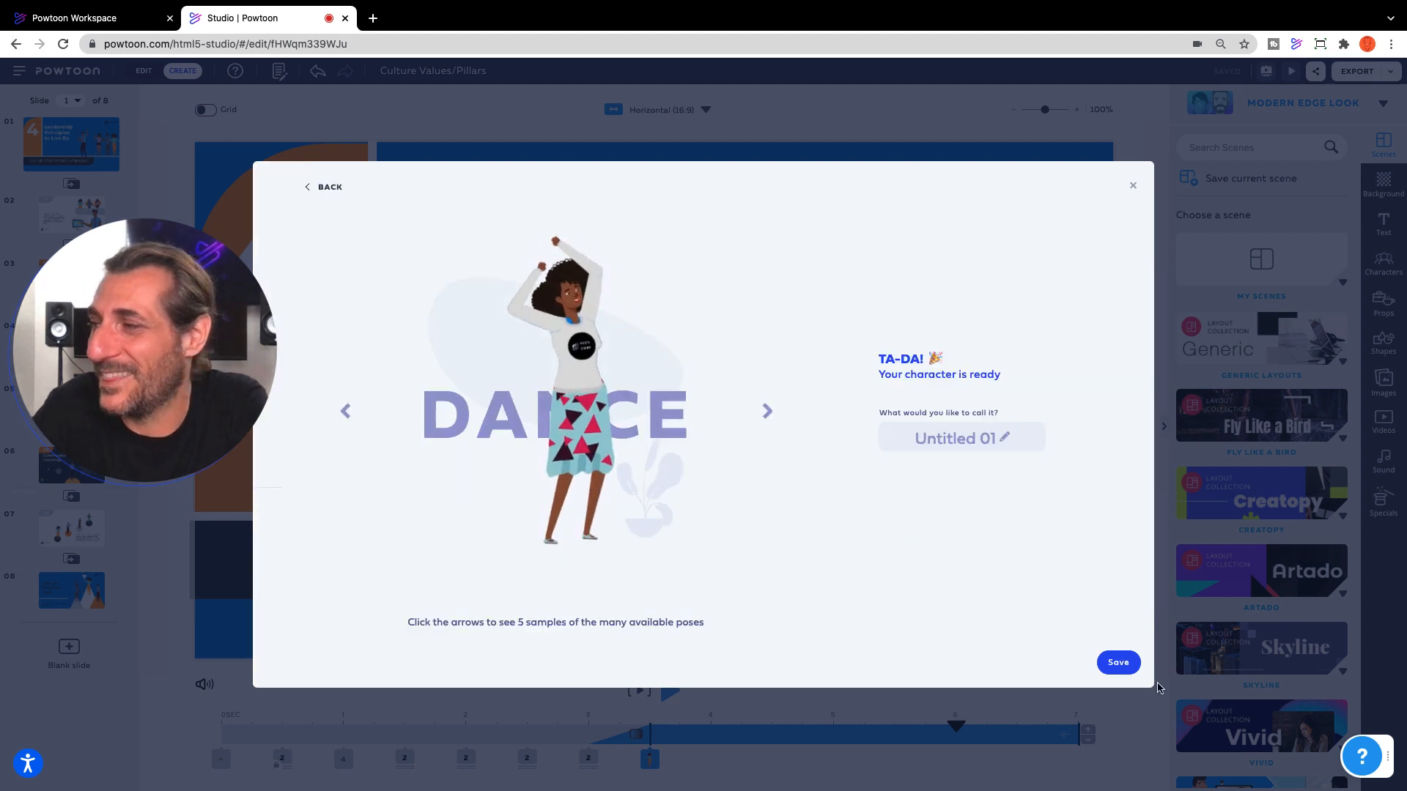
click(1116, 662)
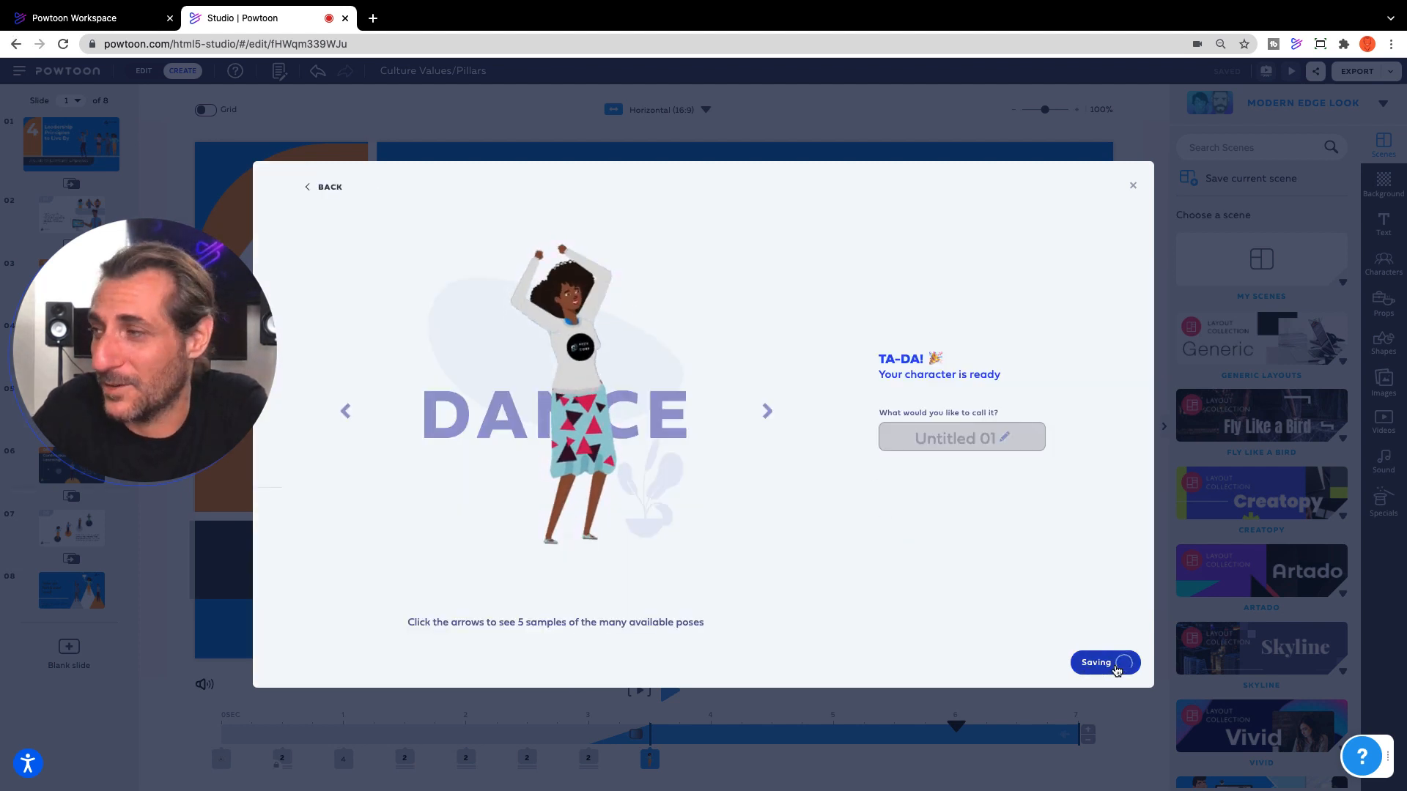
click(1104, 663)
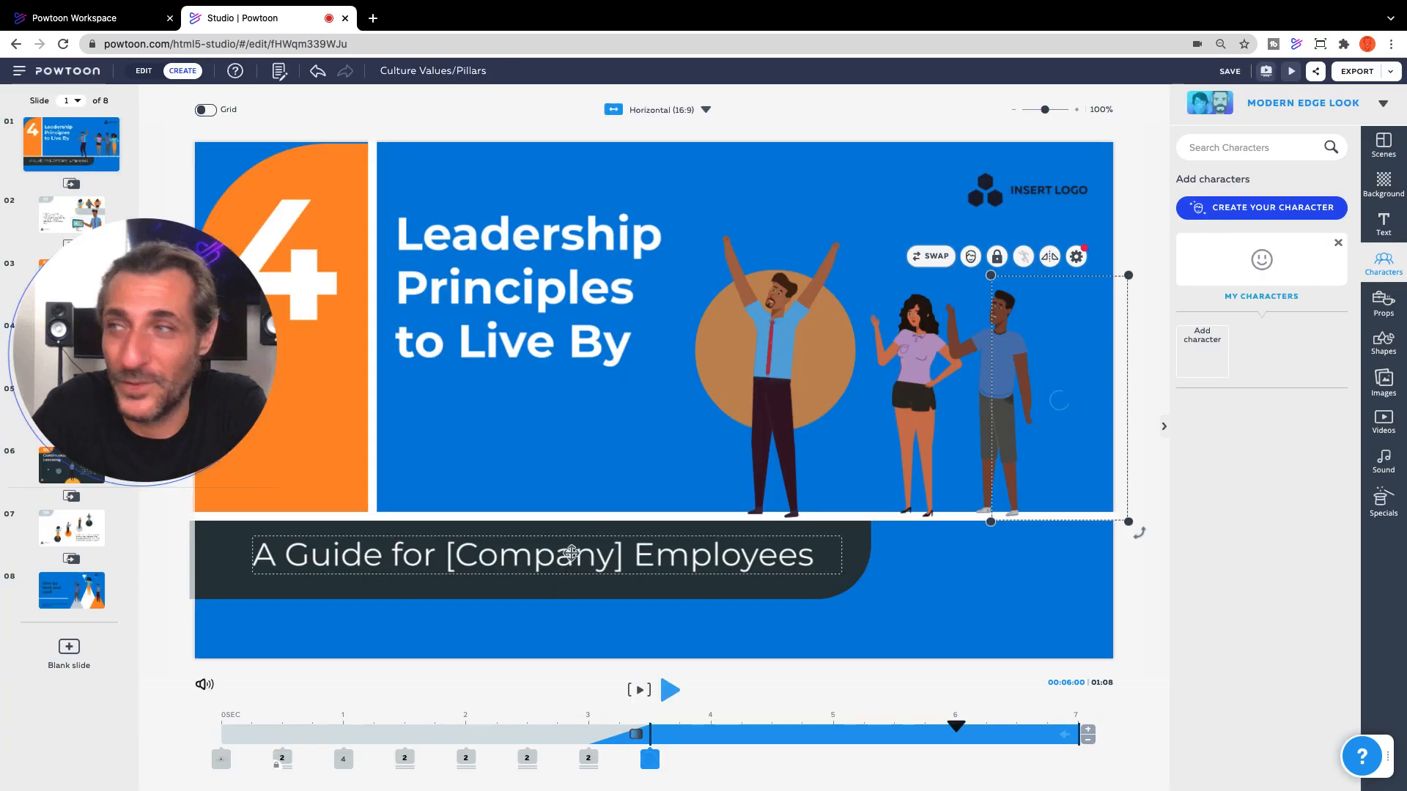